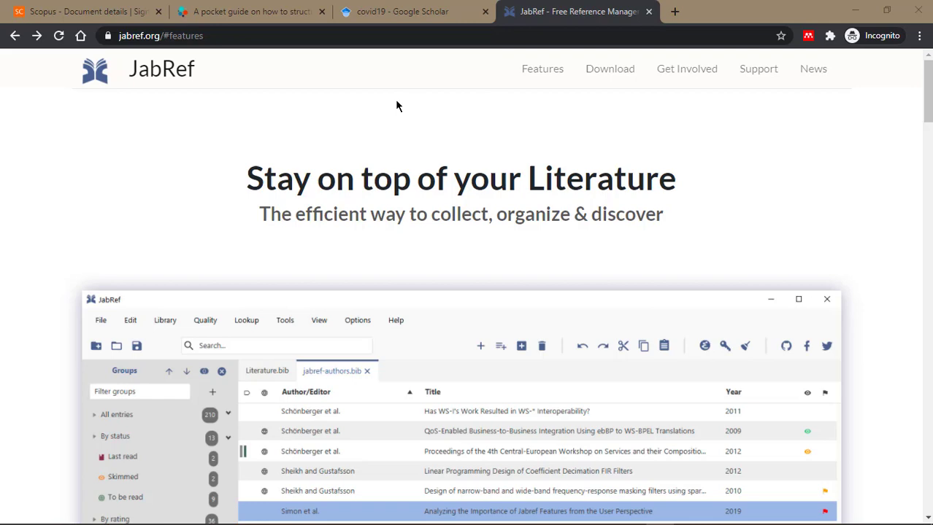
mouse_move(395, 105)
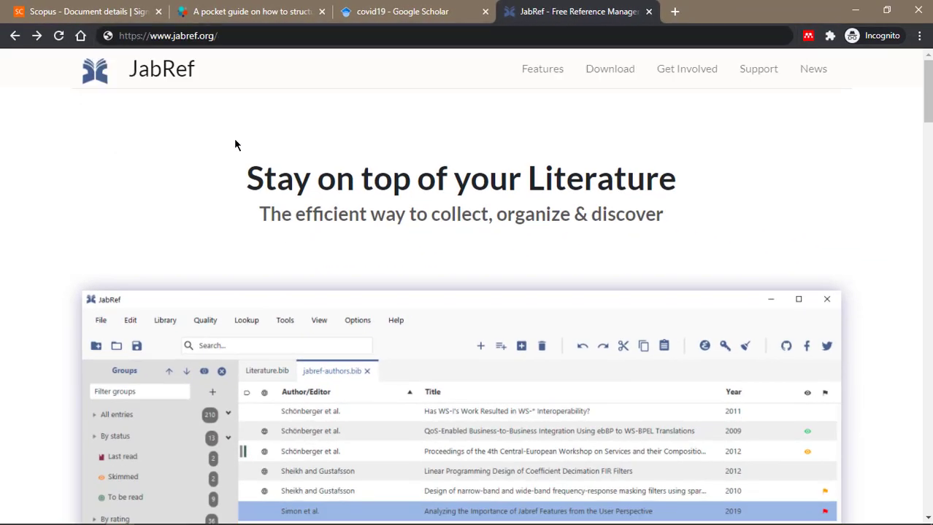
Scroll jabref.org and use Download in the top navigation to reach the free JabRef download
scroll("down", 3)
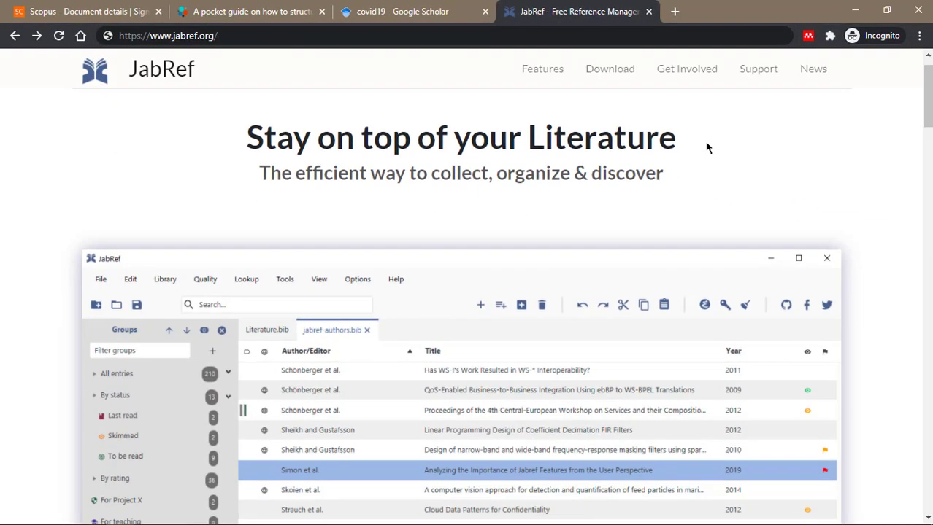
left_click(609, 68)
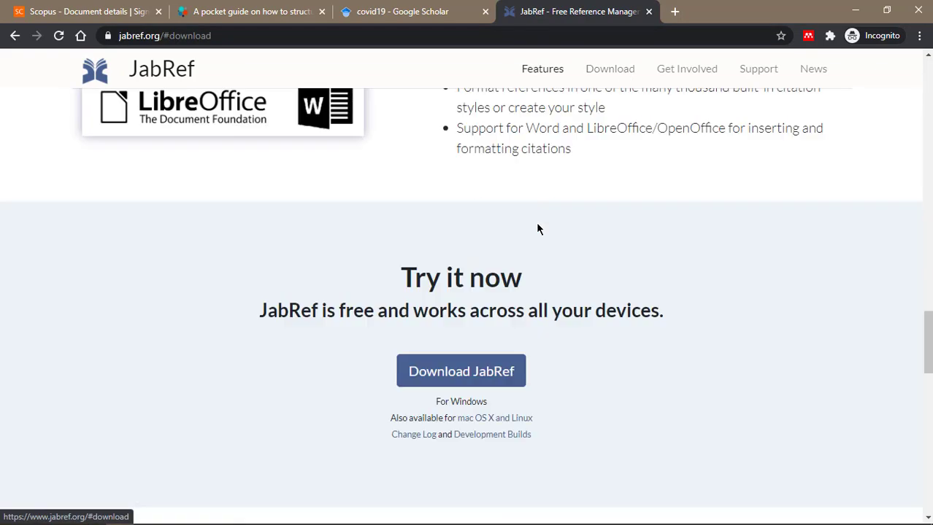
scroll("down", 3)
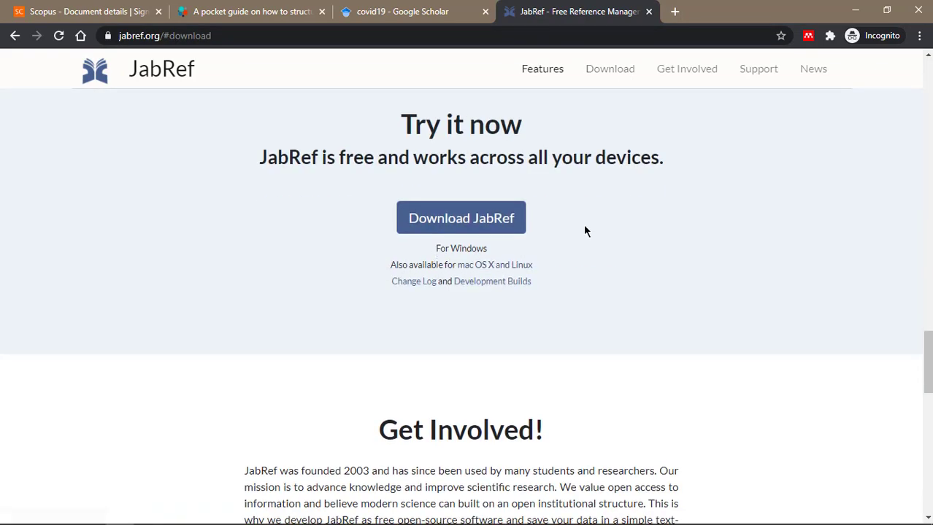
mouse_move(552, 245)
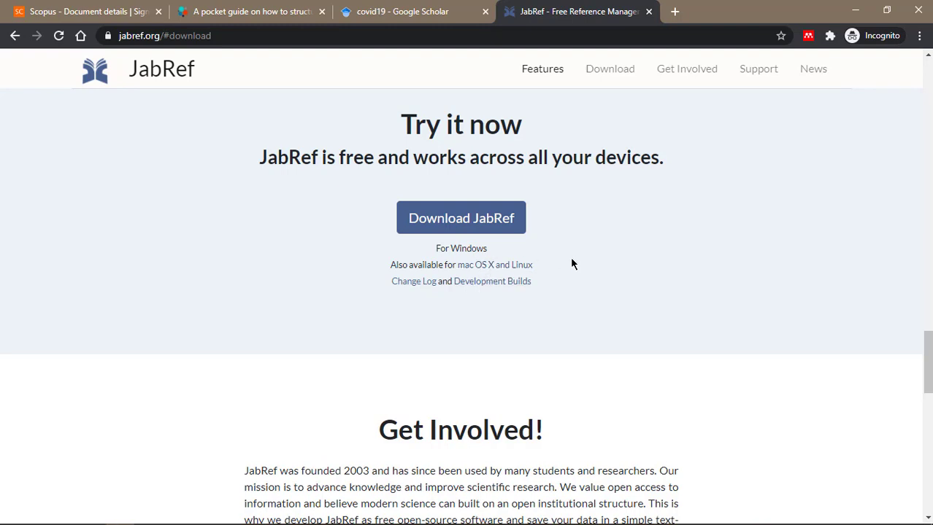
mouse_move(610, 252)
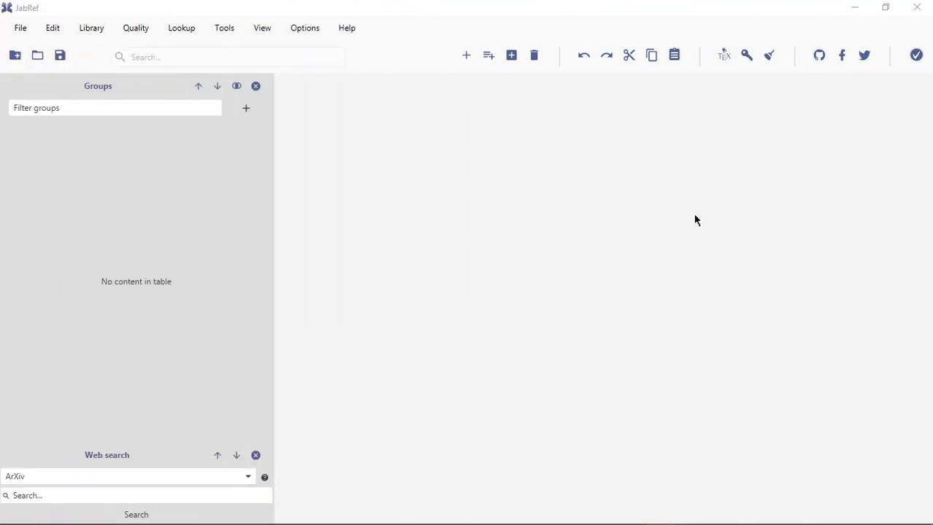
mouse_move(356, 53)
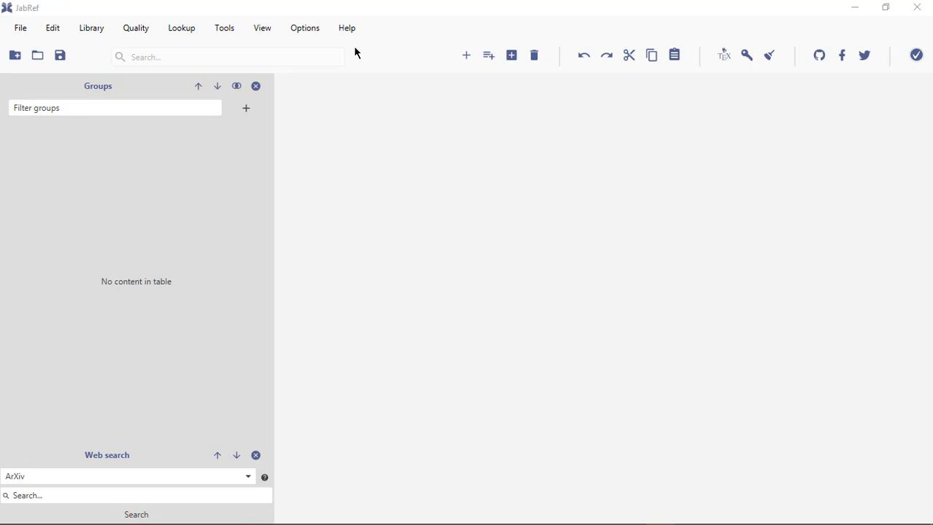
mouse_move(505, 231)
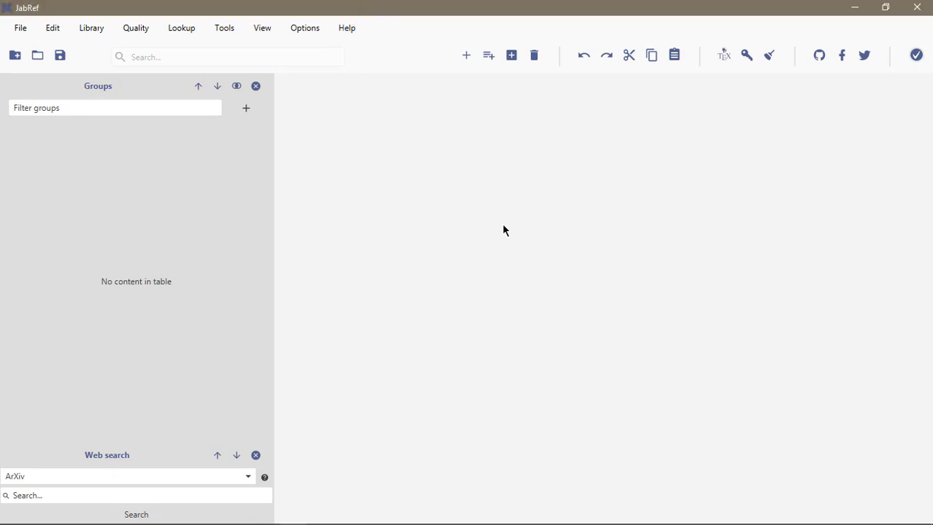
mouse_move(508, 307)
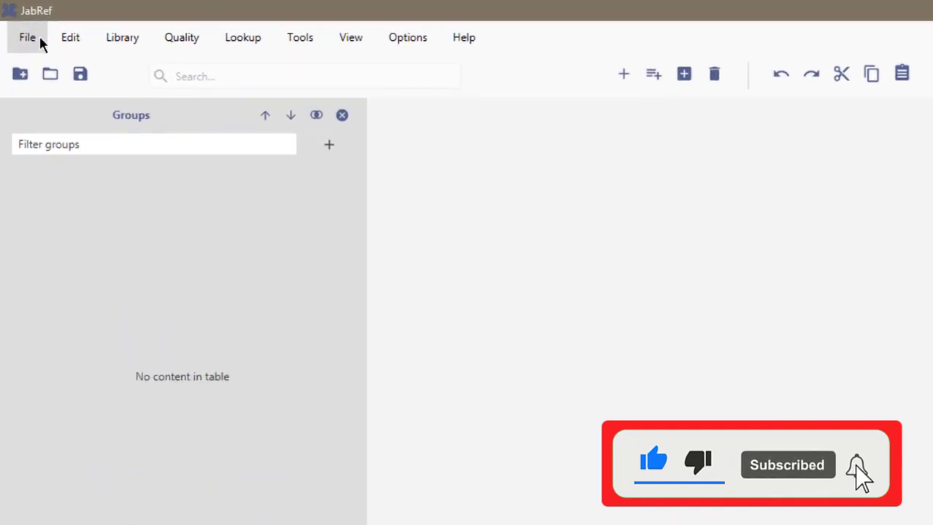
left_click(27, 37)
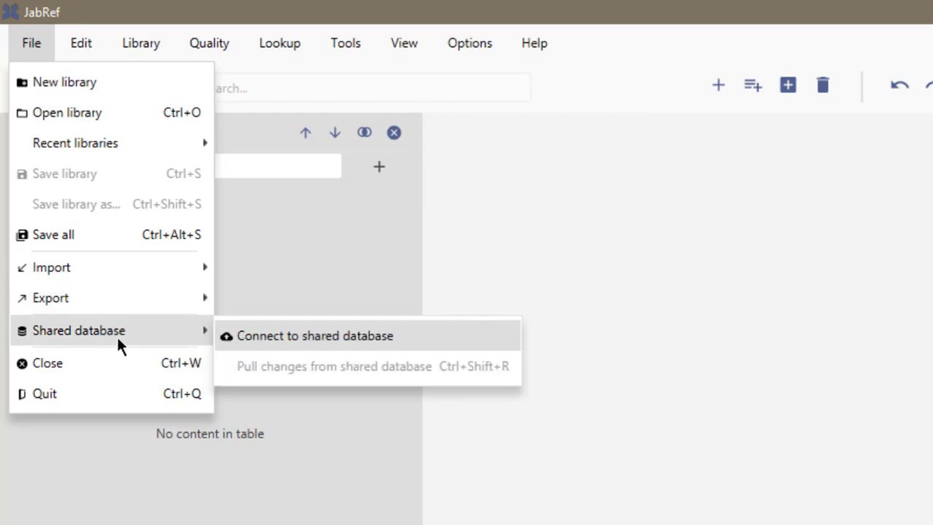
left_click(80, 43)
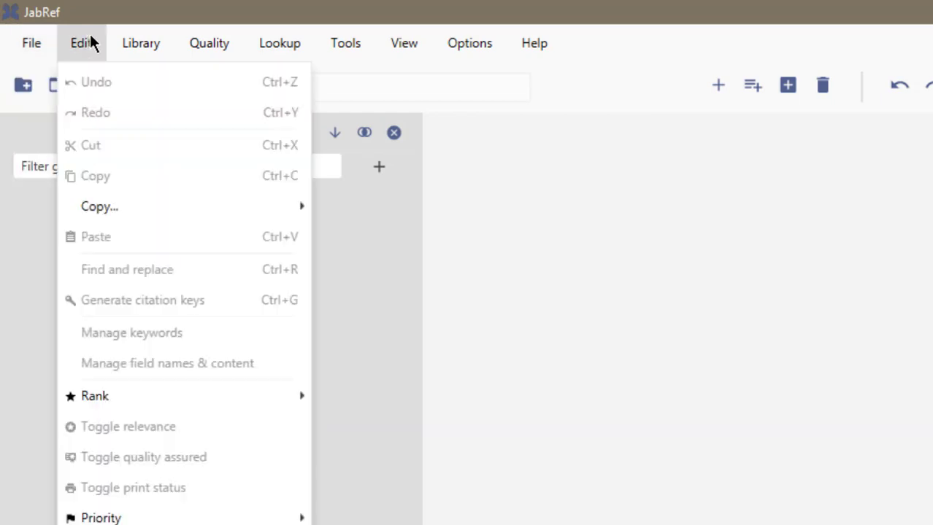
left_click(140, 43)
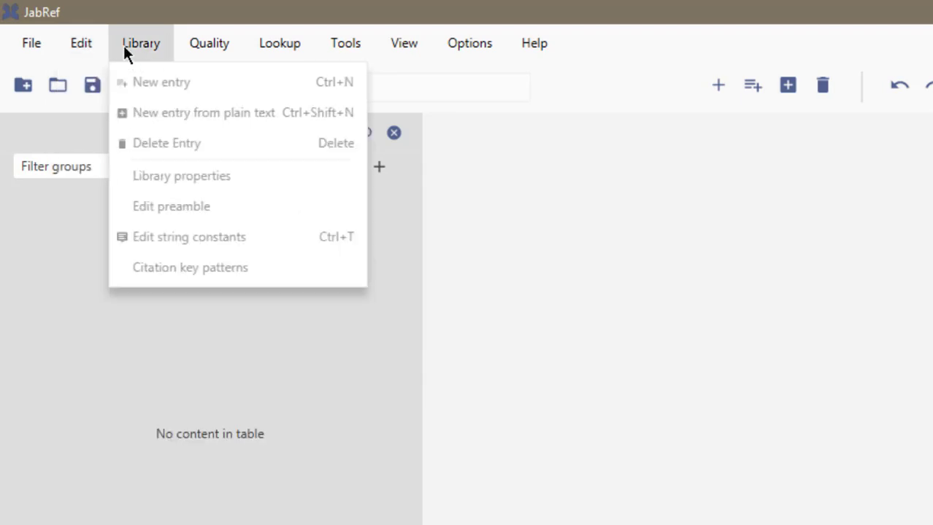
left_click(81, 43)
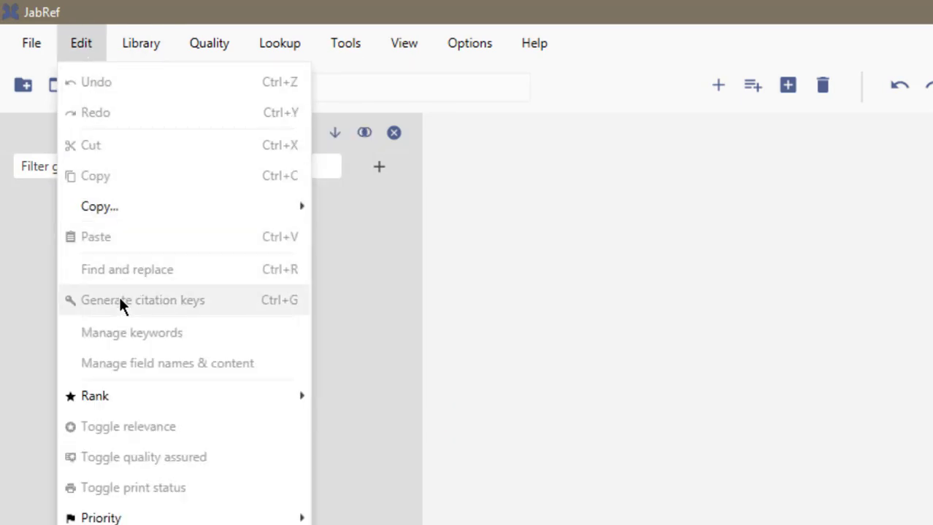
mouse_move(76, 61)
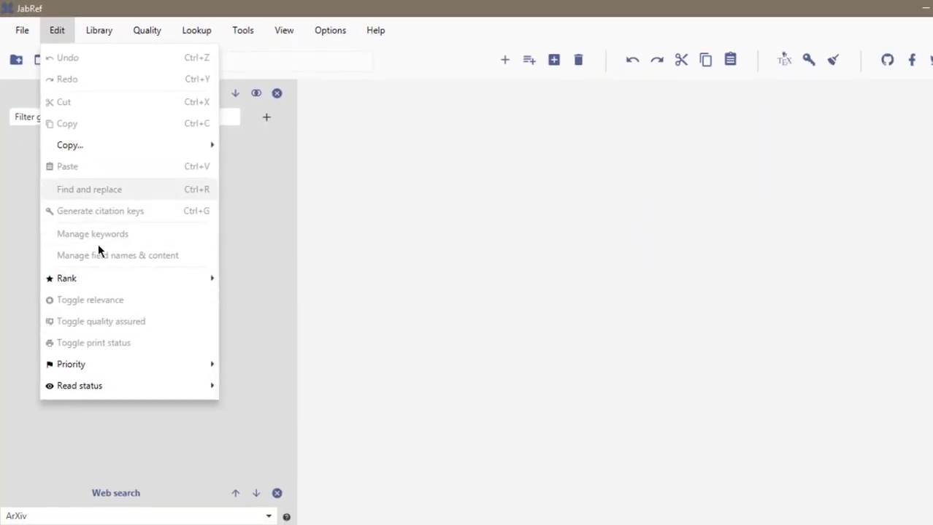
mouse_move(134, 300)
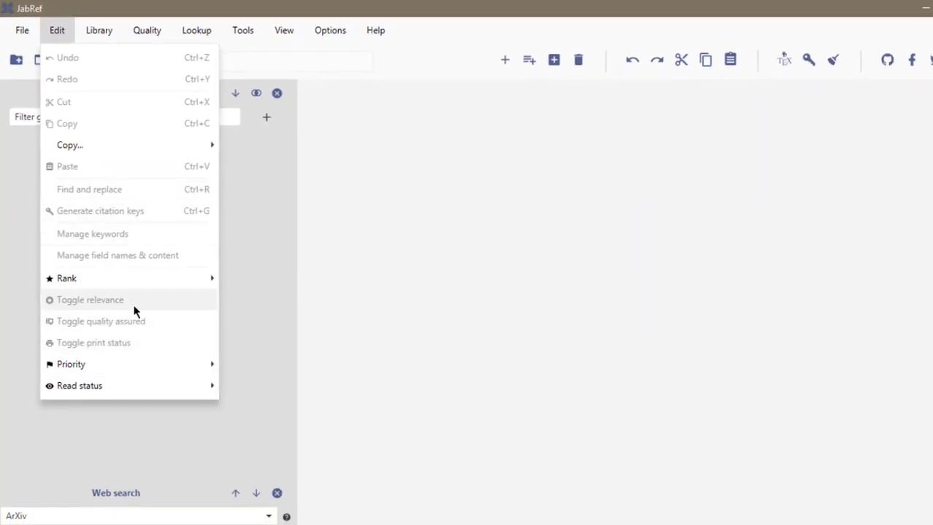
left_click(98, 30)
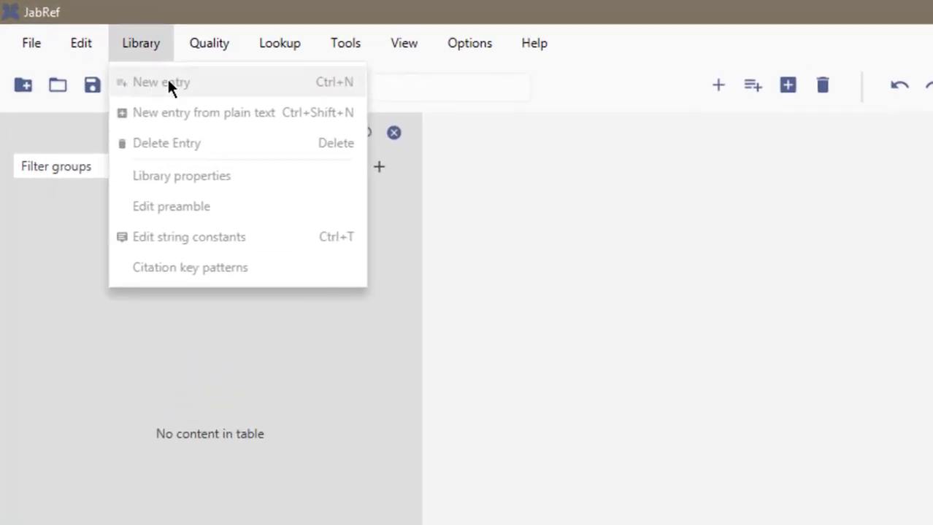
mouse_move(175, 142)
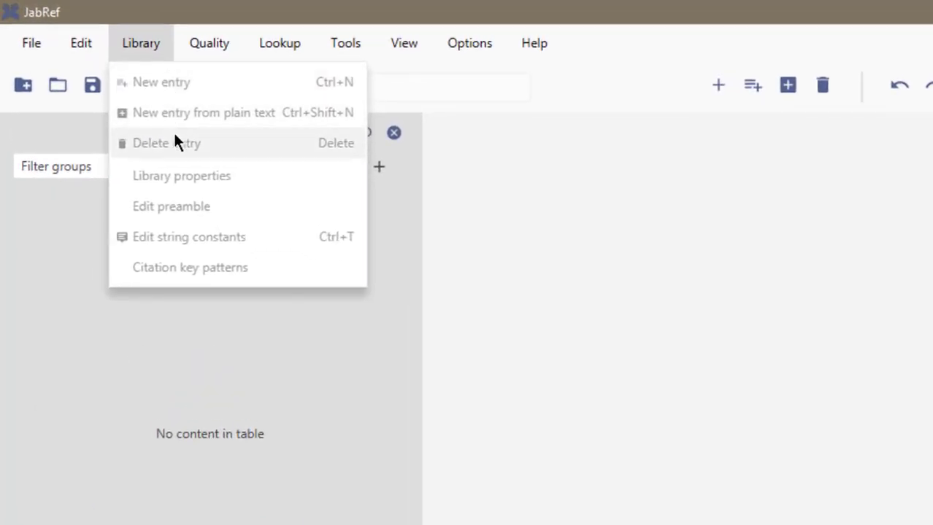
left_click(210, 43)
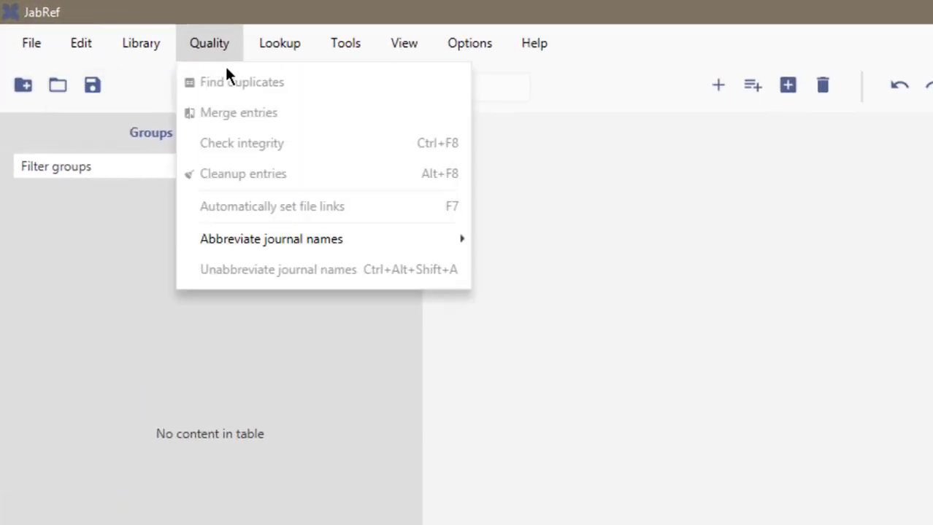
Browse JabRef's menus, ending on the online lookup commands such as ArXiv and DOI search
left_click(280, 43)
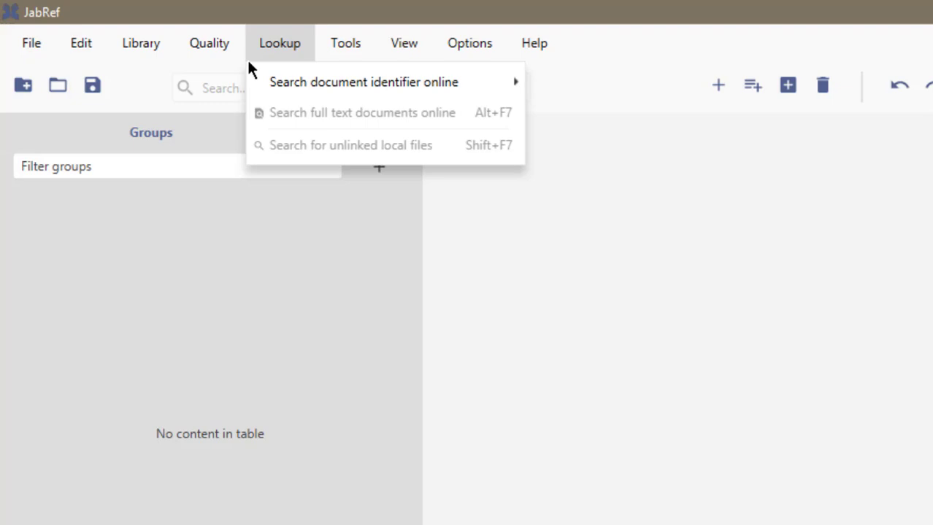
left_click(208, 43)
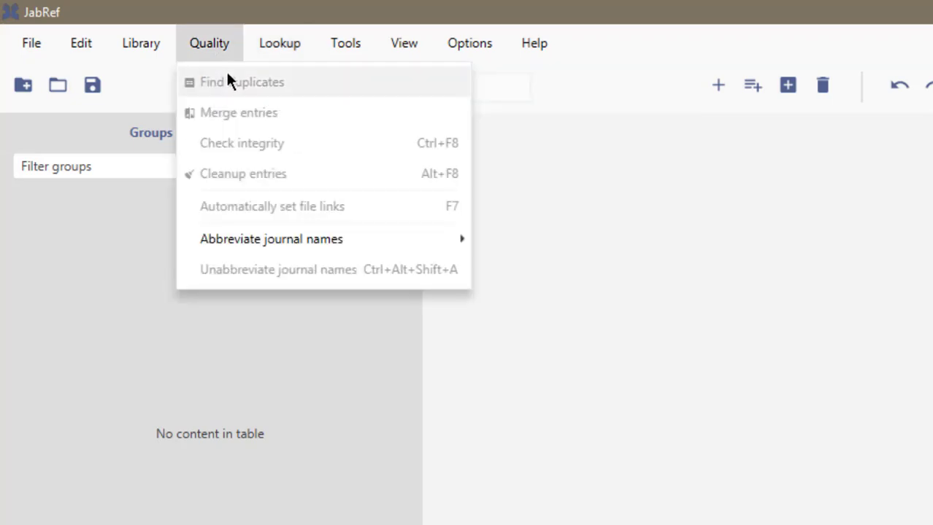
mouse_move(330, 125)
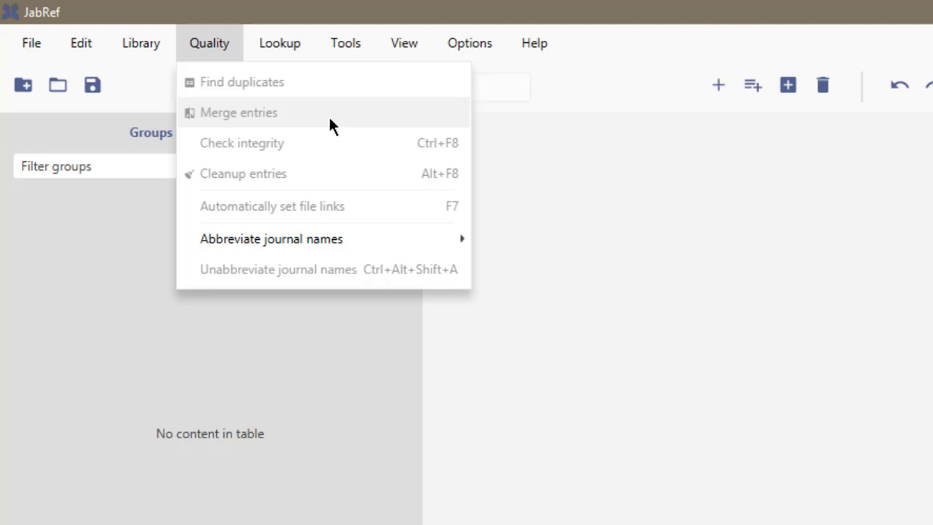
mouse_move(283, 174)
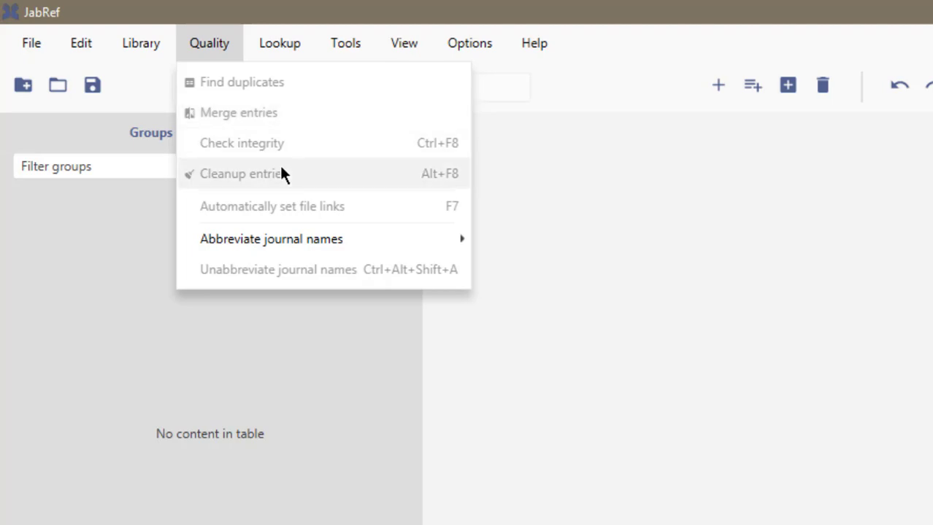
mouse_move(270, 239)
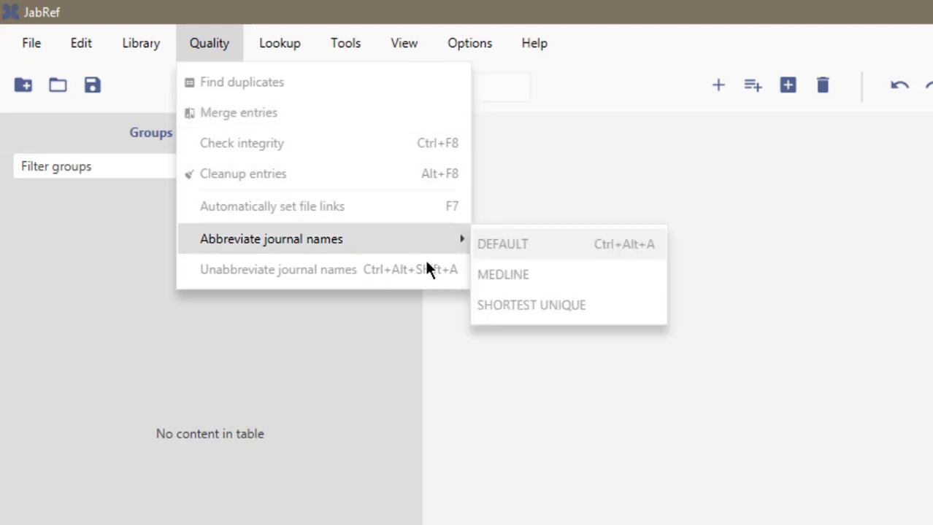
mouse_move(405, 255)
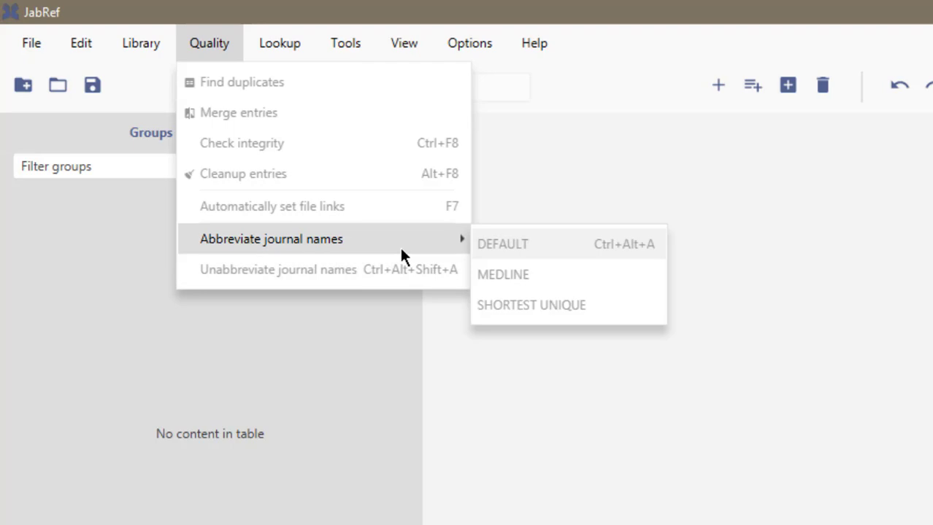
left_click(279, 43)
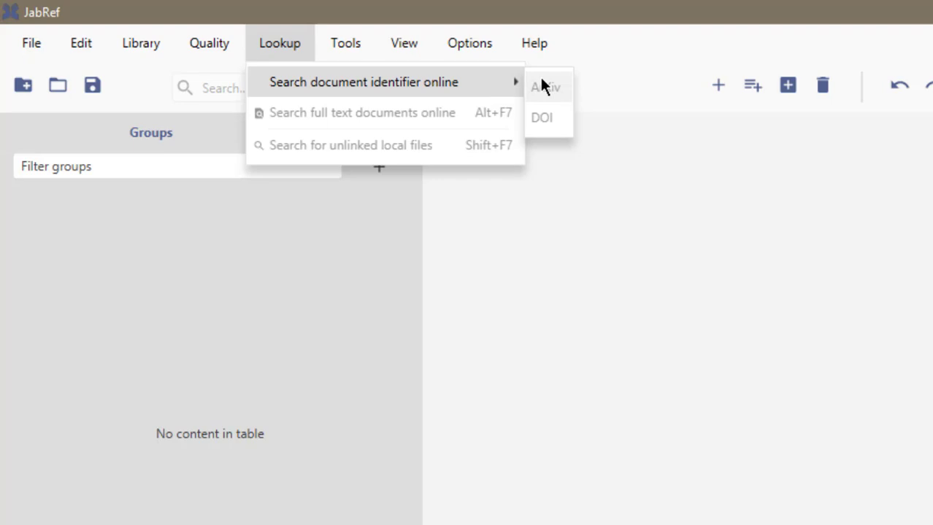
mouse_move(542, 118)
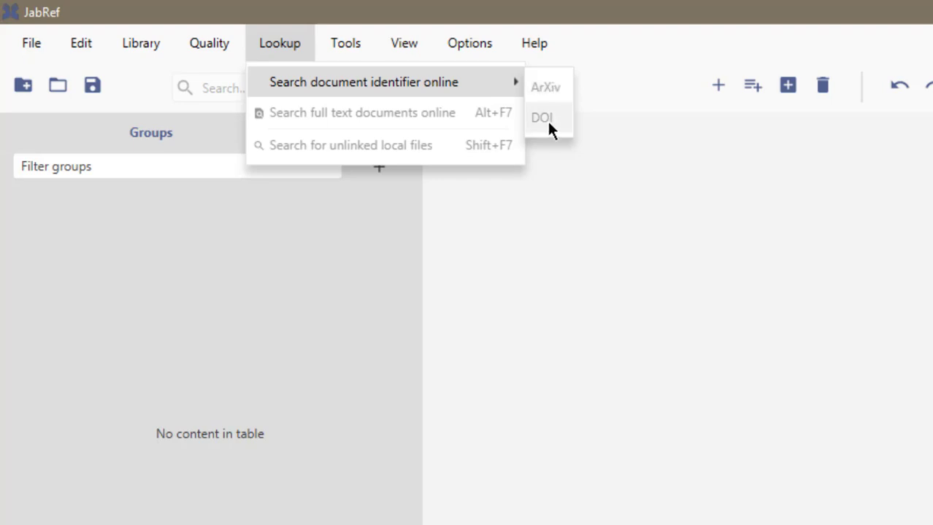
mouse_move(427, 111)
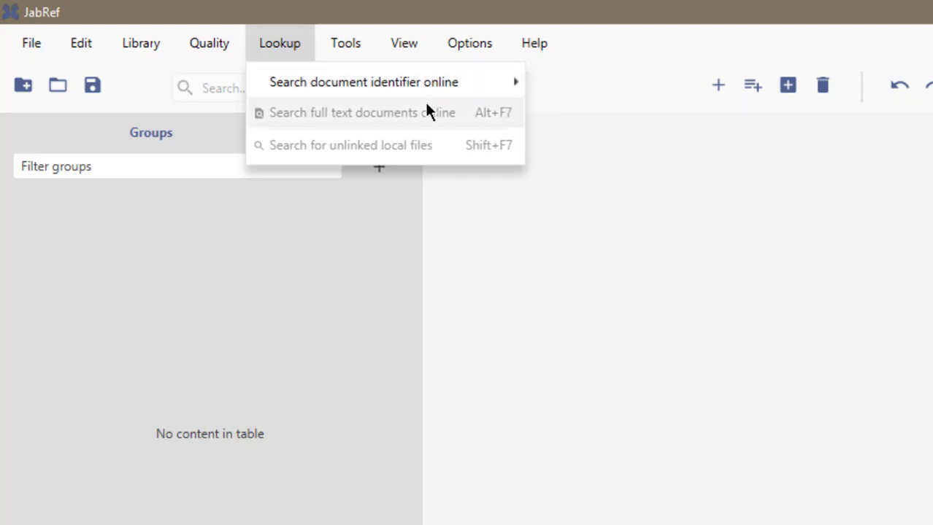
mouse_move(363, 124)
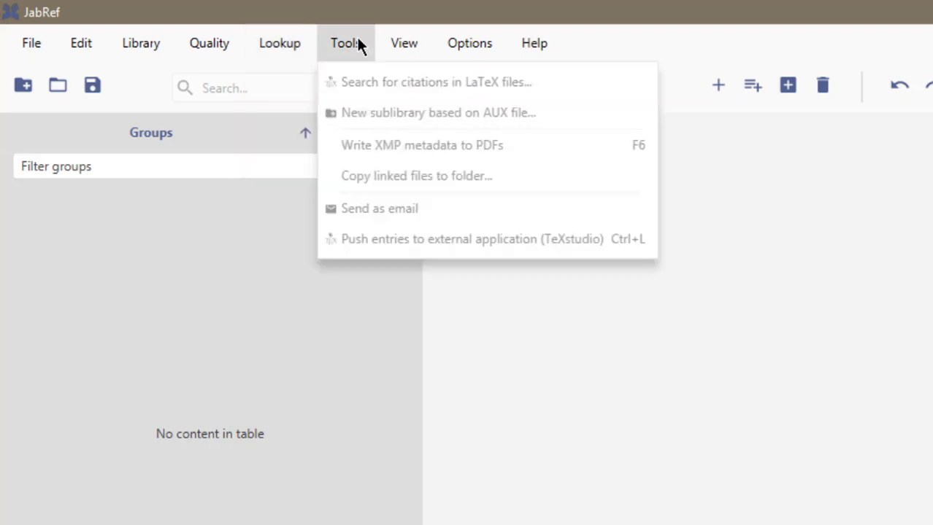
mouse_move(413, 108)
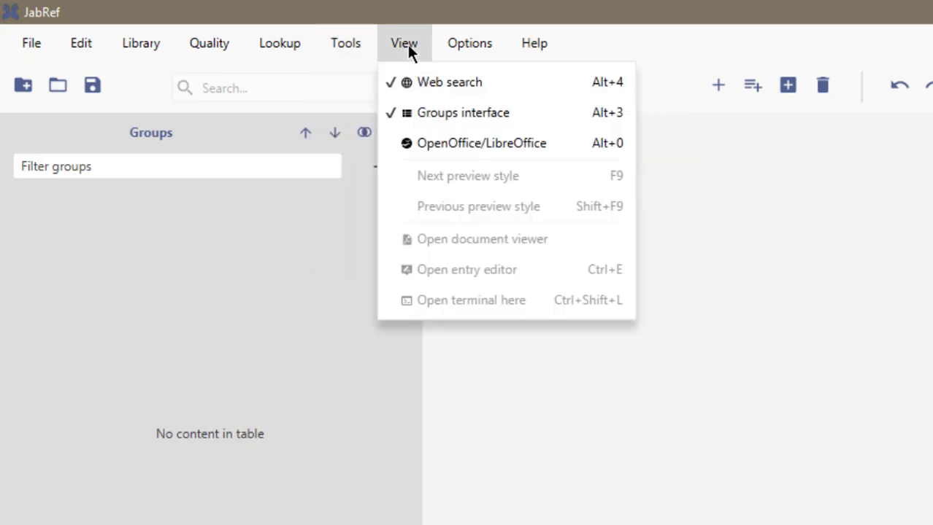
mouse_move(419, 82)
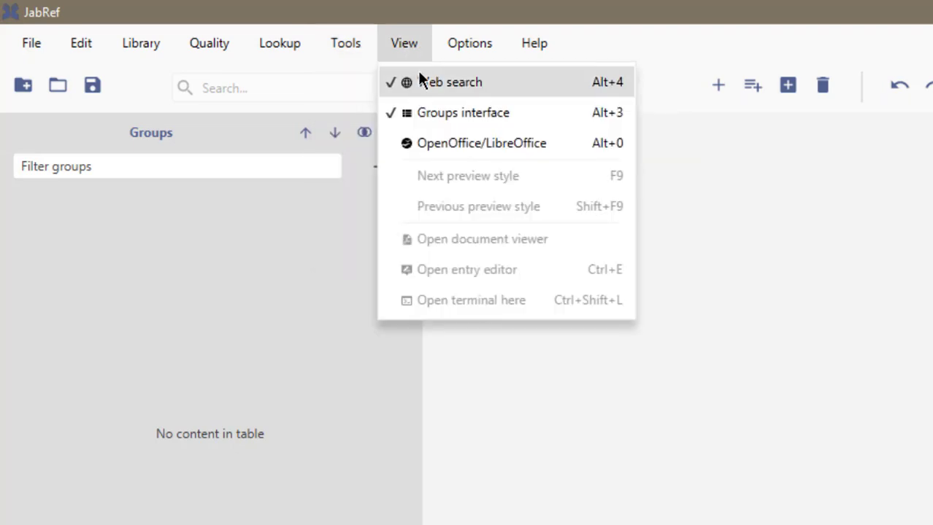
mouse_move(515, 134)
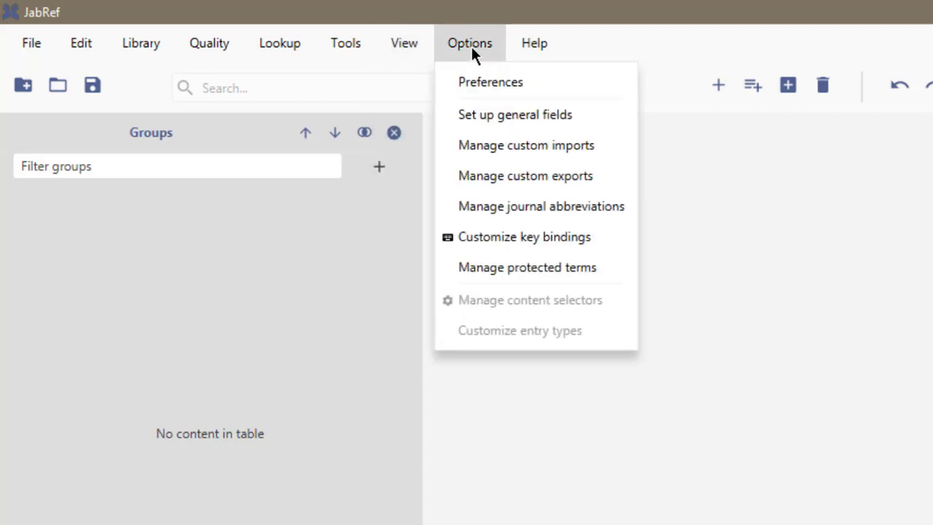
mouse_move(526, 268)
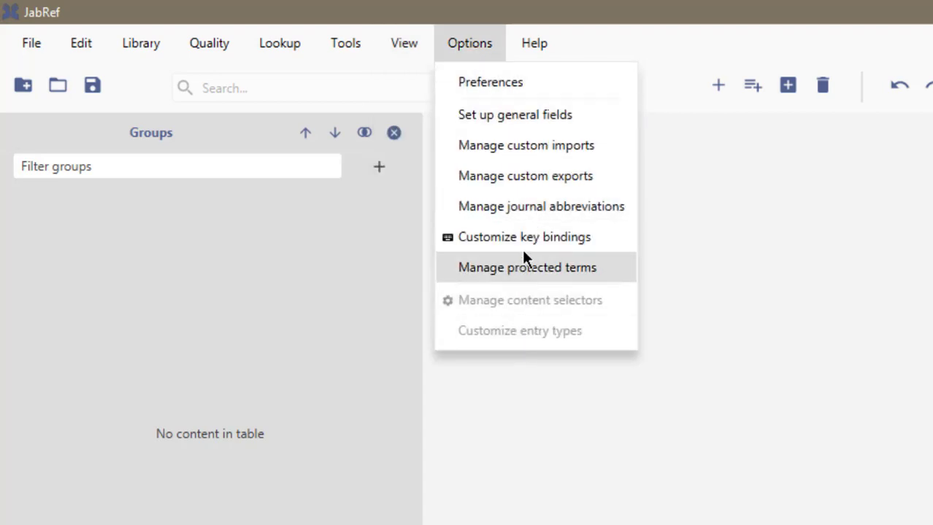
mouse_move(524, 236)
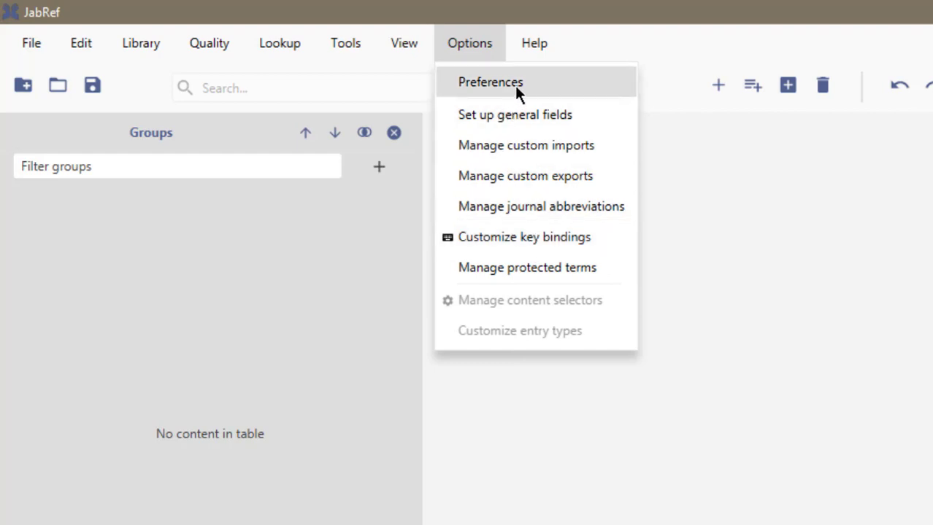
Choose the Dark theme under Preferences > Appearance, save, and acknowledge the restart notice
left_click(489, 82)
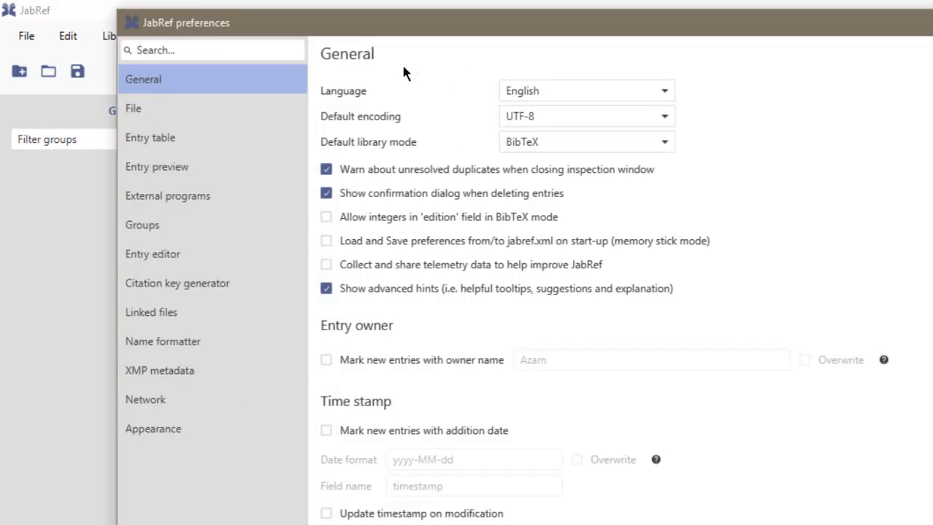
left_click(153, 429)
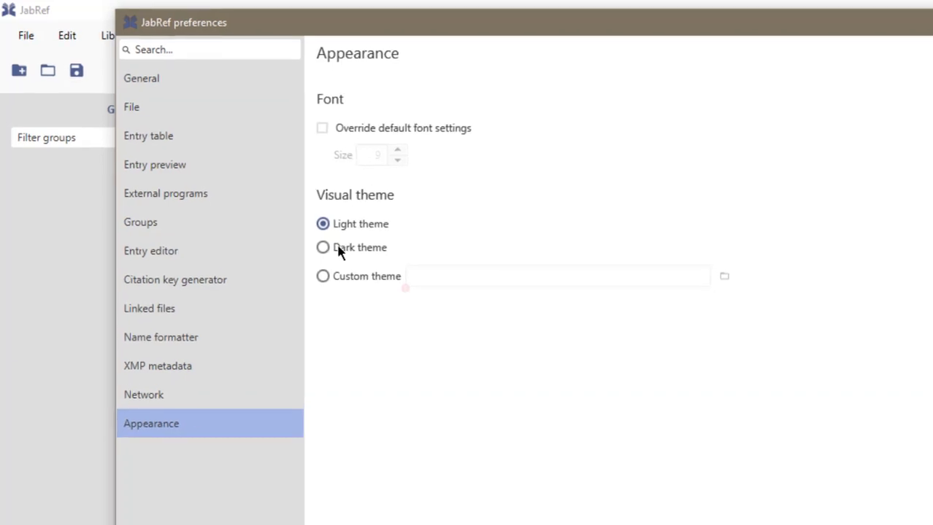
left_click(322, 248)
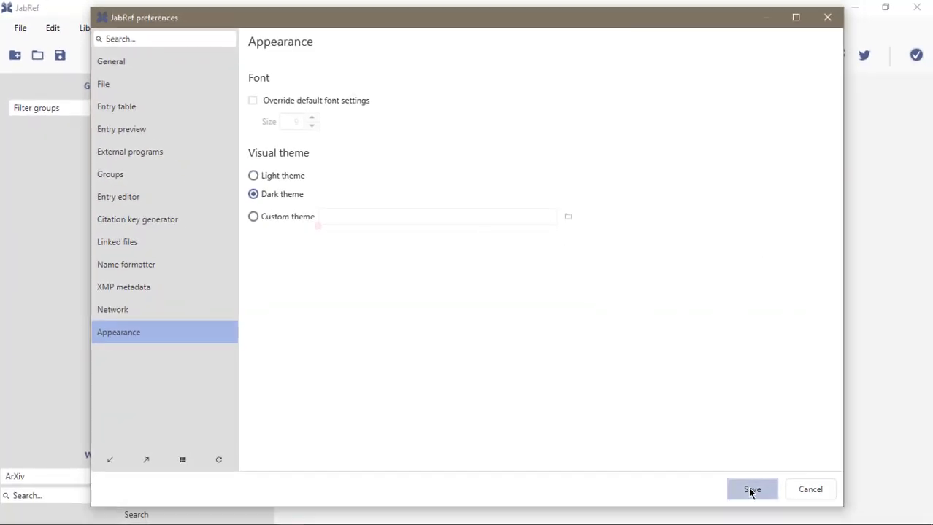
left_click(752, 488)
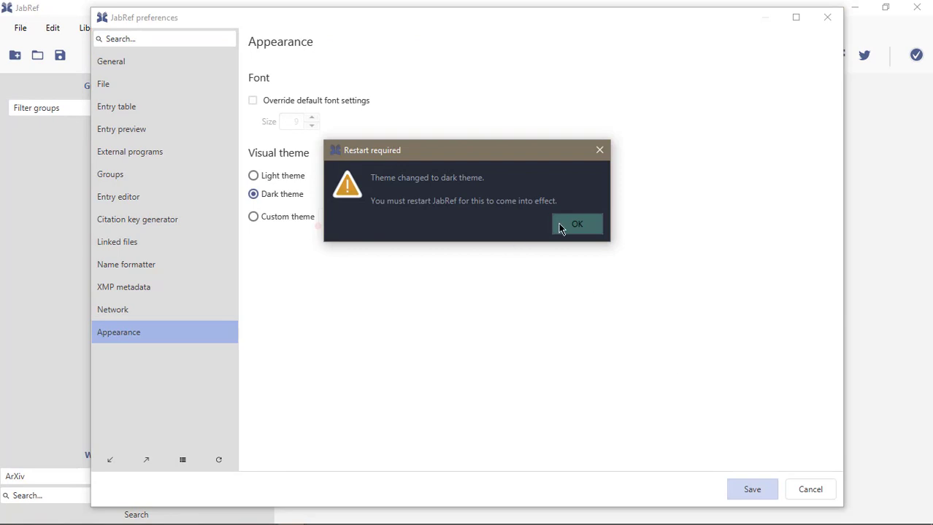
left_click(577, 224)
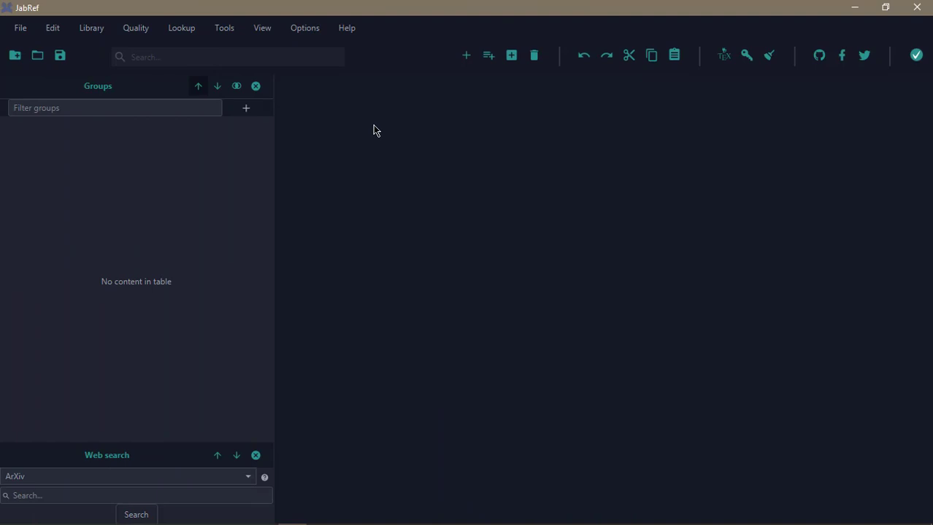
mouse_move(346, 28)
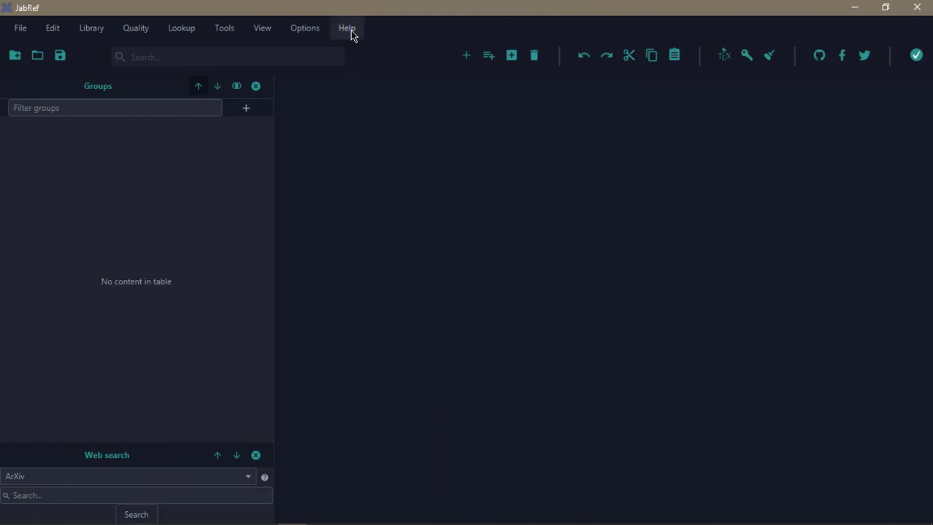
left_click(346, 27)
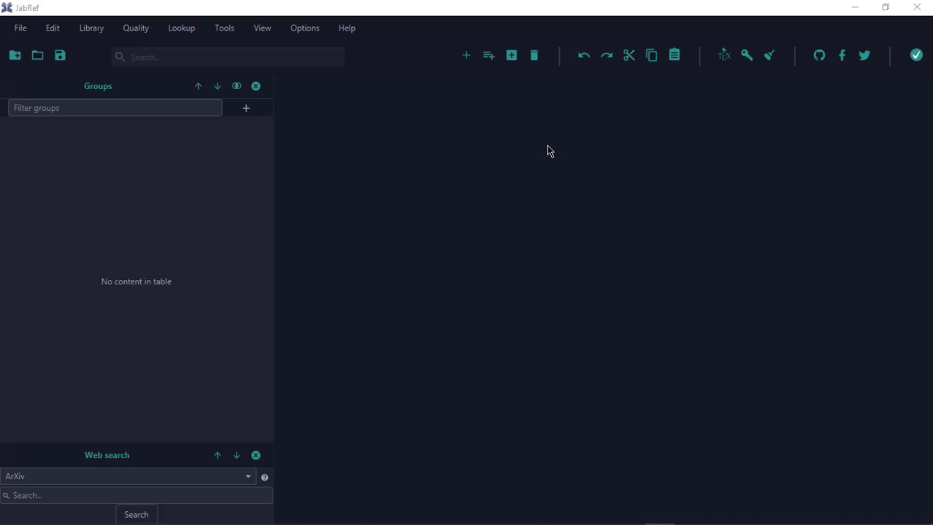
mouse_move(533, 270)
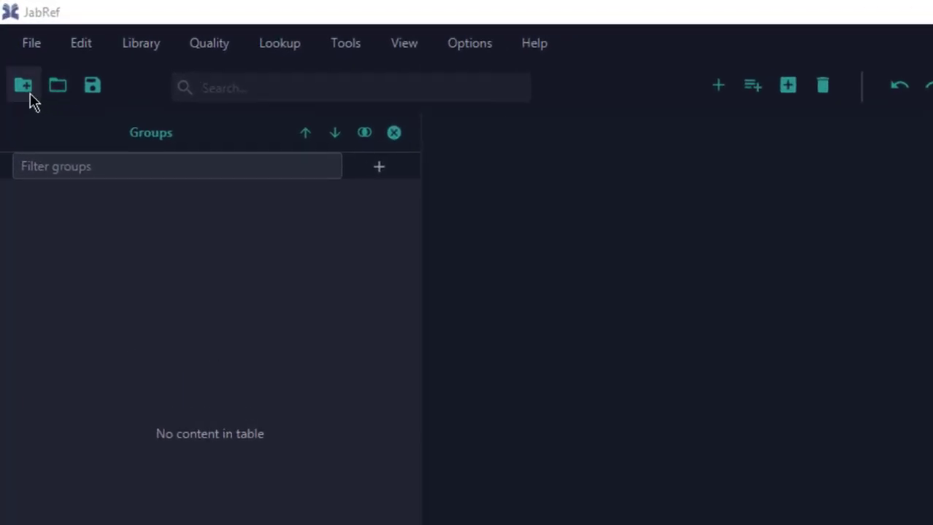
mouse_move(24, 85)
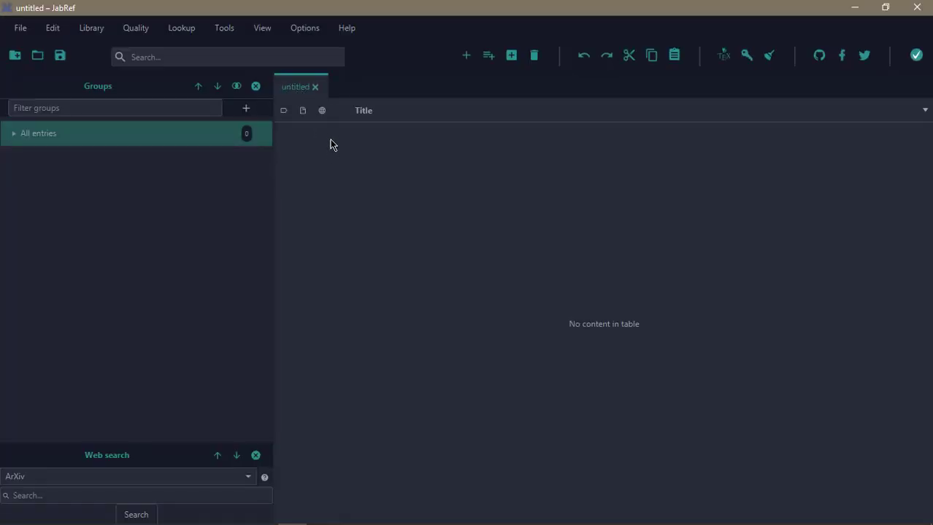
mouse_move(489, 226)
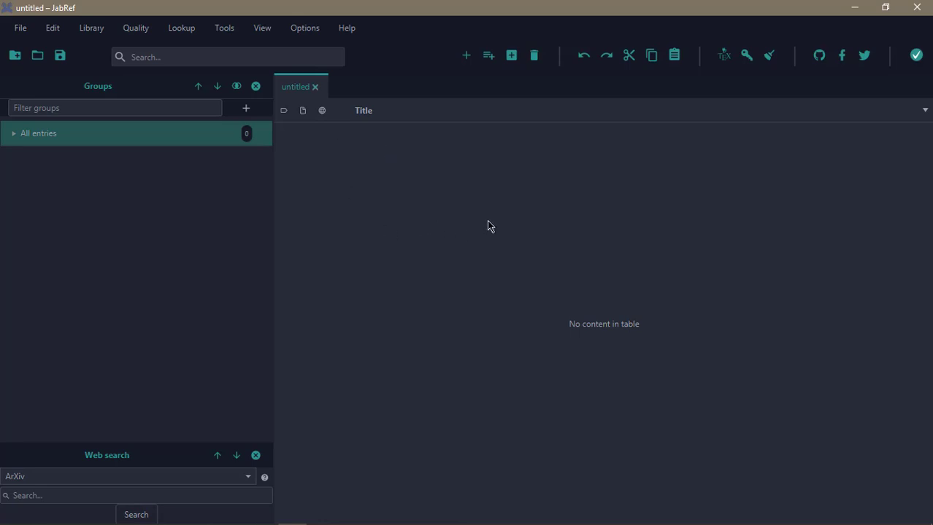
mouse_move(438, 229)
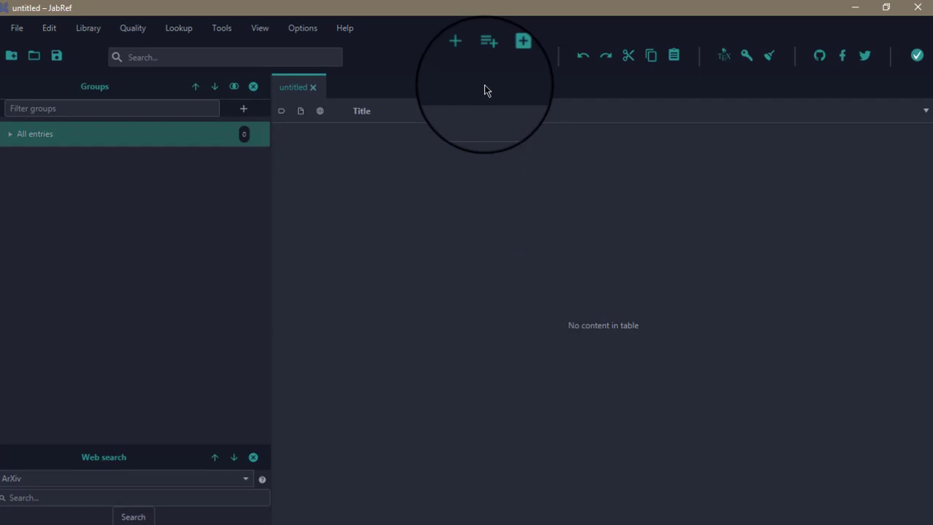
Add a new blank Article entry from the Select entry type dialog
left_click(489, 41)
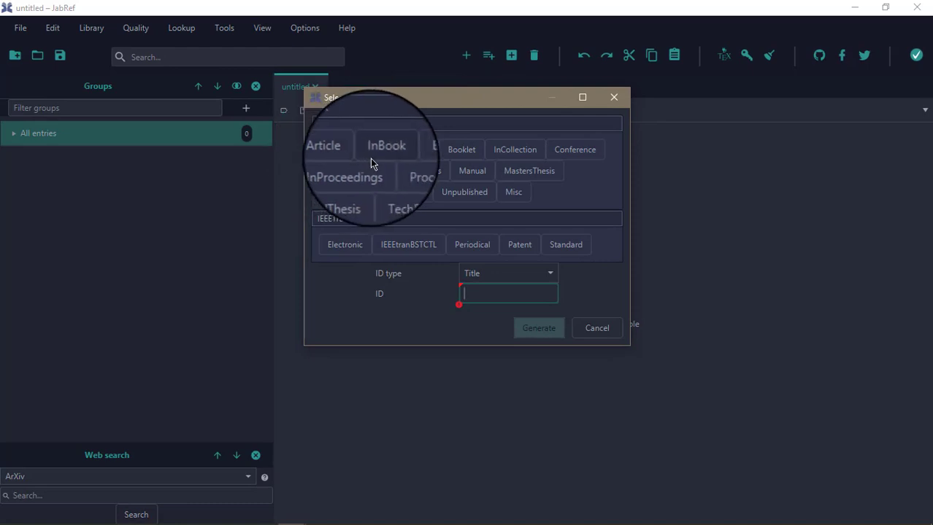
mouse_move(510, 153)
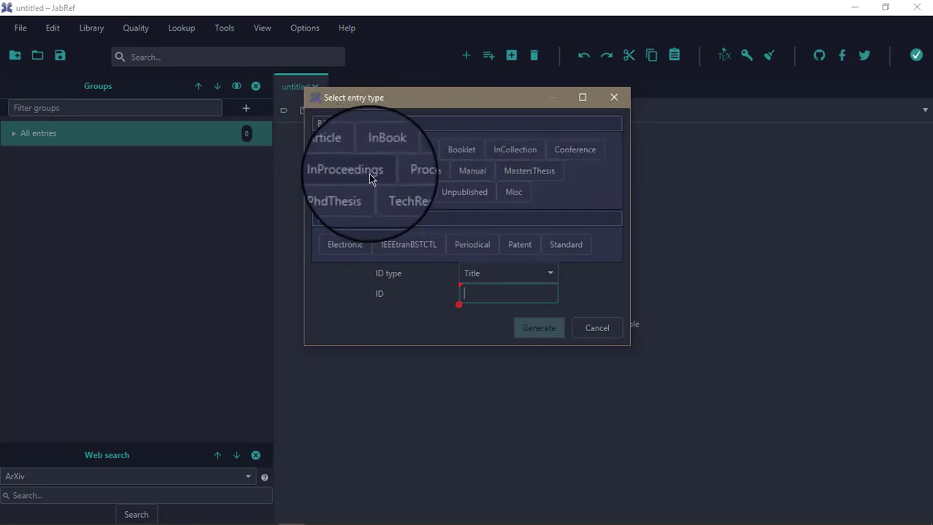
mouse_move(500, 179)
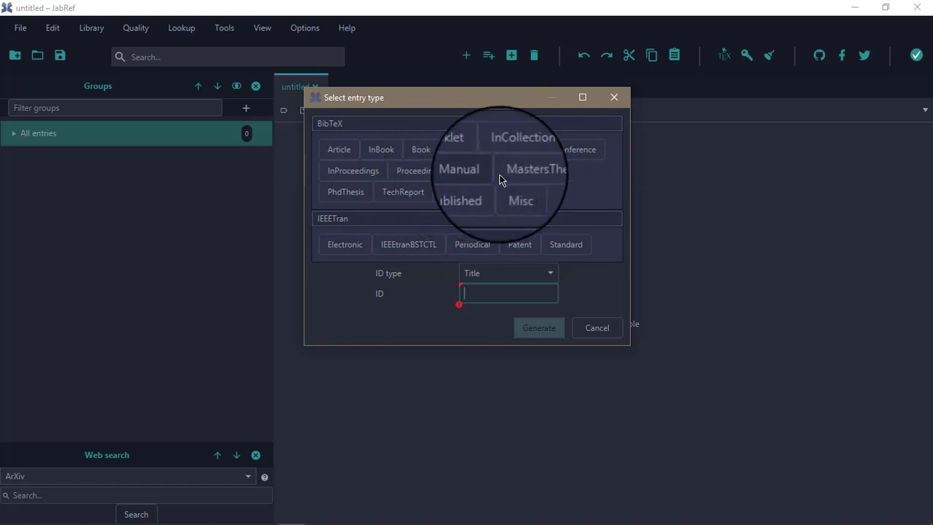
mouse_move(365, 201)
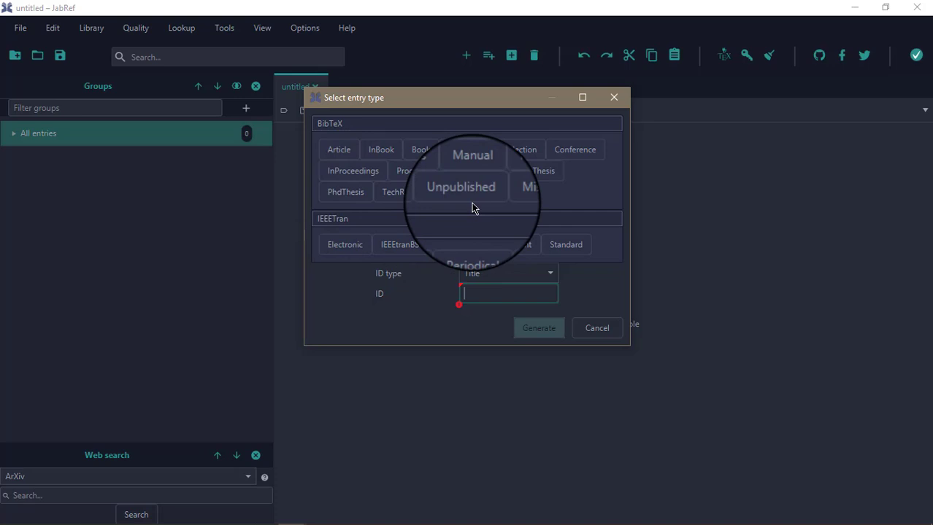
mouse_move(544, 204)
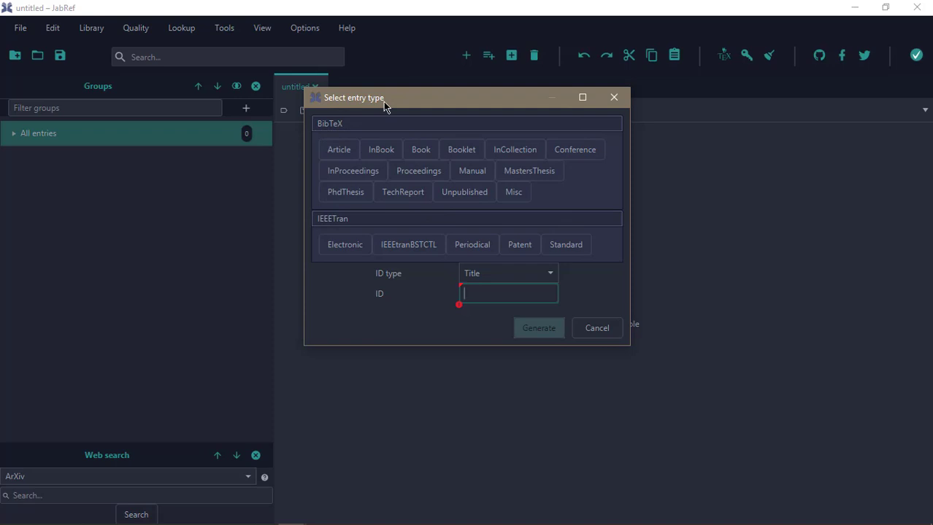
mouse_move(366, 122)
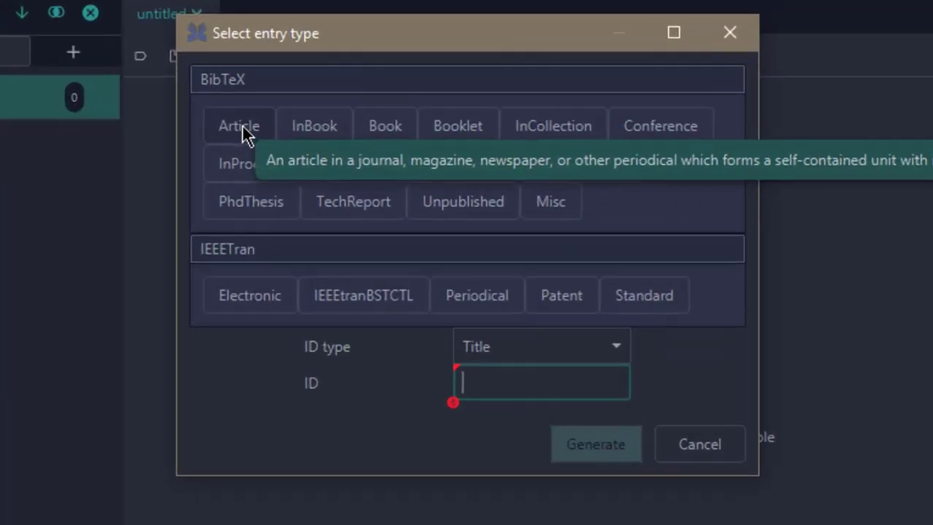
left_click(594, 444)
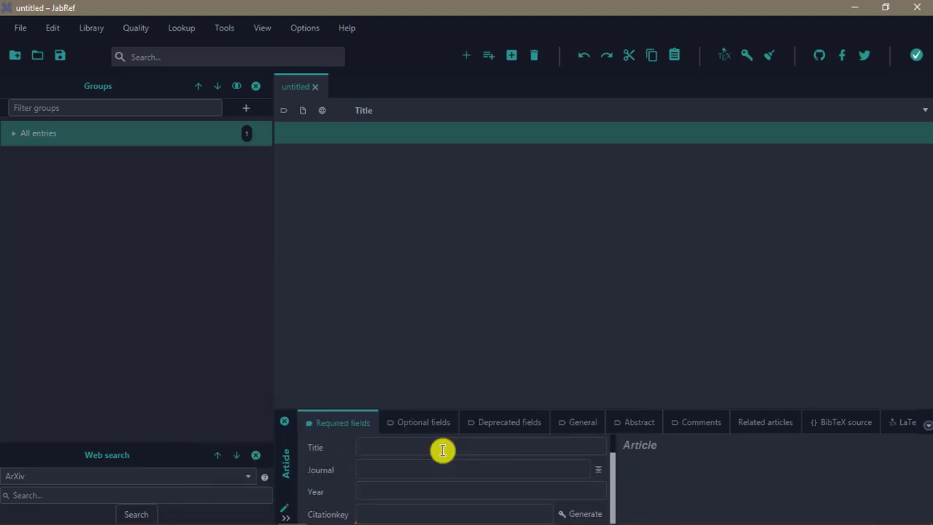
mouse_move(469, 483)
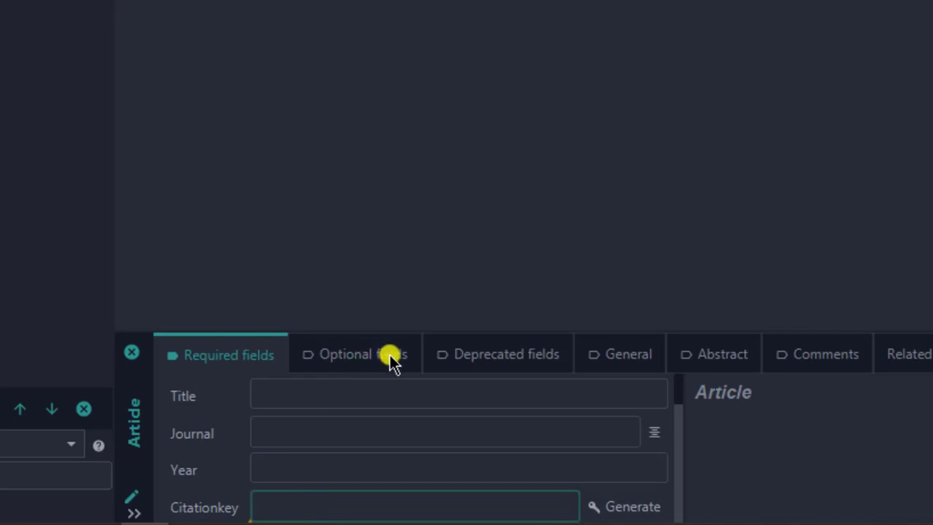
Review the blank Article's optional, deprecated, general, abstract and comment tabs, ending on Related articles
left_click(356, 354)
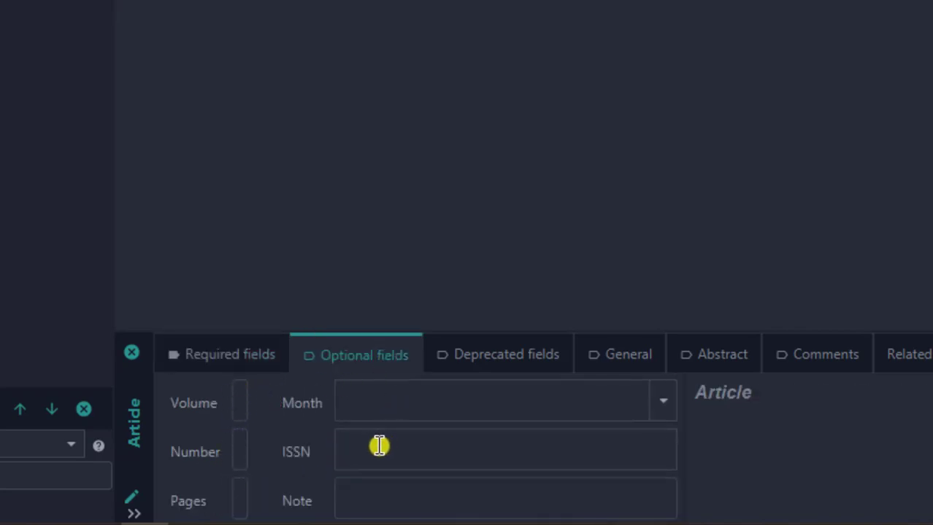
mouse_move(401, 499)
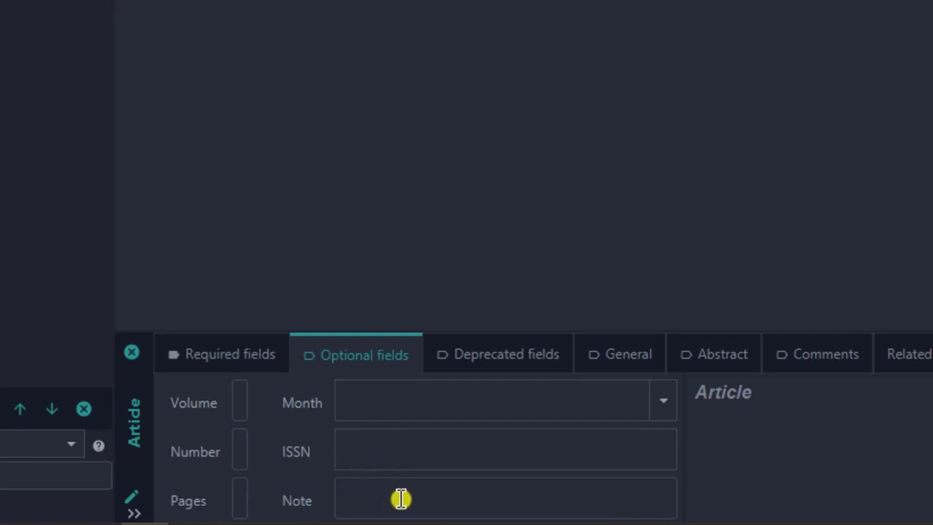
left_click(498, 355)
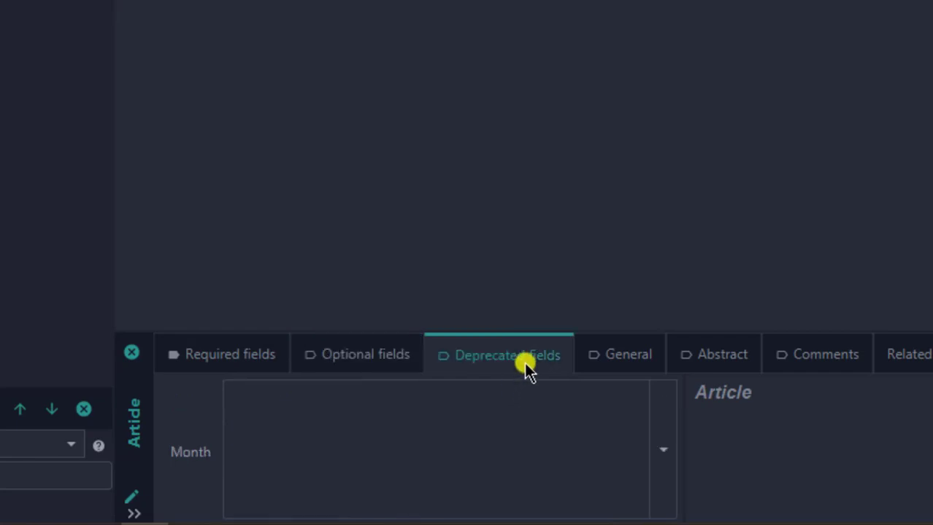
mouse_move(597, 451)
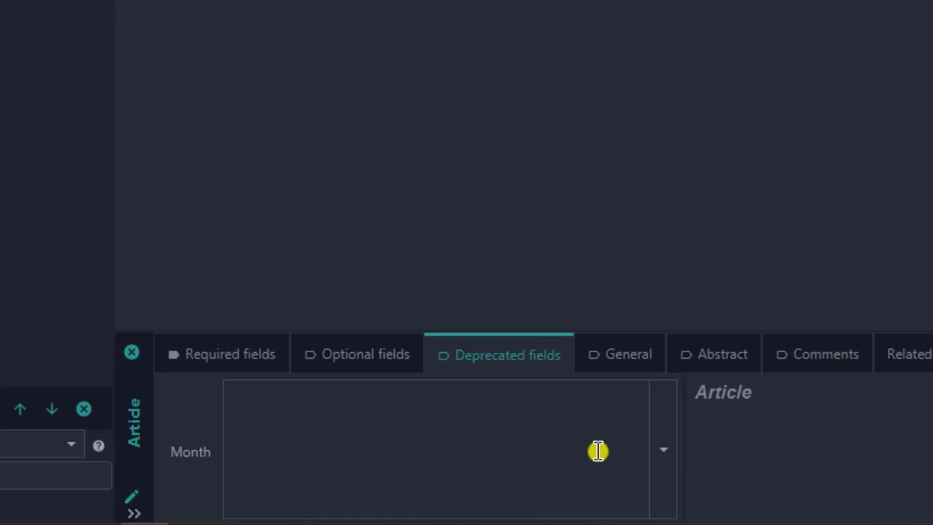
left_click(662, 451)
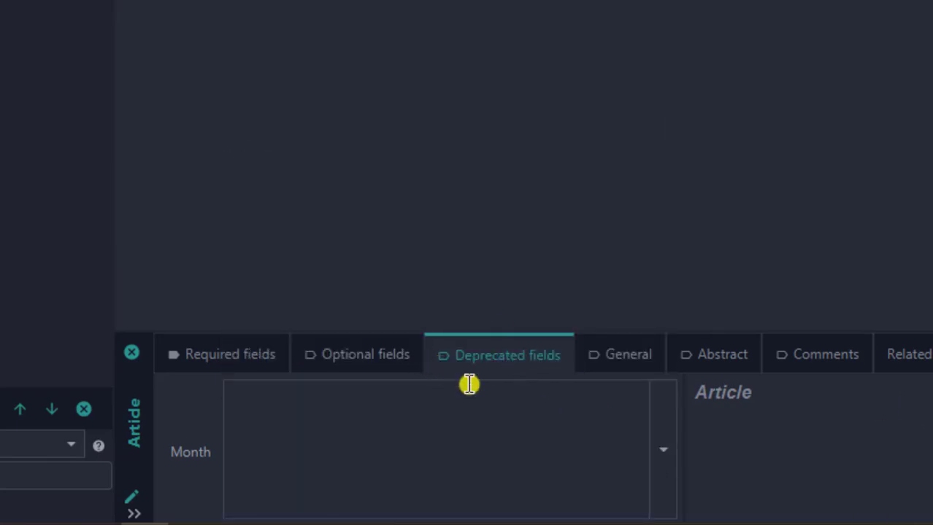
mouse_move(627, 363)
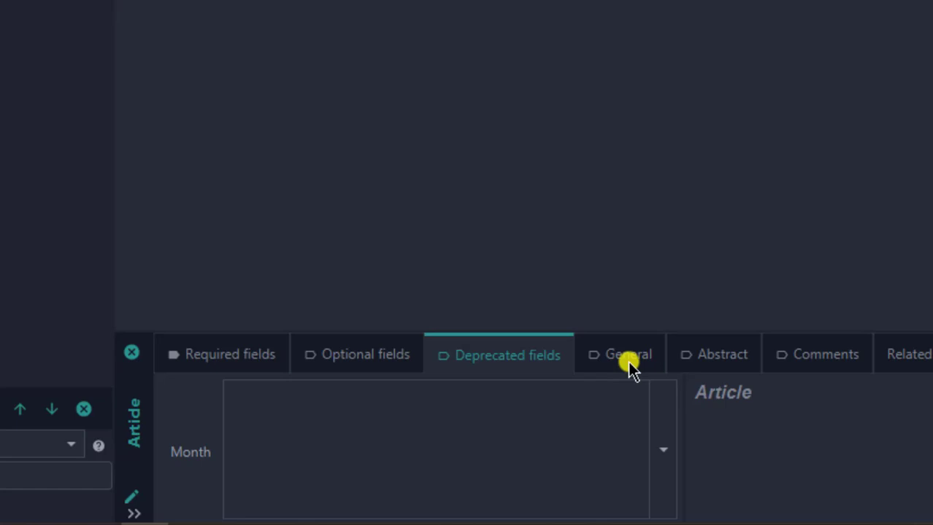
left_click(628, 355)
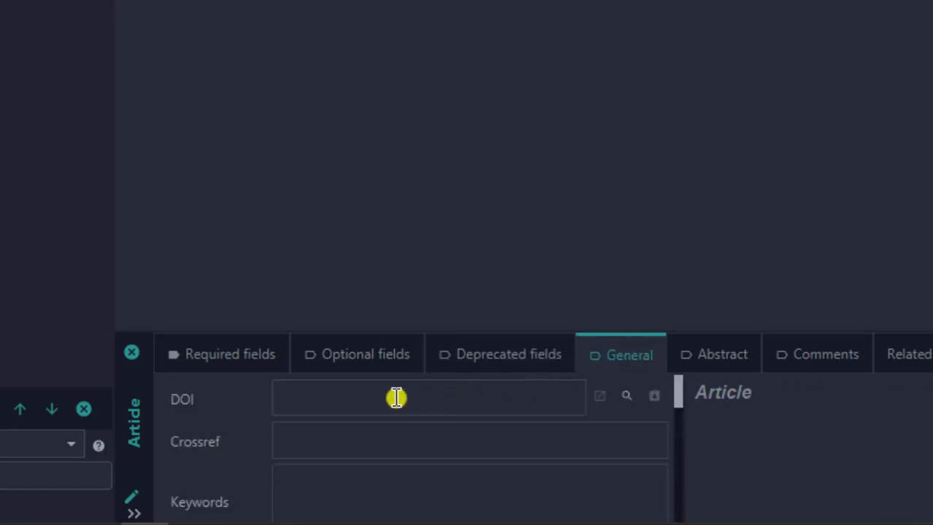
mouse_move(350, 440)
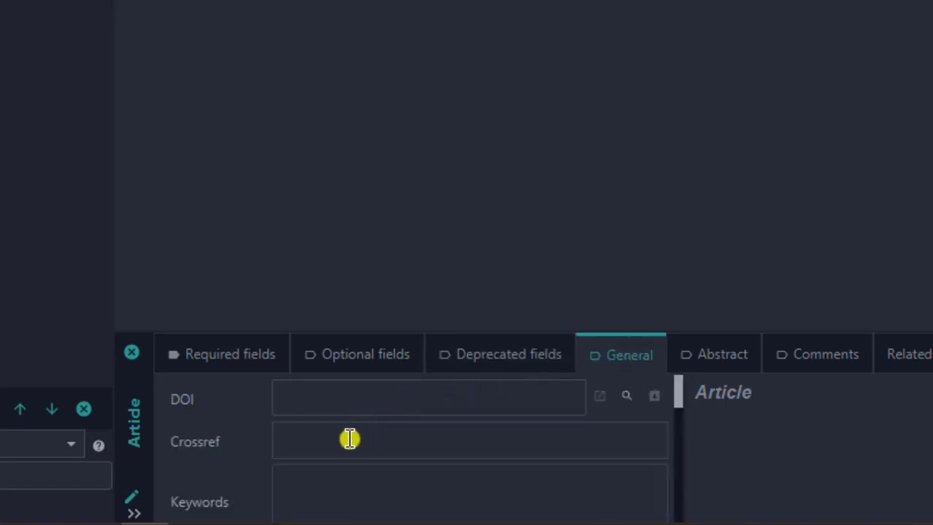
mouse_move(753, 374)
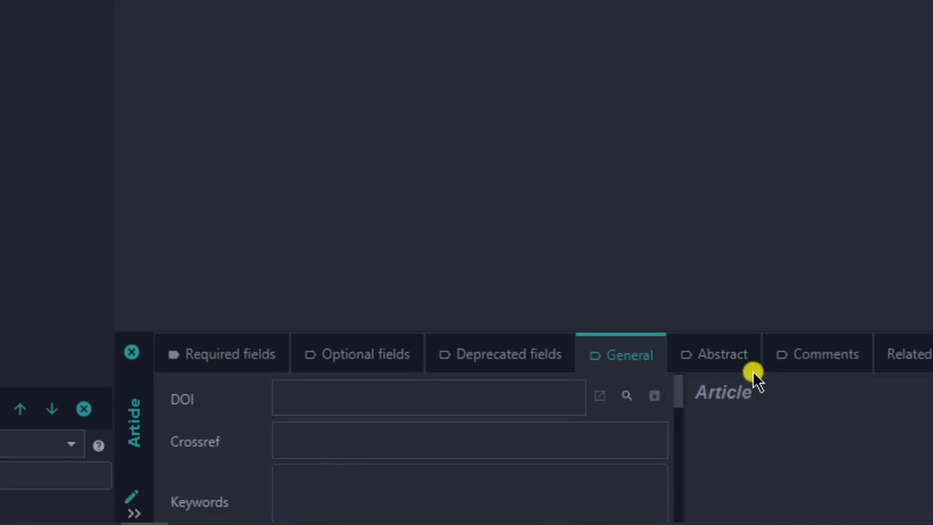
left_click(722, 353)
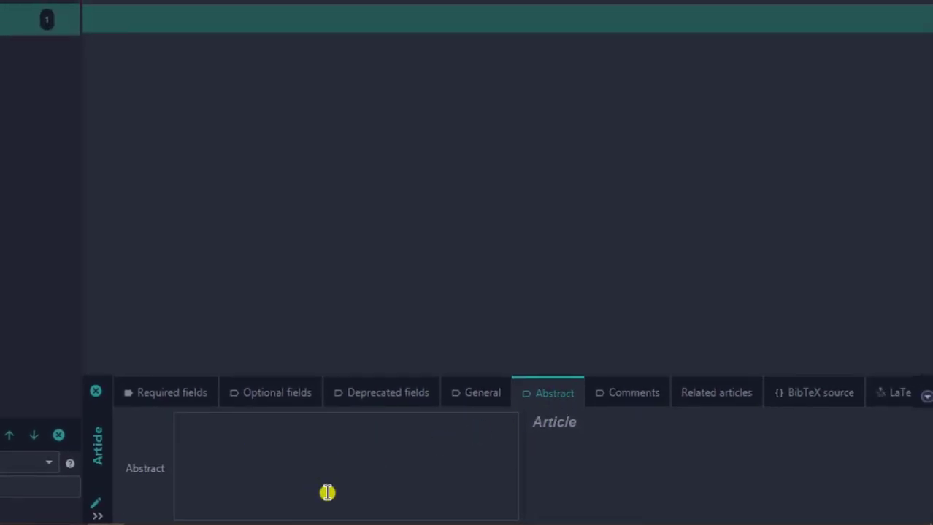
left_click(629, 393)
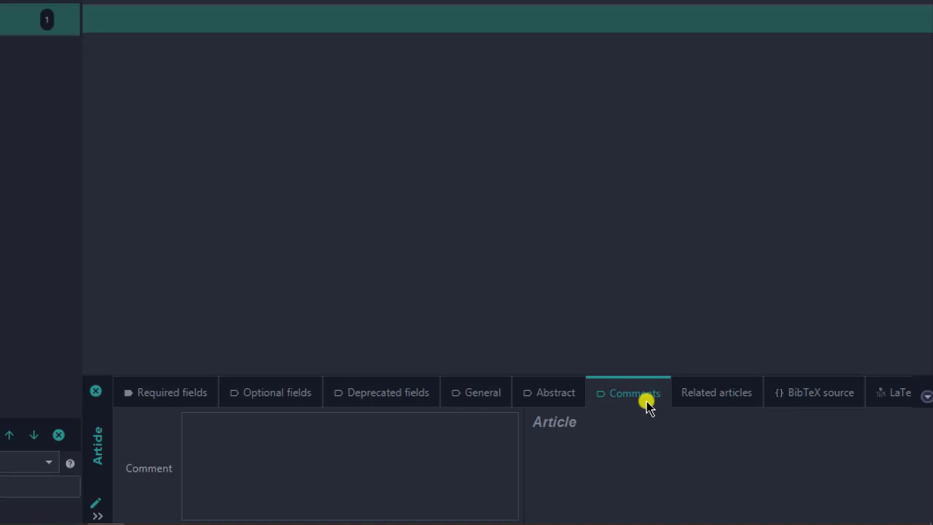
left_click(716, 393)
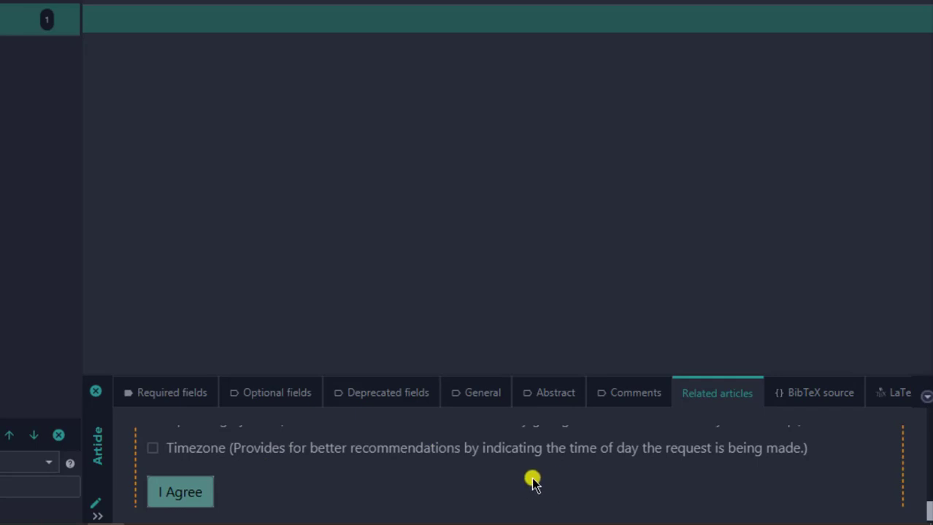
scroll("up", 3)
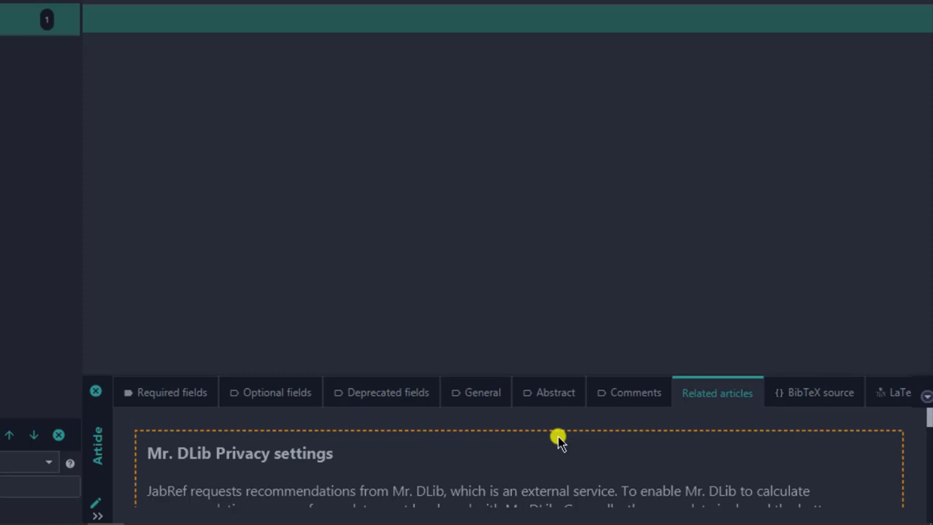
mouse_move(548, 430)
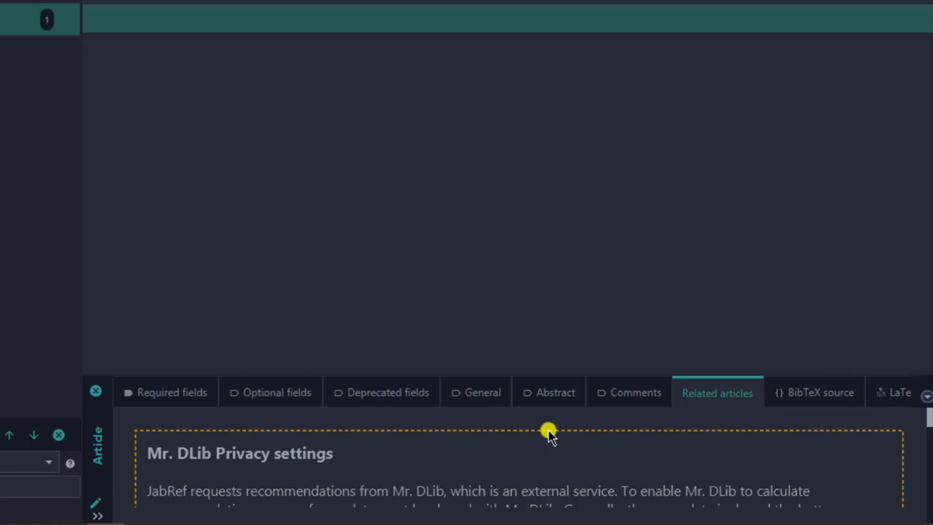
mouse_move(583, 420)
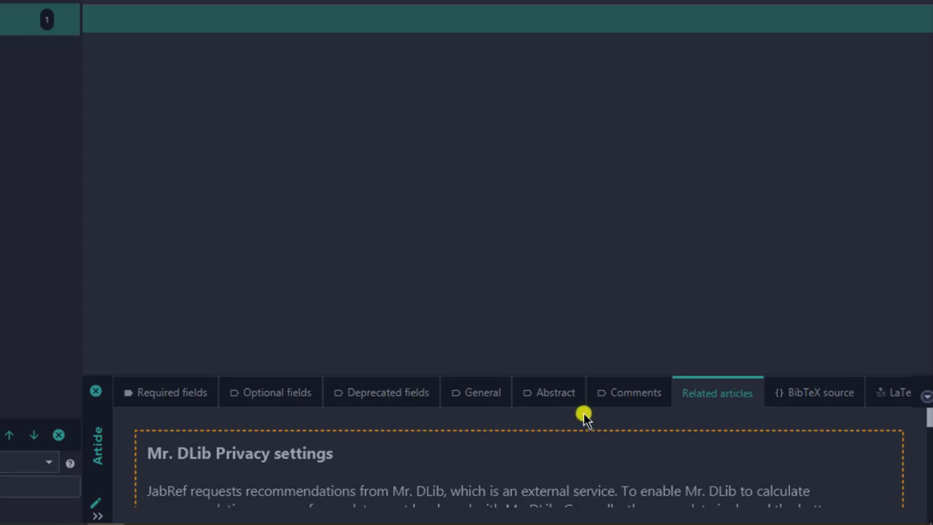
mouse_move(825, 394)
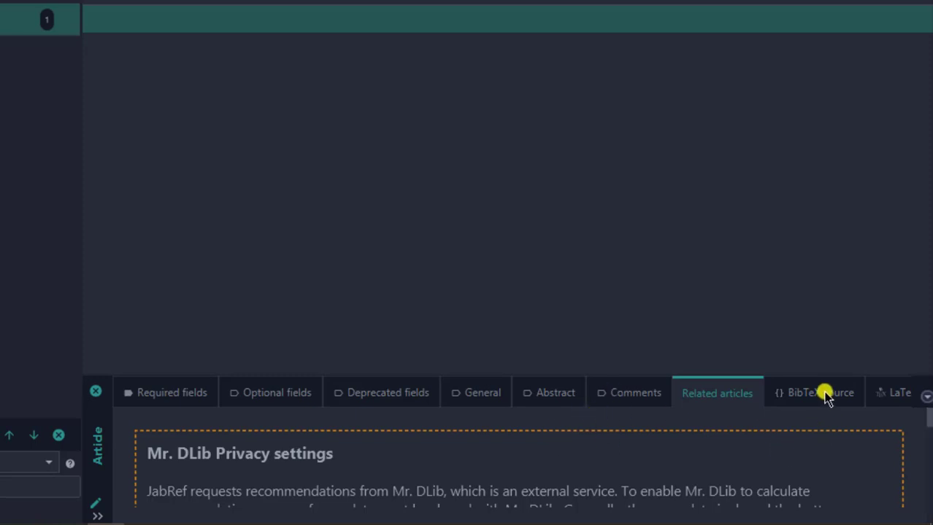
left_click(820, 393)
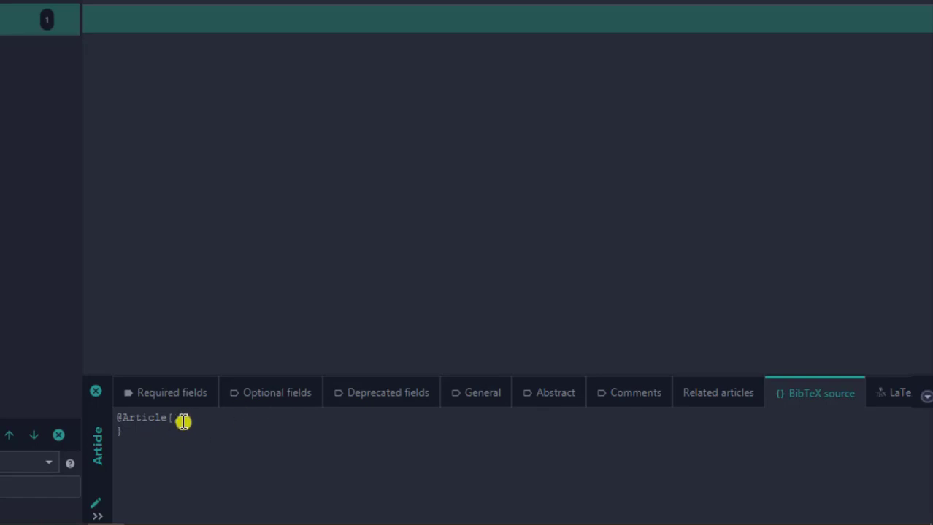
type(",")
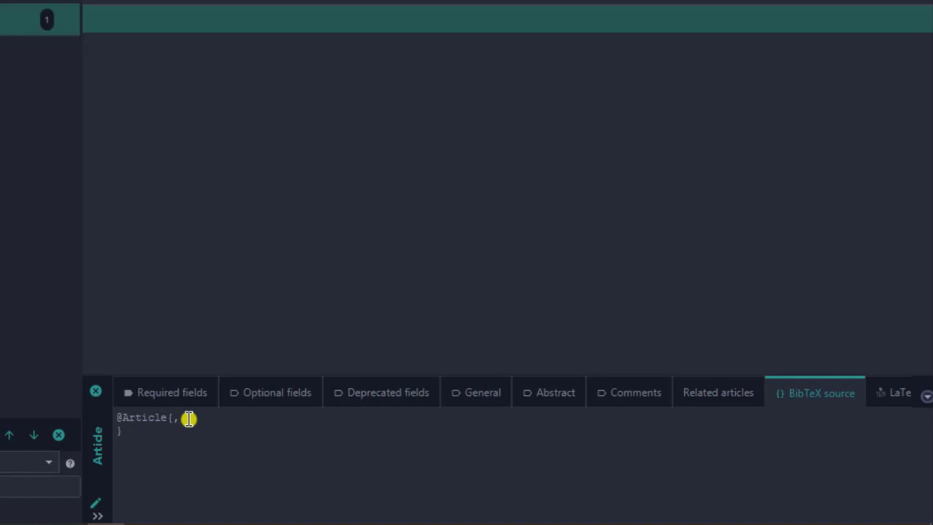
mouse_move(162, 444)
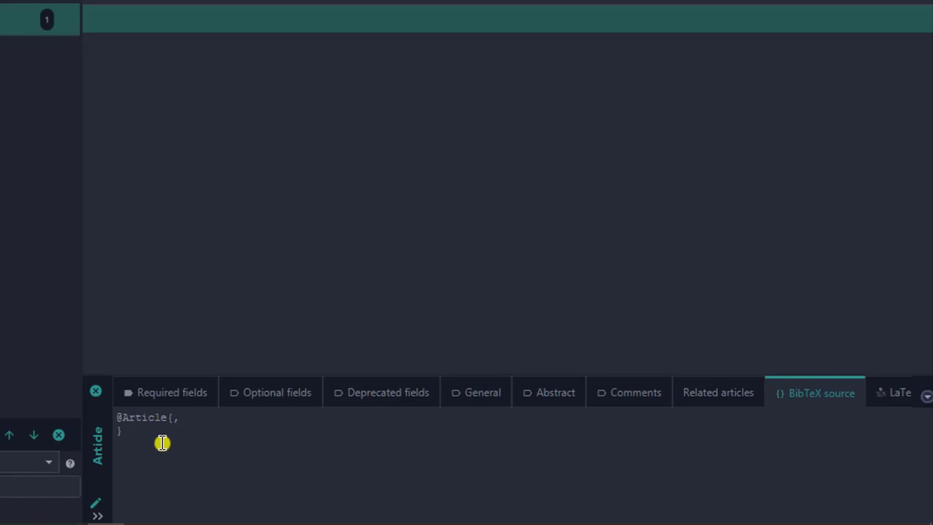
mouse_move(791, 420)
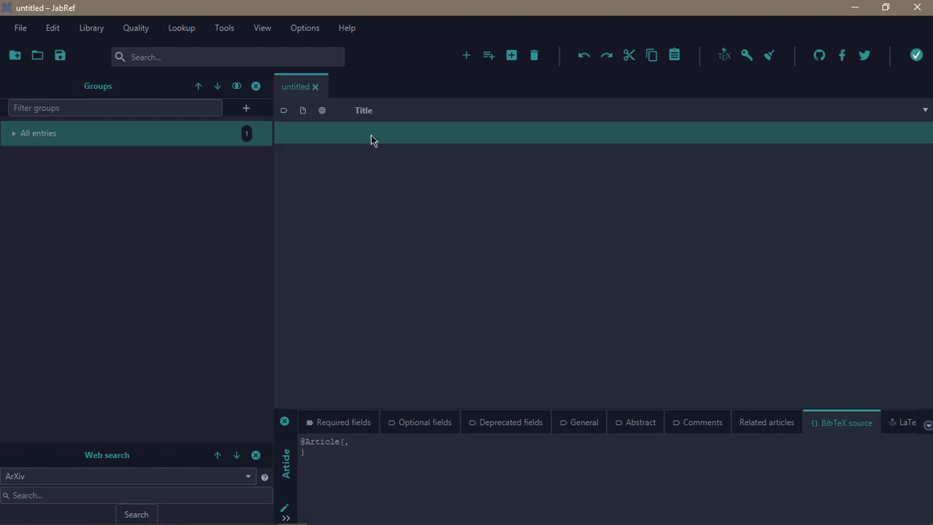
key("alt+tab")
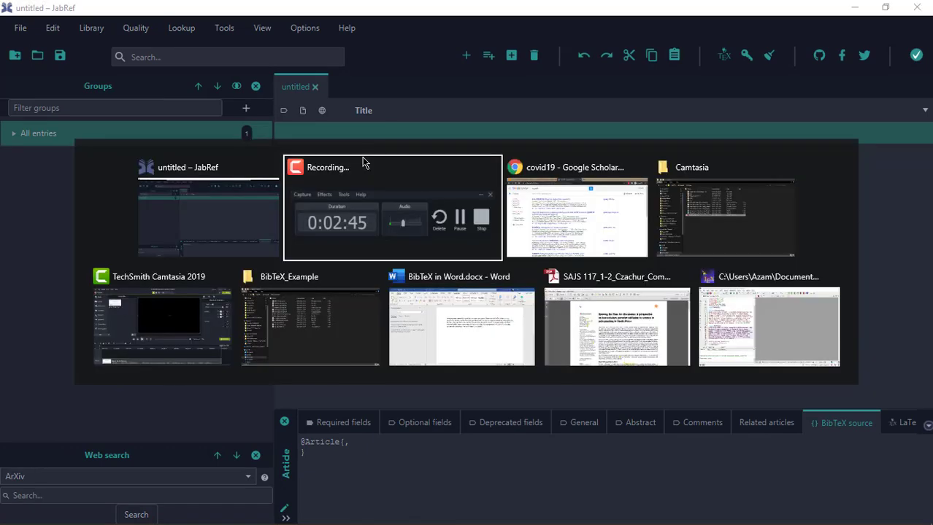
Switch to Chrome's Google Scholar covid19 results and scroll down slightly
left_click(575, 212)
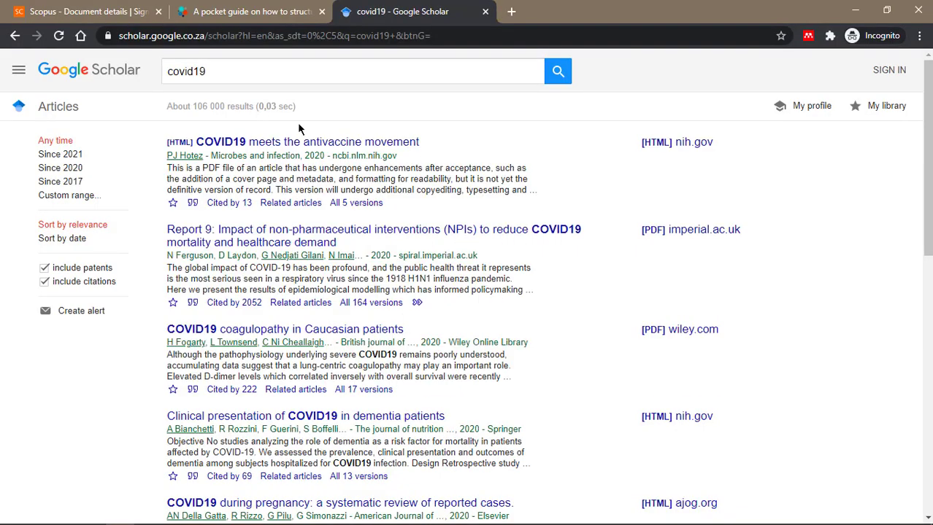
mouse_move(288, 168)
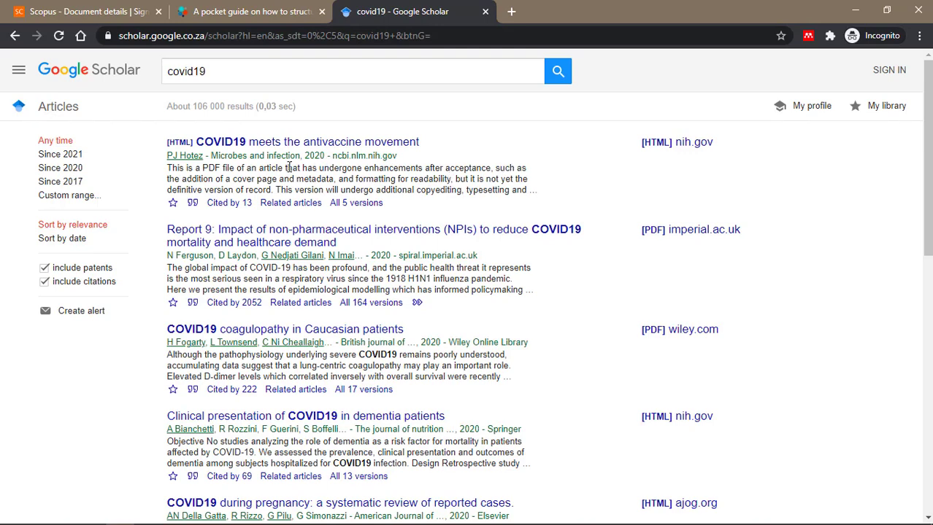
mouse_move(354, 185)
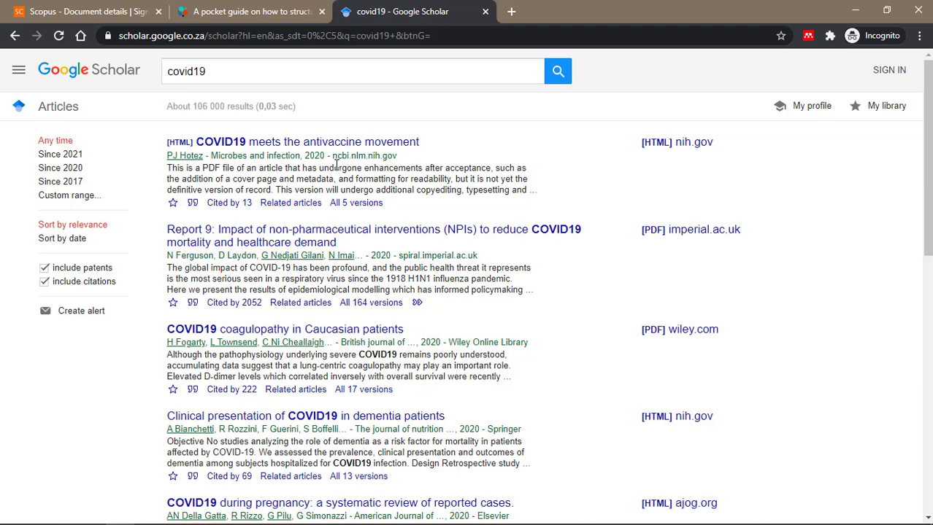
mouse_move(288, 109)
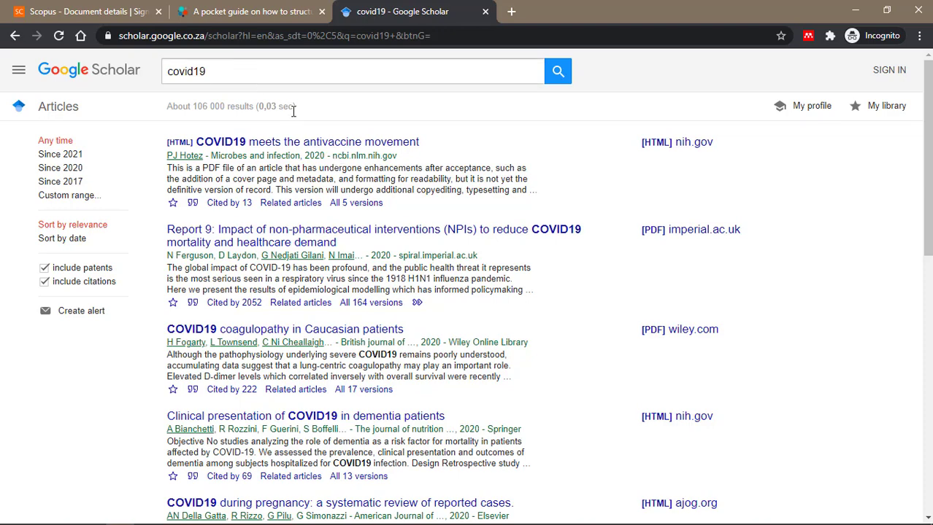
scroll("down", 3)
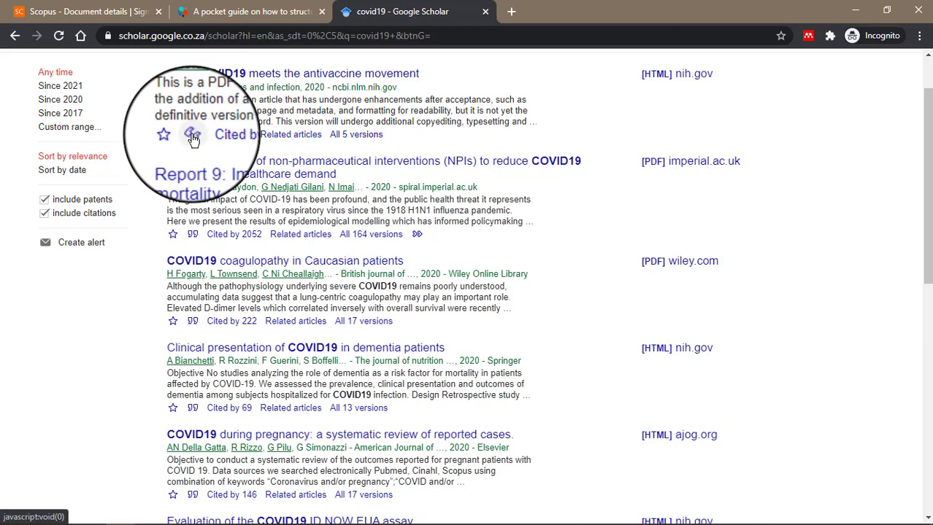
Open the BibTeX record for Hotez's 'COVID19 meets the antivaccine movement' and select all its text
left_click(193, 134)
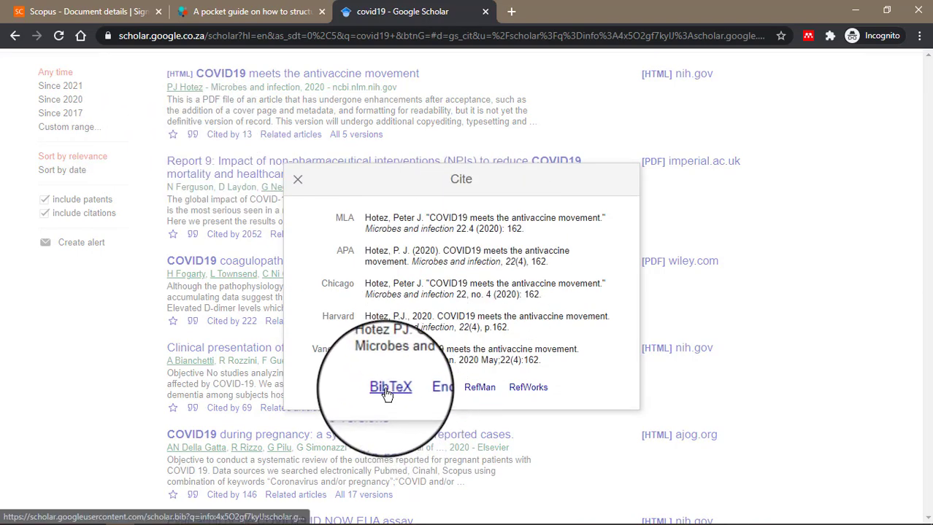
left_click(389, 386)
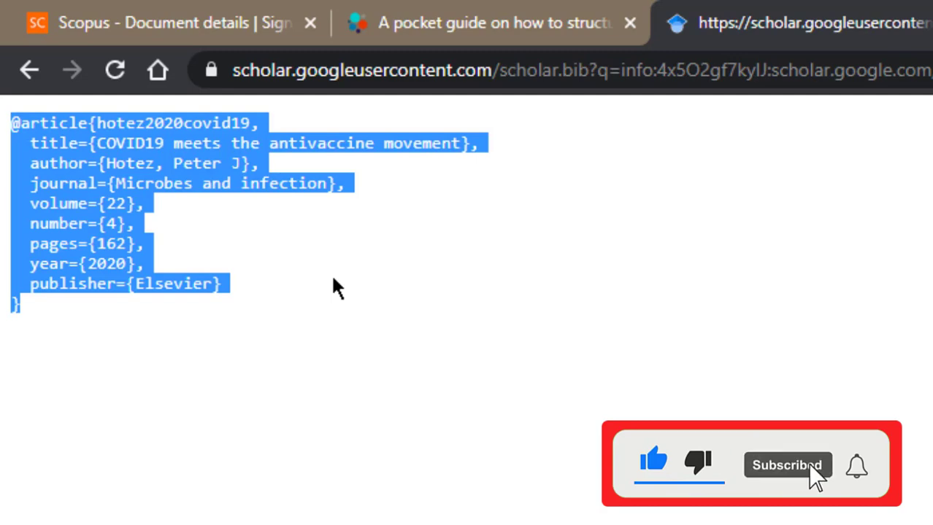
left_click(106, 164)
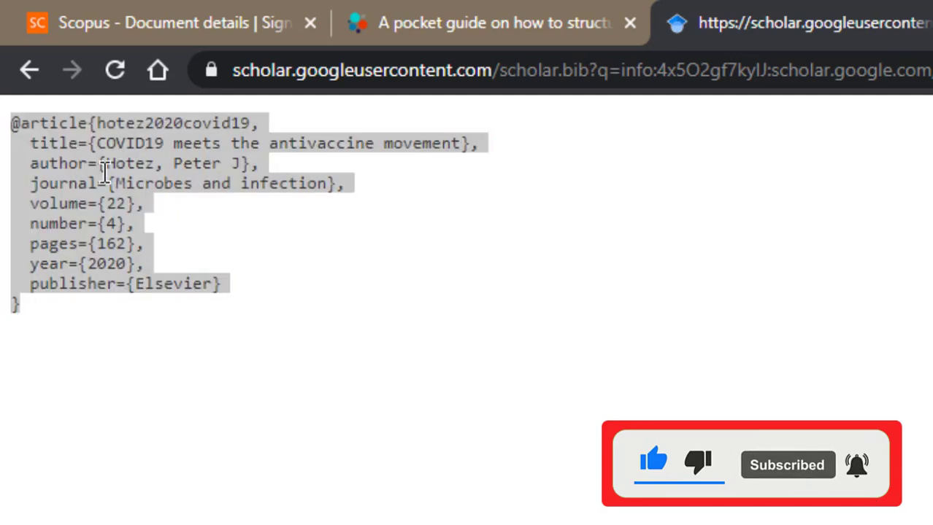
key("ctrl+a")
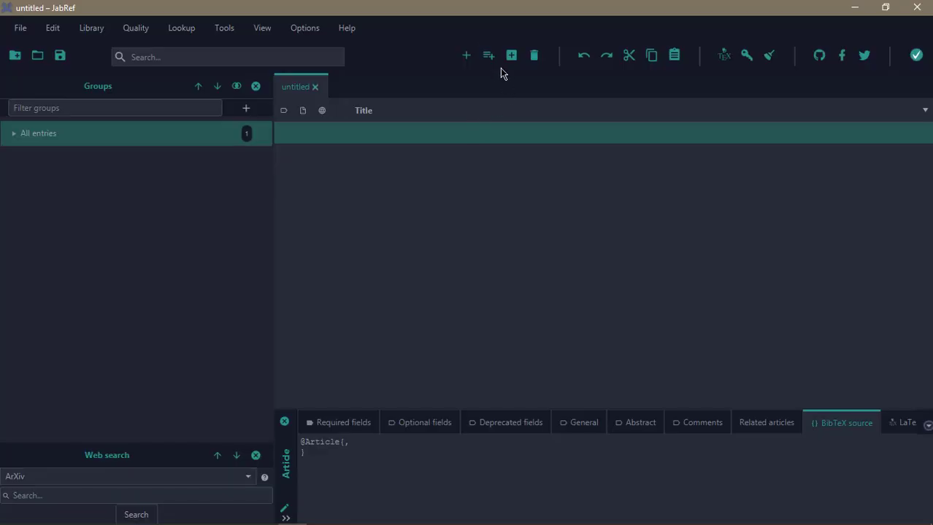
mouse_move(829, 429)
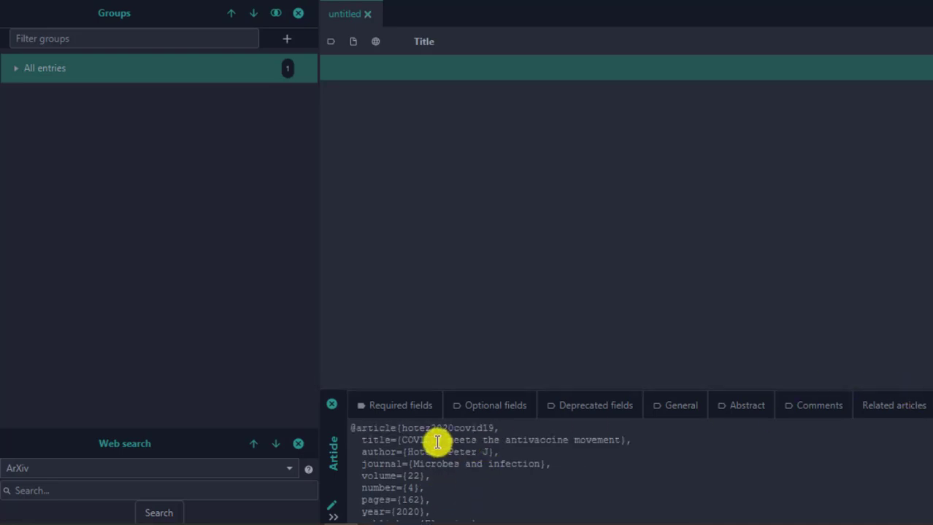
Apply the pasted Hotez record, check the parsed Required fields, then bring up Save As
left_click(400, 406)
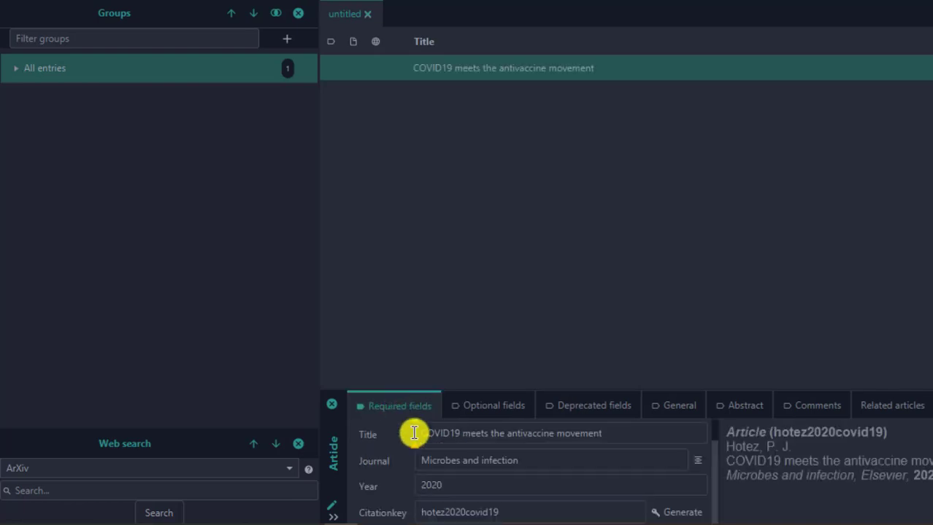
mouse_move(498, 473)
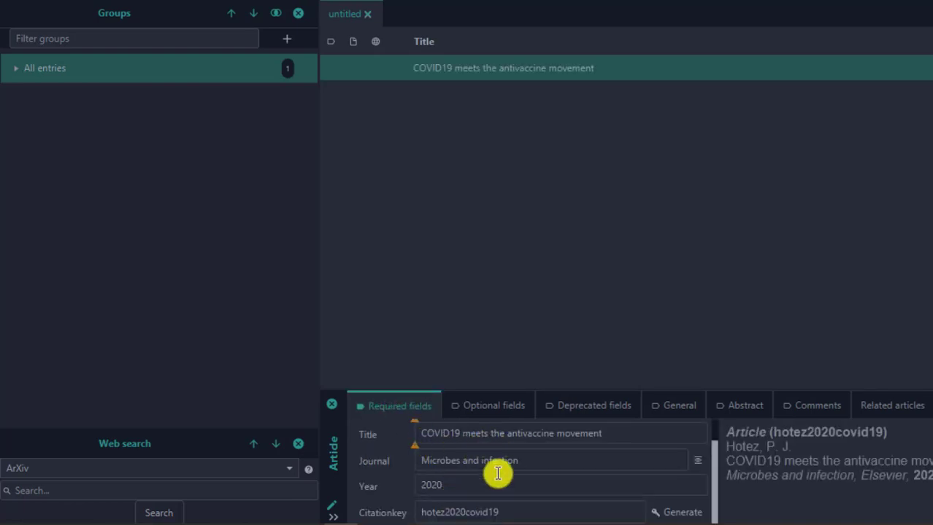
left_click(581, 408)
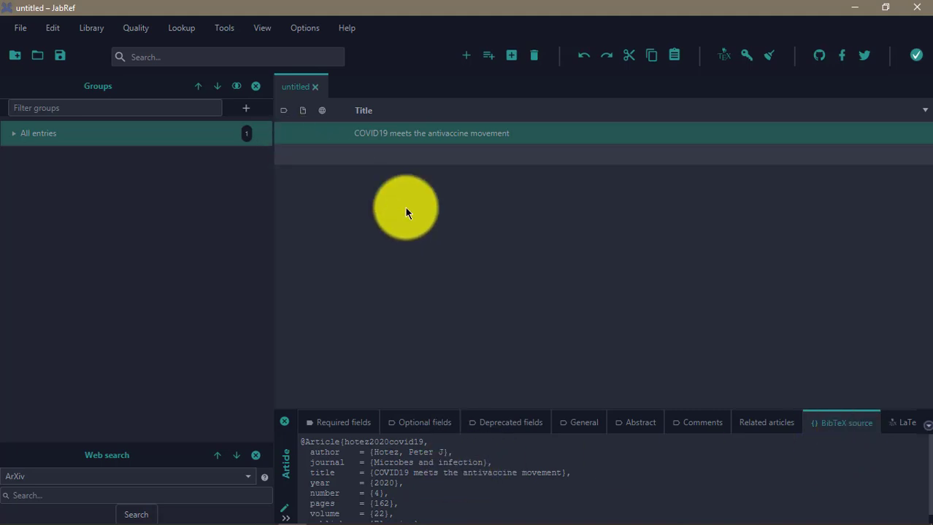
left_click(60, 55)
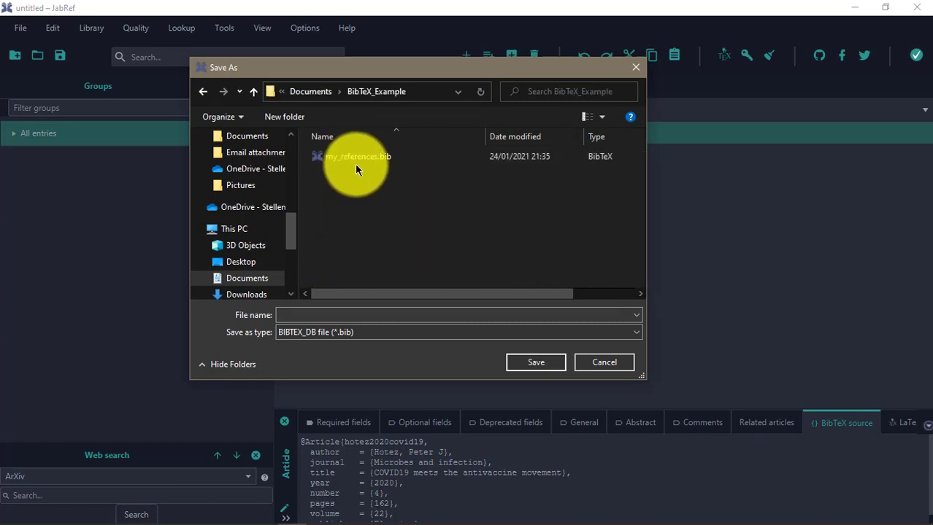
Overwrite my_references.bib in BibTeX_Example with the one-entry library
left_click(357, 157)
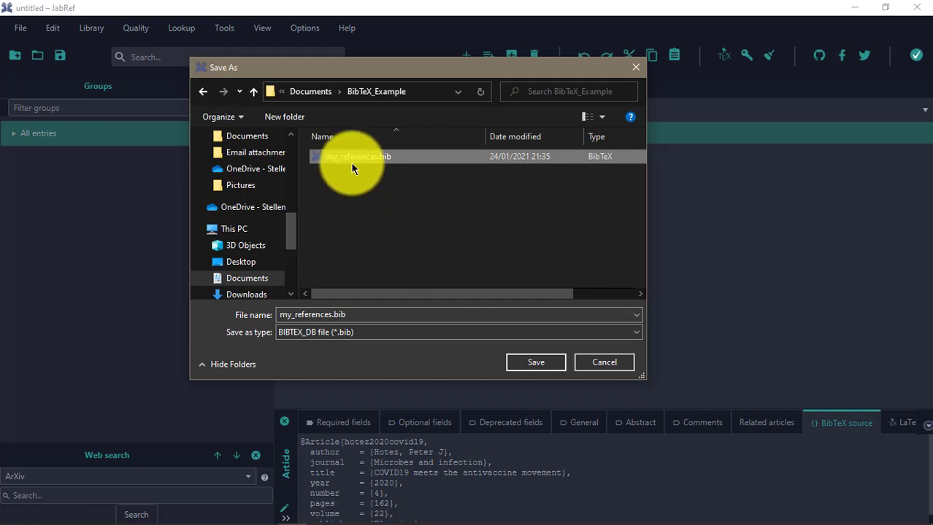
mouse_move(405, 177)
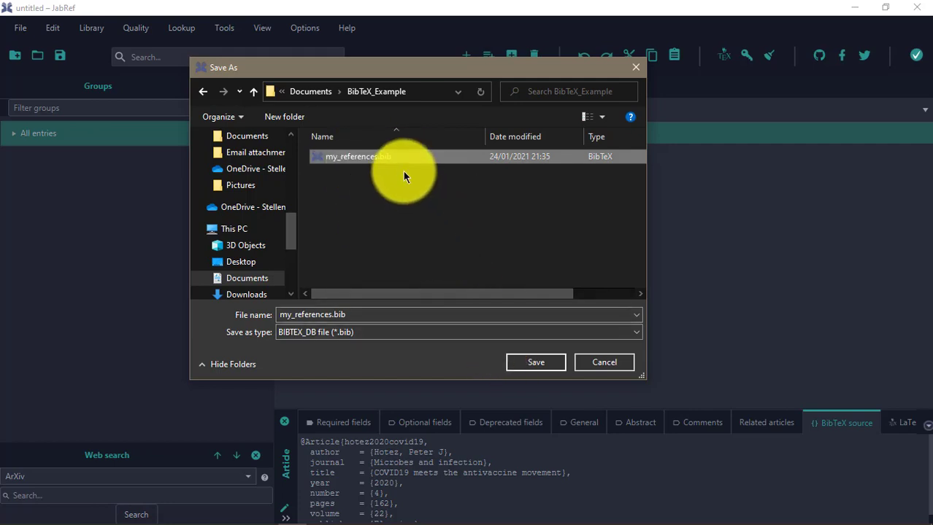
mouse_move(391, 159)
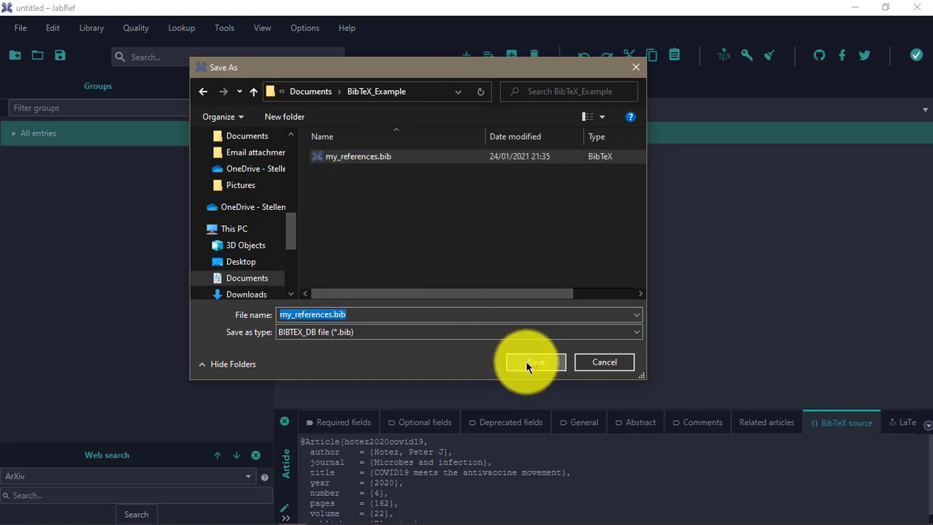
left_click(536, 363)
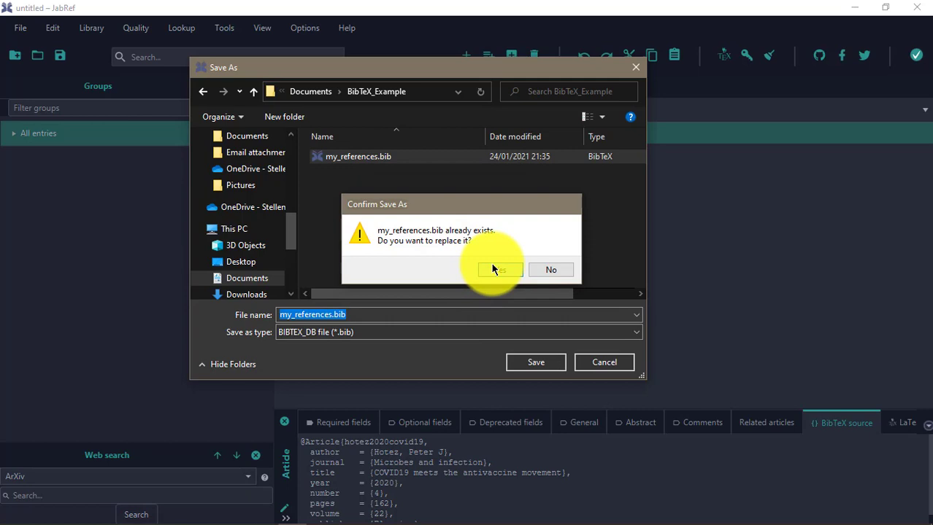
left_click(499, 269)
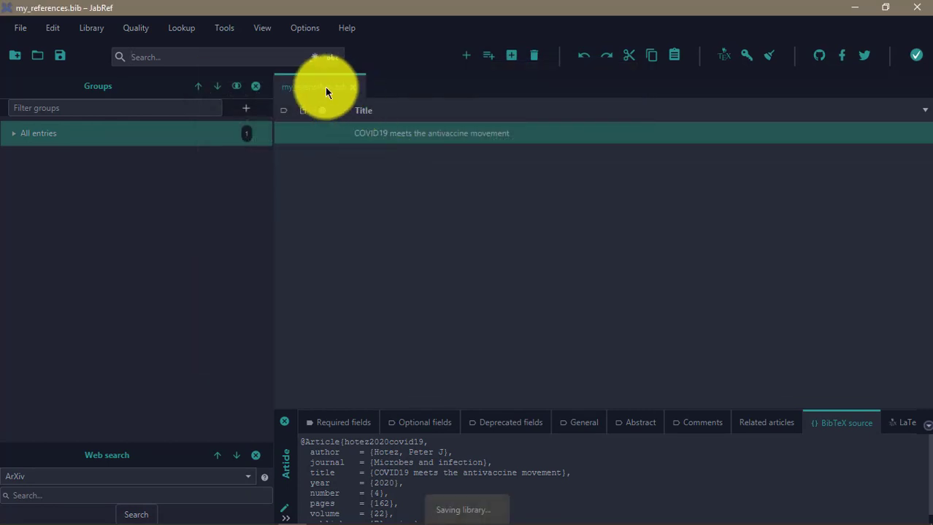
mouse_move(508, 323)
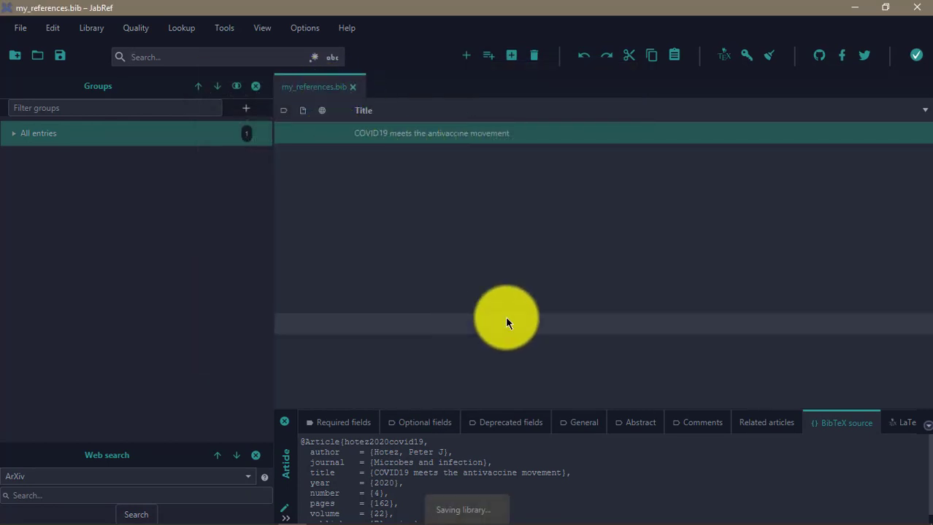
mouse_move(525, 197)
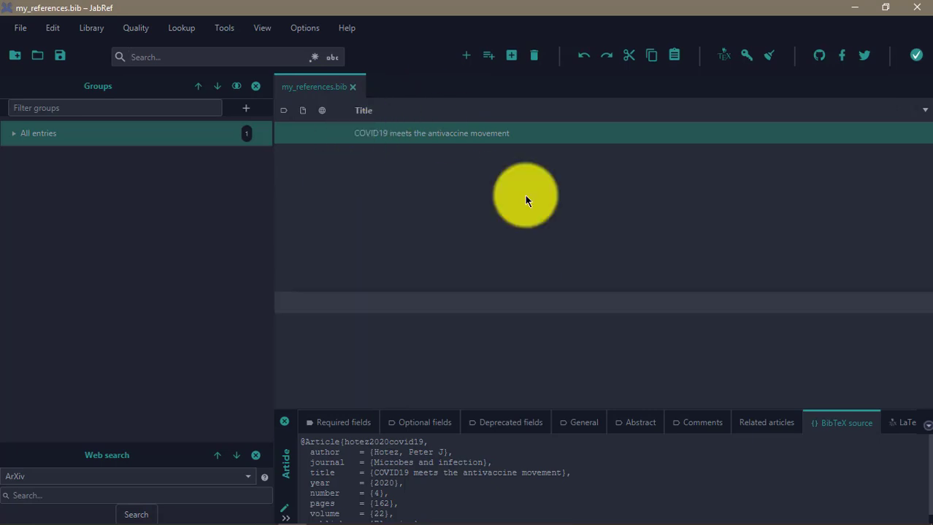
key("alt+tab")
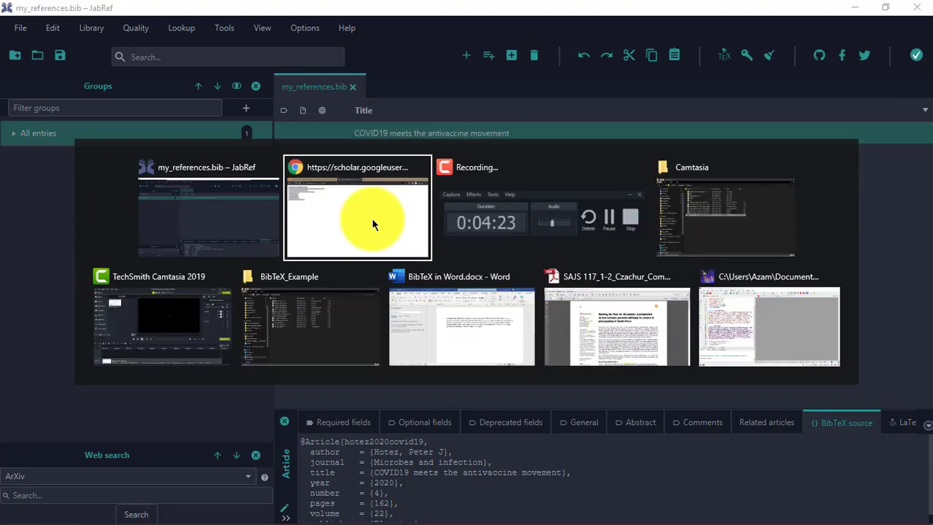
Copy Google Scholar's BibTeX citation for the 'COVID19 during pregnancy' review
left_click(357, 208)
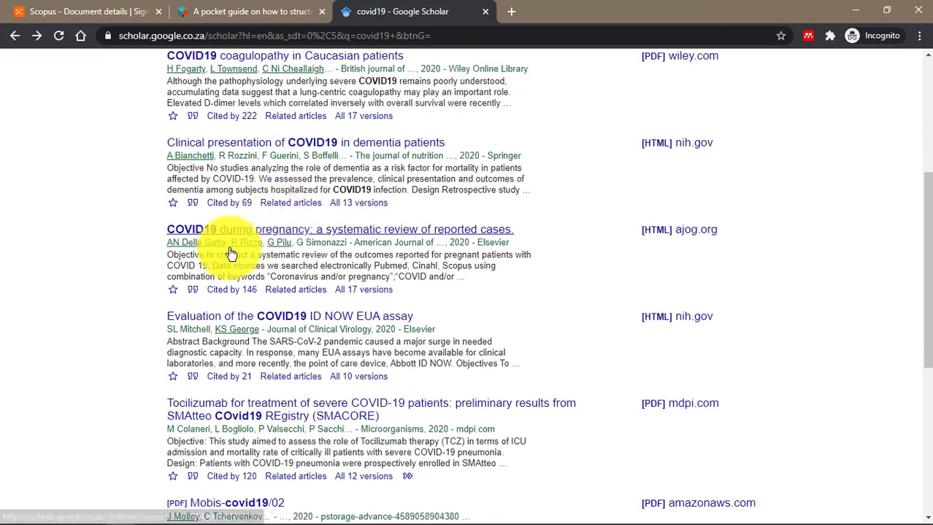
left_click(192, 290)
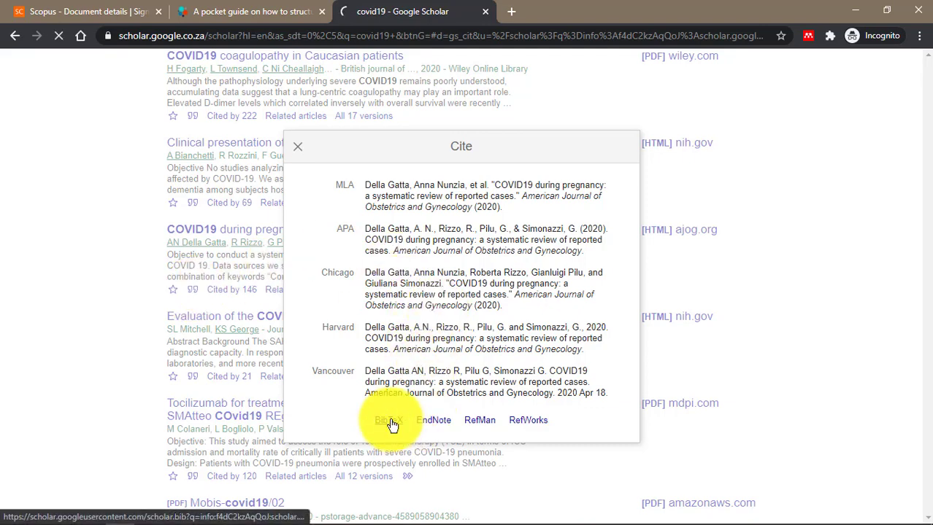
left_click(386, 420)
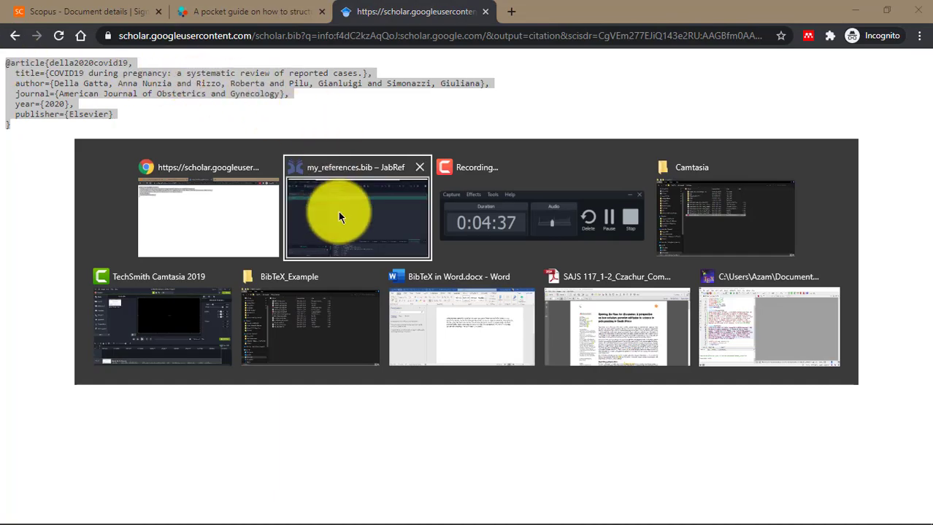
left_click(357, 218)
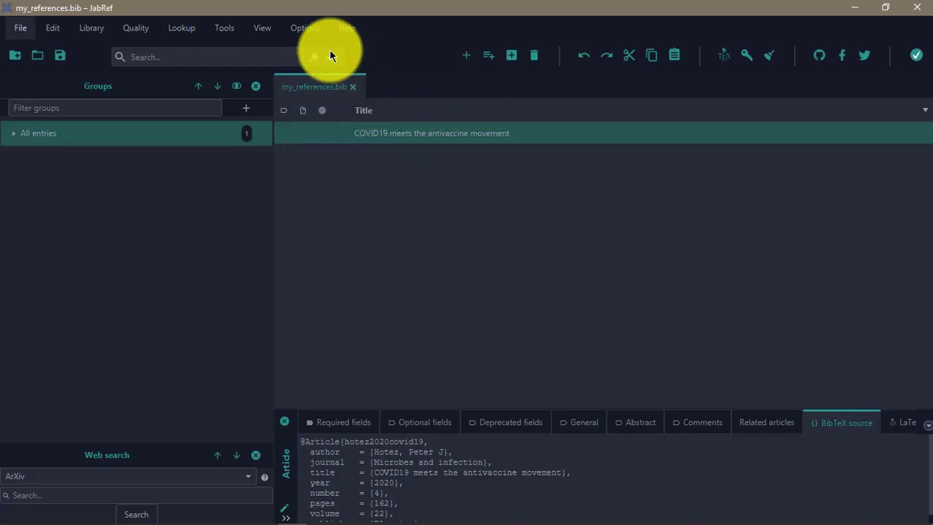
mouse_move(510, 68)
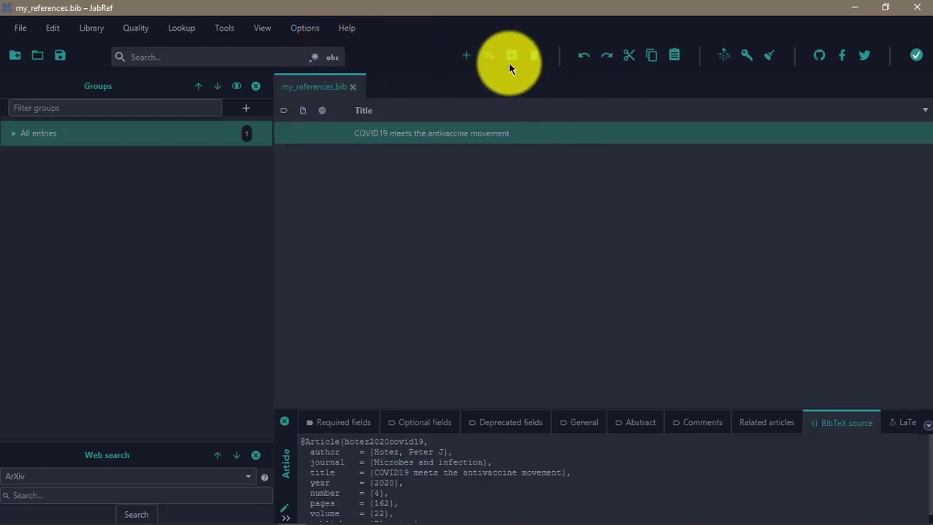
left_click(466, 55)
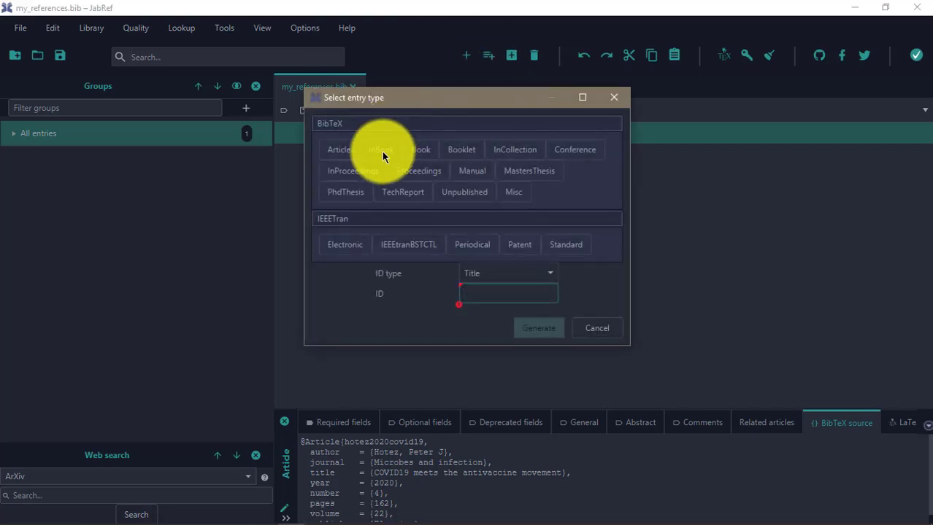
Paste Della Gatta's pregnancy review as entry della2020covid19 and save the two-entry library
left_click(337, 149)
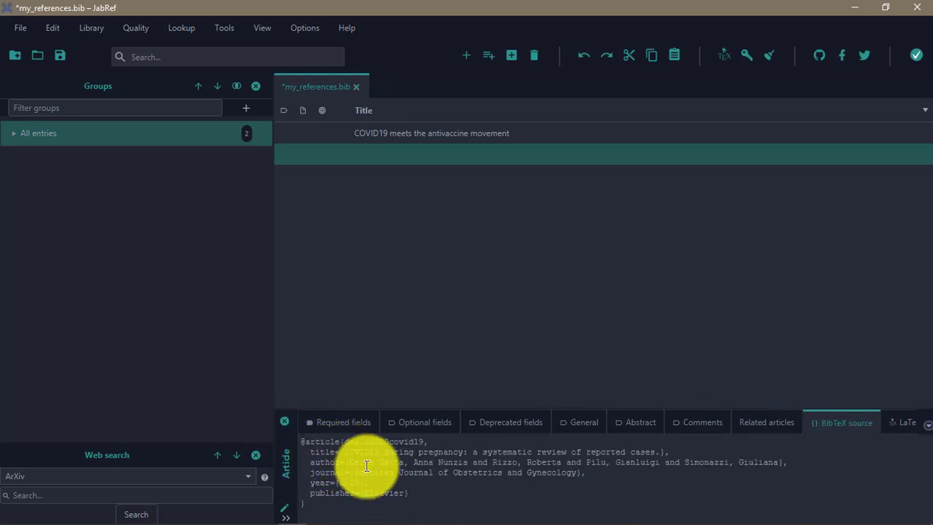
left_click(343, 423)
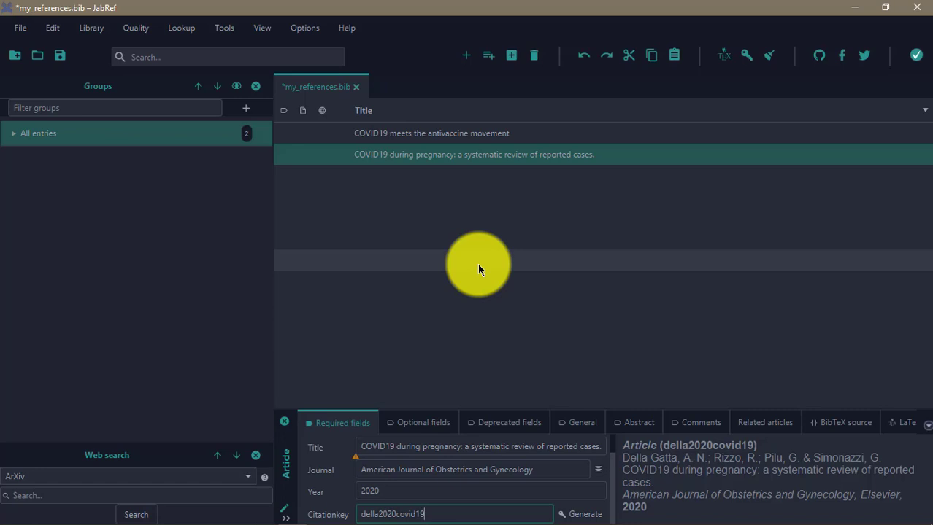
mouse_move(454, 211)
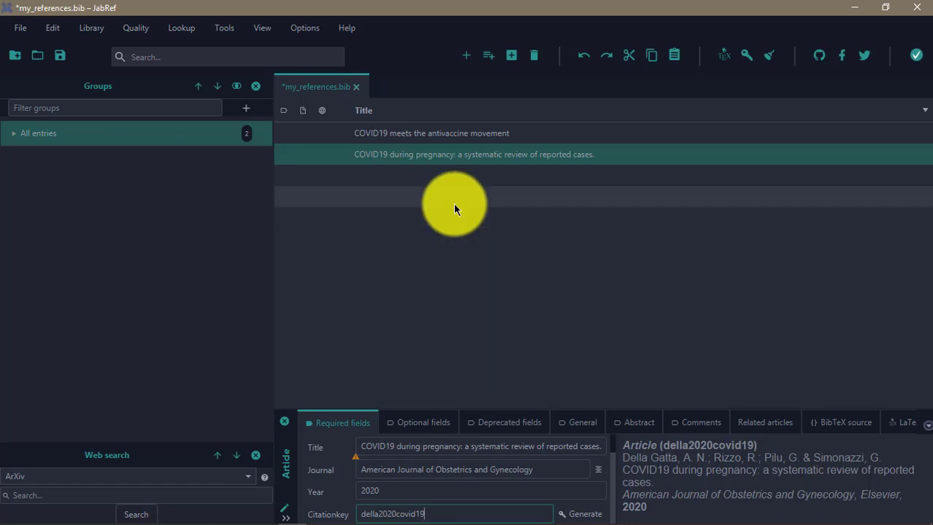
key("ctrl+s")
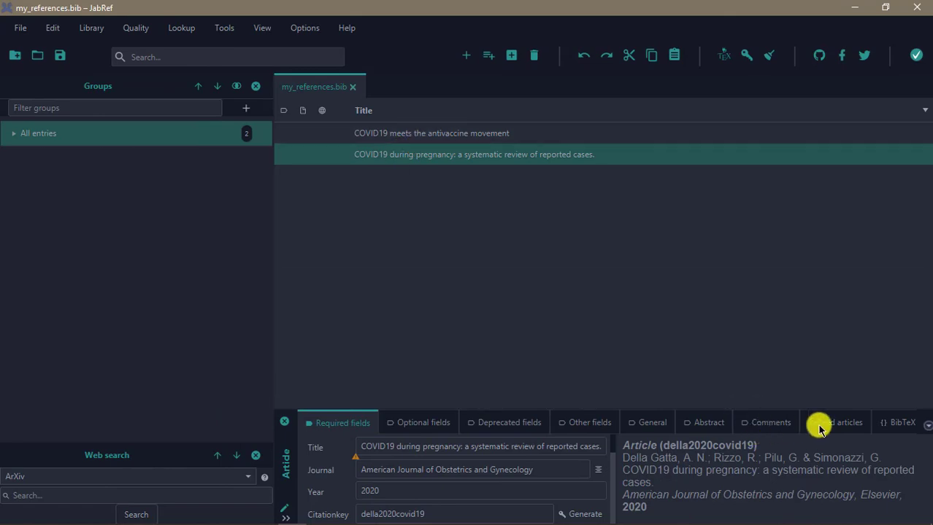
mouse_move(891, 457)
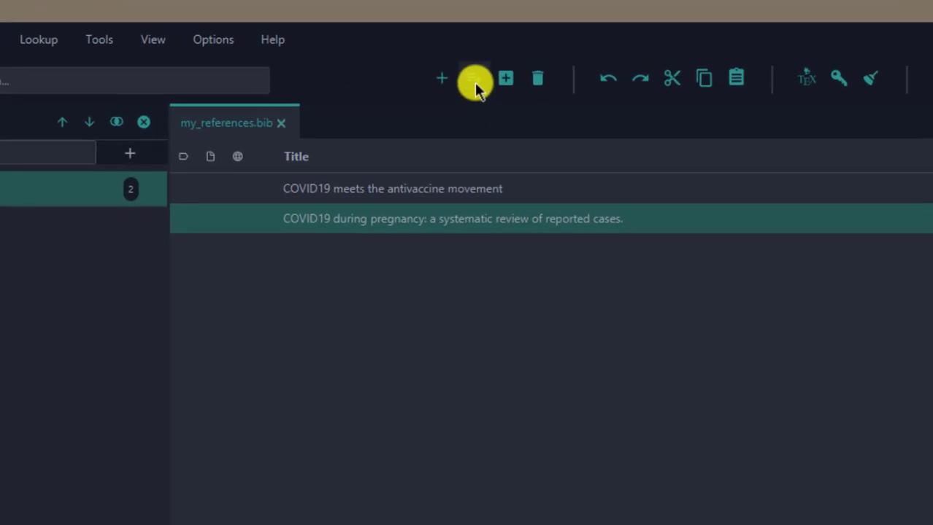
Start a new JabRef entry to be fetched by DOI
left_click(473, 78)
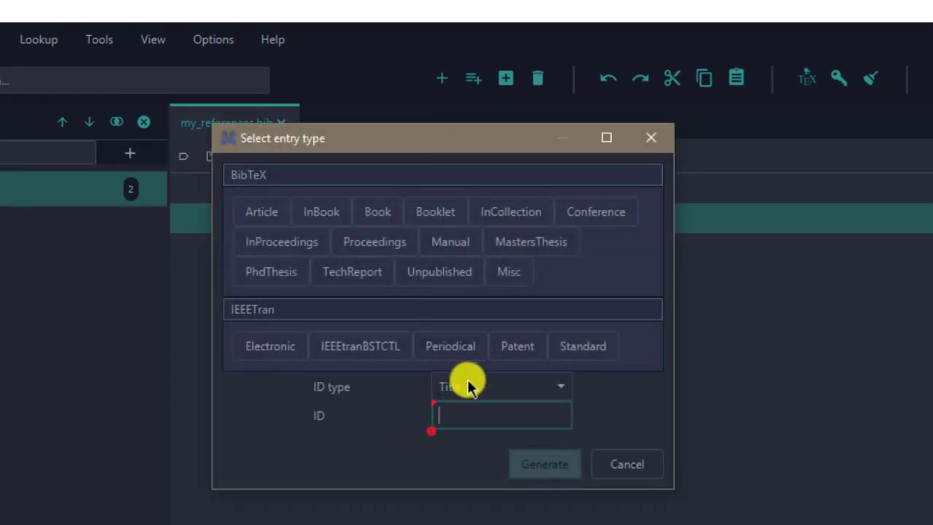
mouse_move(485, 385)
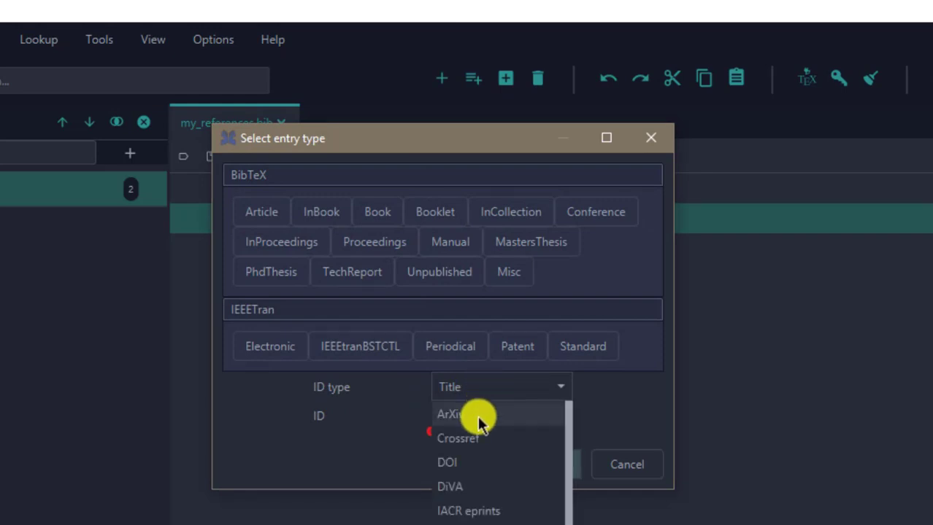
mouse_move(481, 463)
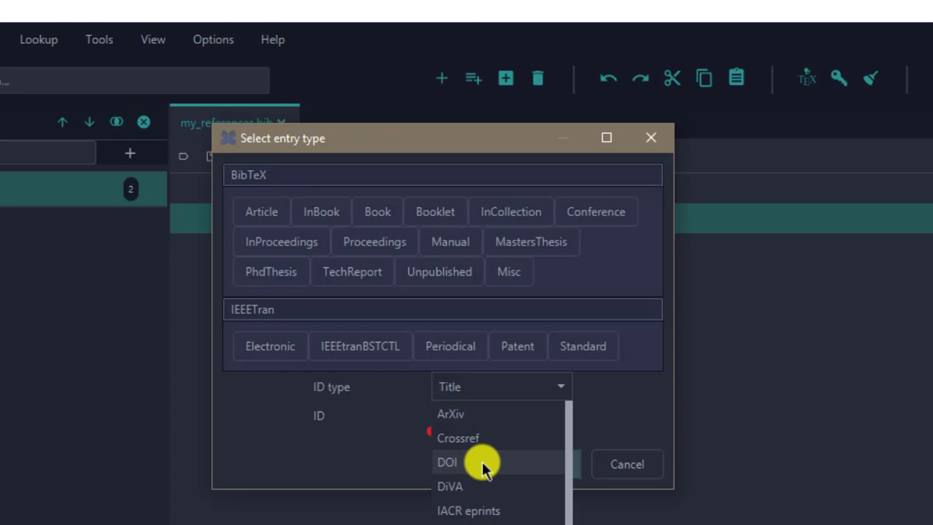
left_click(448, 462)
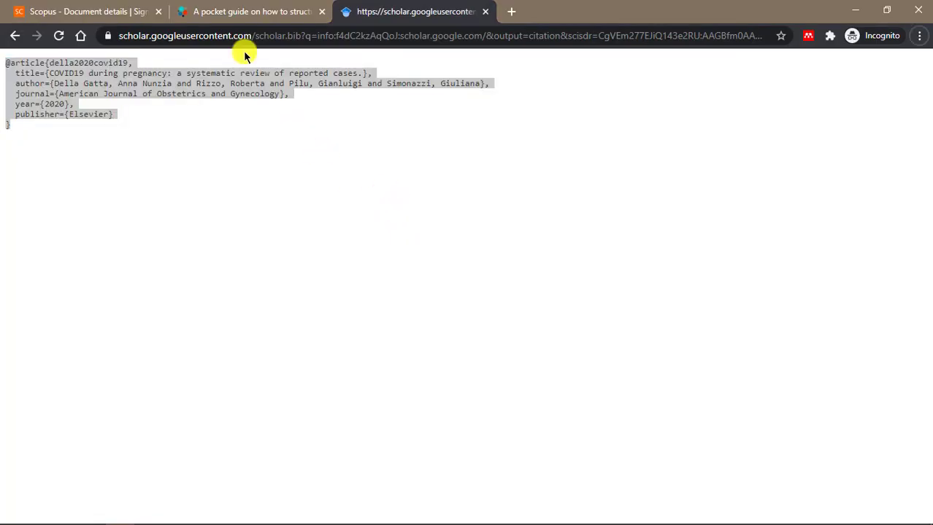
Select the pocket guide's DOI 10.1042/BST20200396 on the Portland Press page
left_click(251, 11)
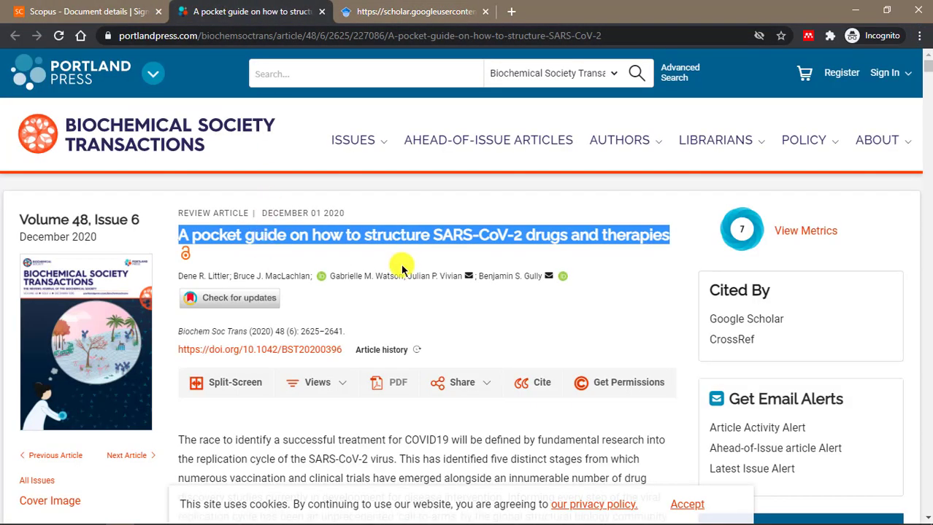
mouse_move(346, 349)
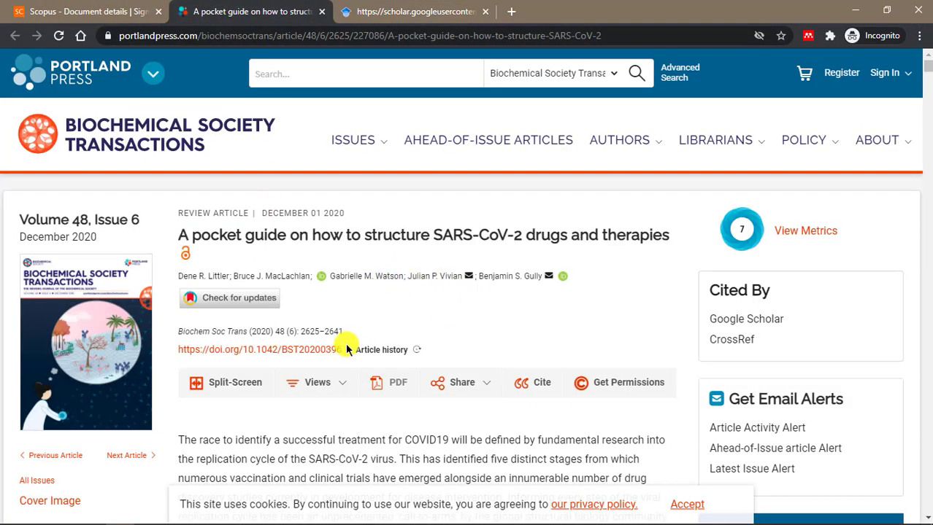
double_click(259, 349)
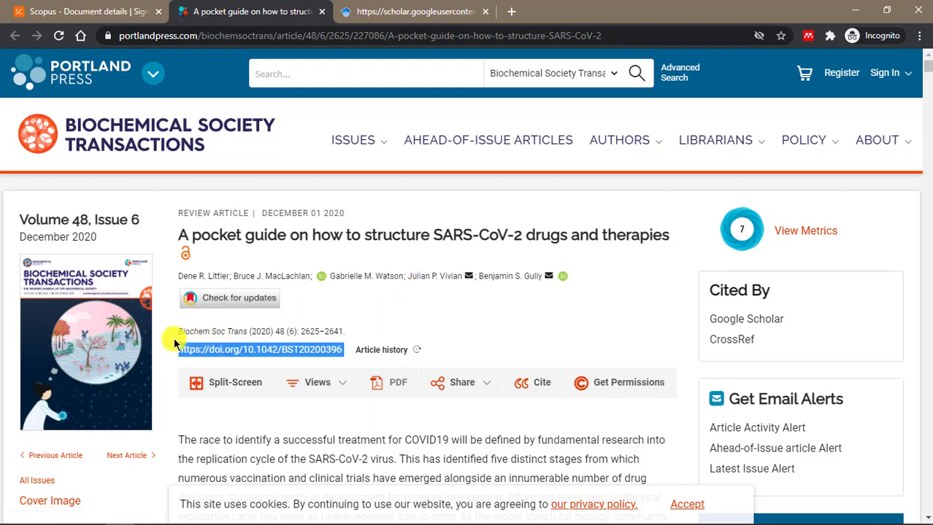
Fetch Littler's SARS-CoV-2 drugs pocket guide into the library by DOI
left_click(541, 382)
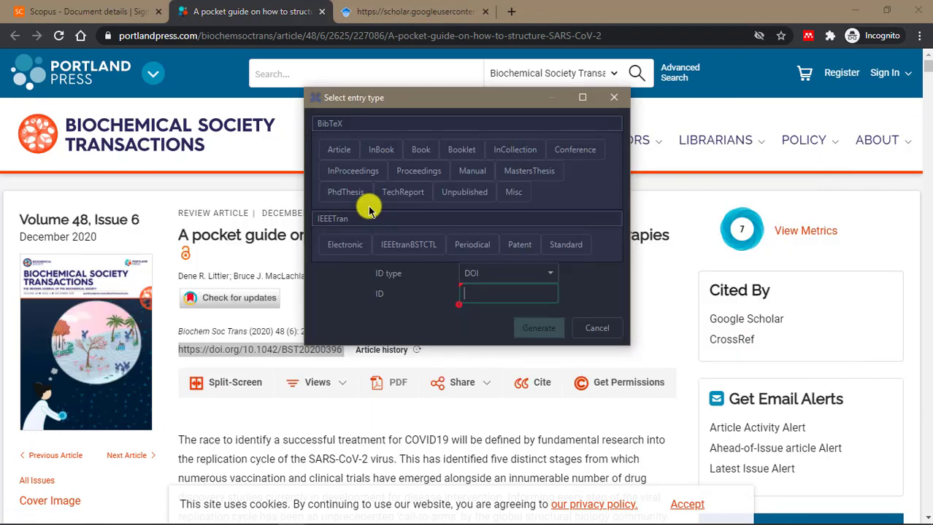
mouse_move(425, 214)
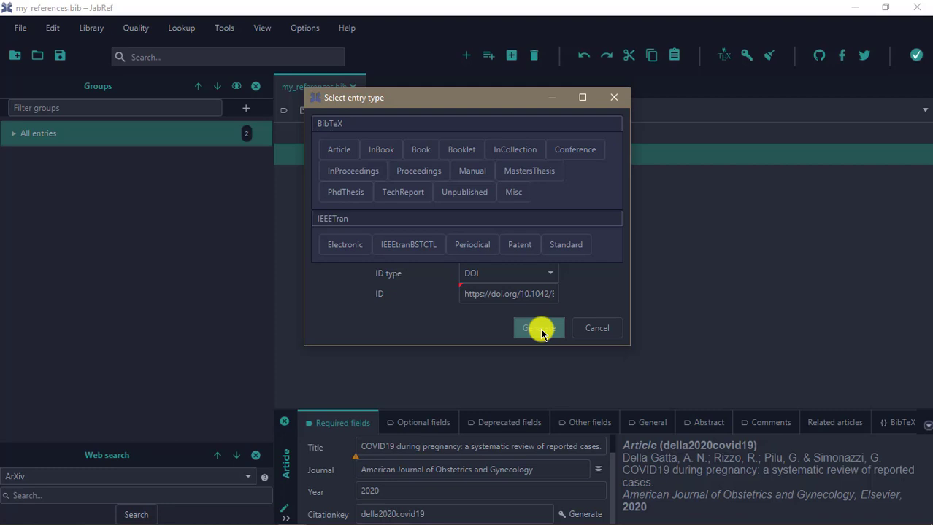
left_click(538, 327)
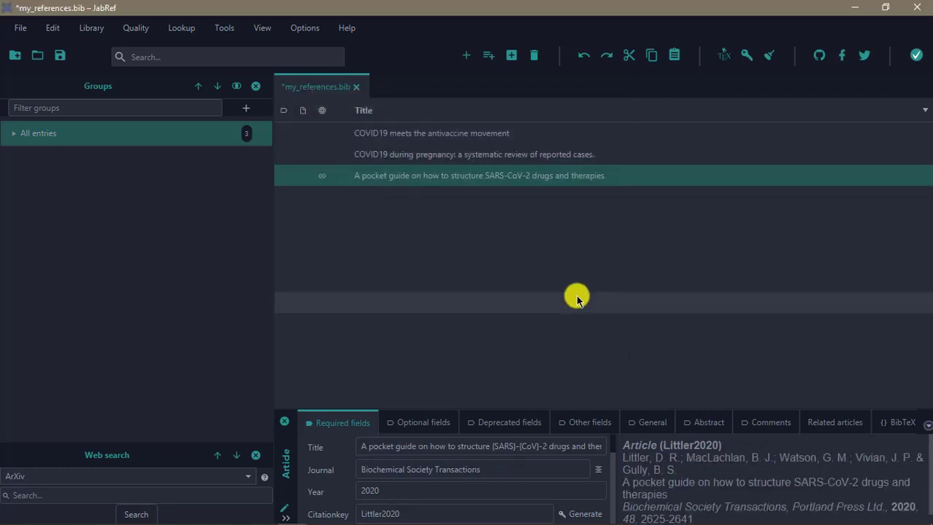
mouse_move(423, 179)
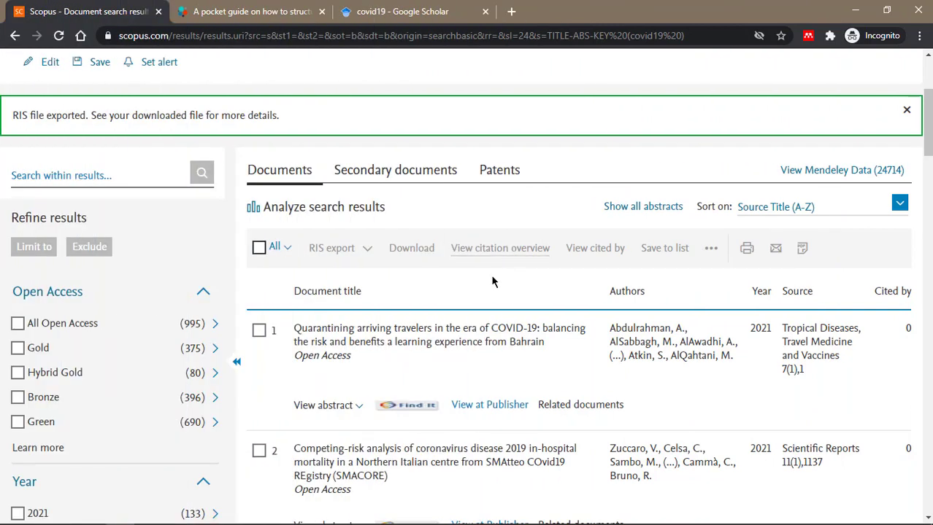
mouse_move(531, 224)
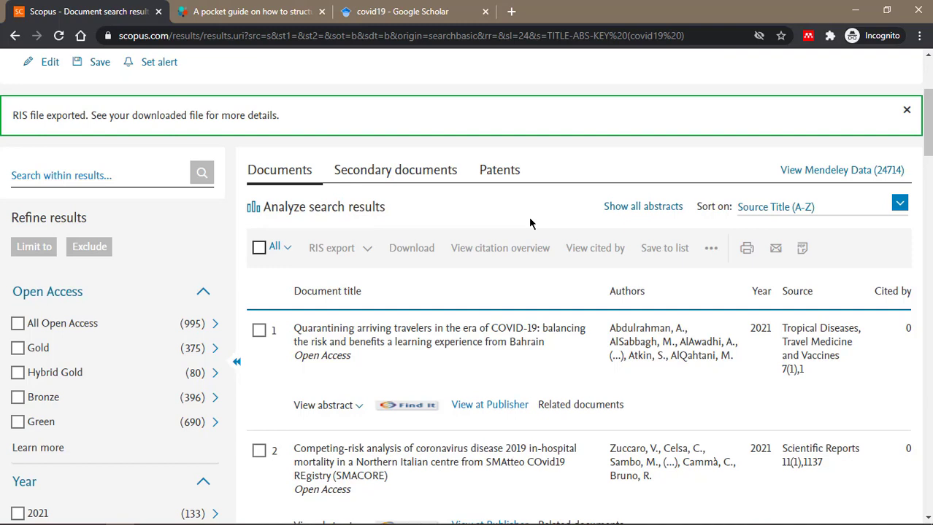
mouse_move(521, 223)
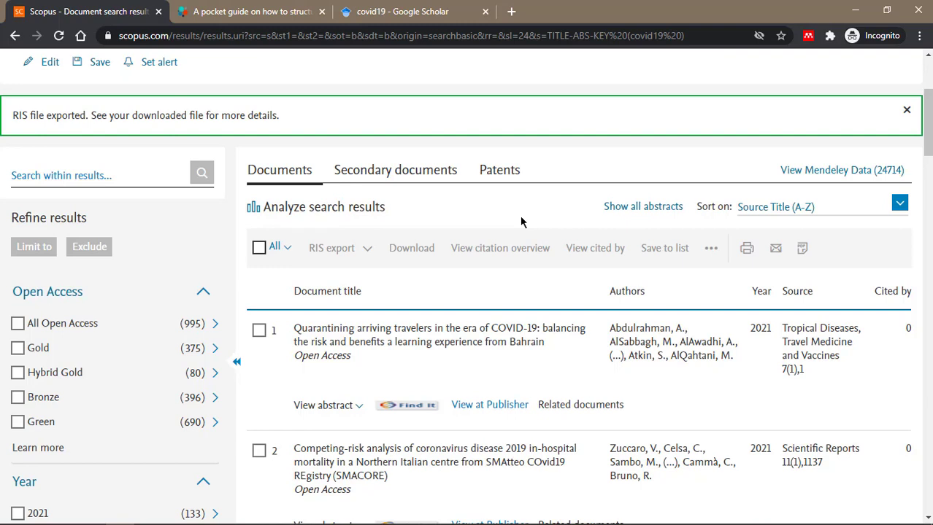
mouse_move(525, 155)
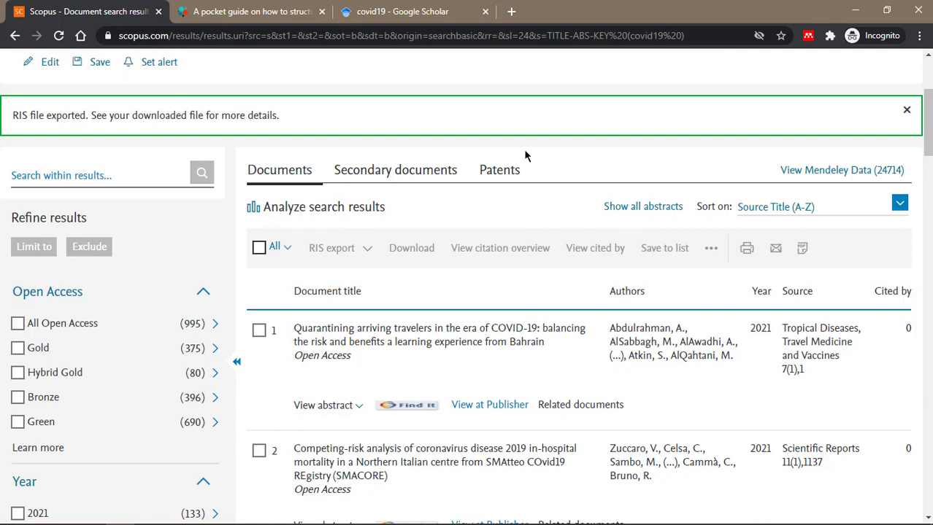
mouse_move(602, 200)
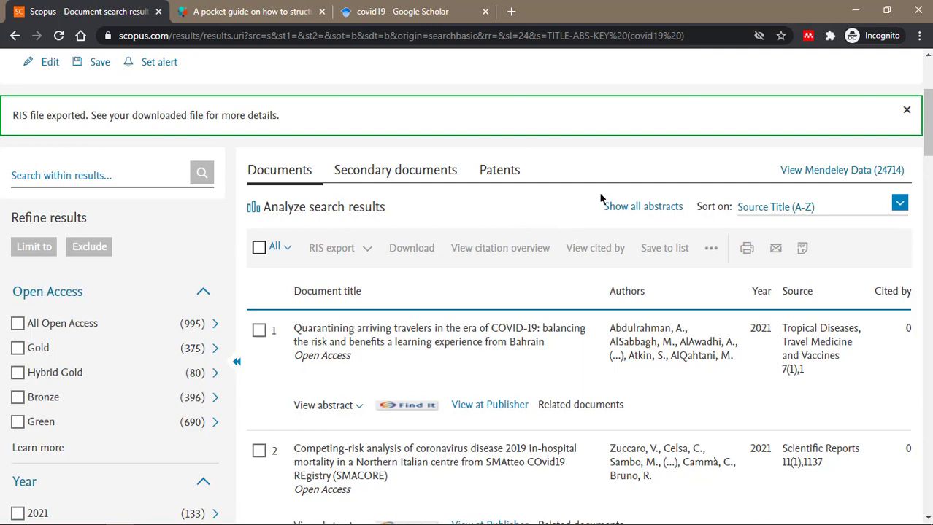
Mark Scopus covid19 results 1–5 and save them as an RIS file in Documents
scroll("up", 3)
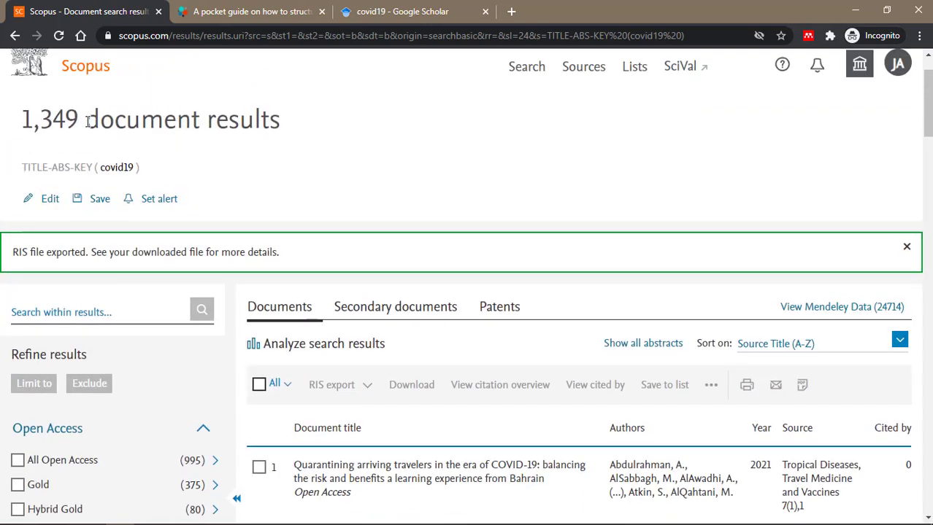
scroll("down", 3)
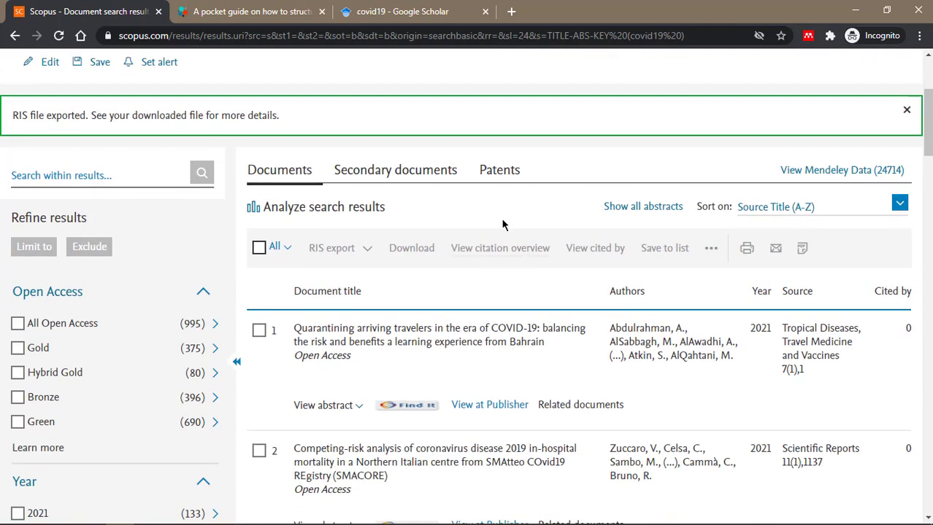
mouse_move(546, 210)
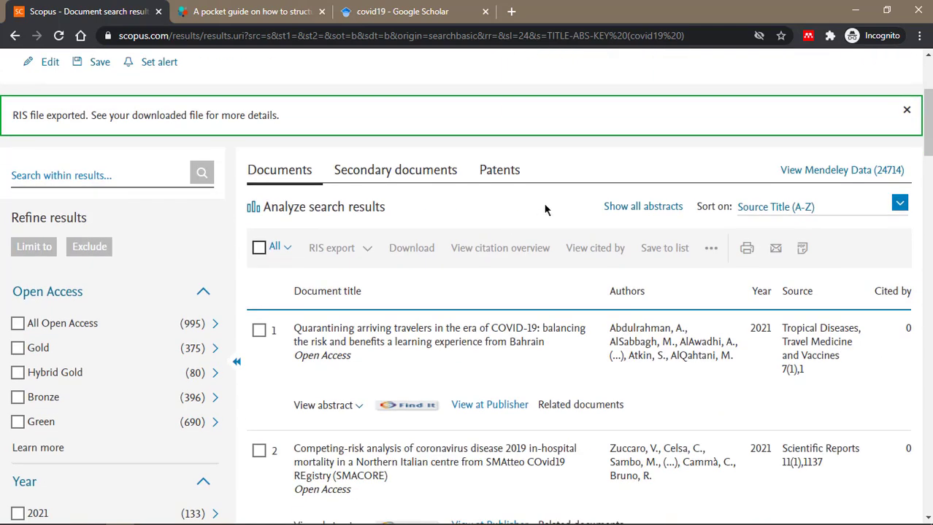
scroll("down", 3)
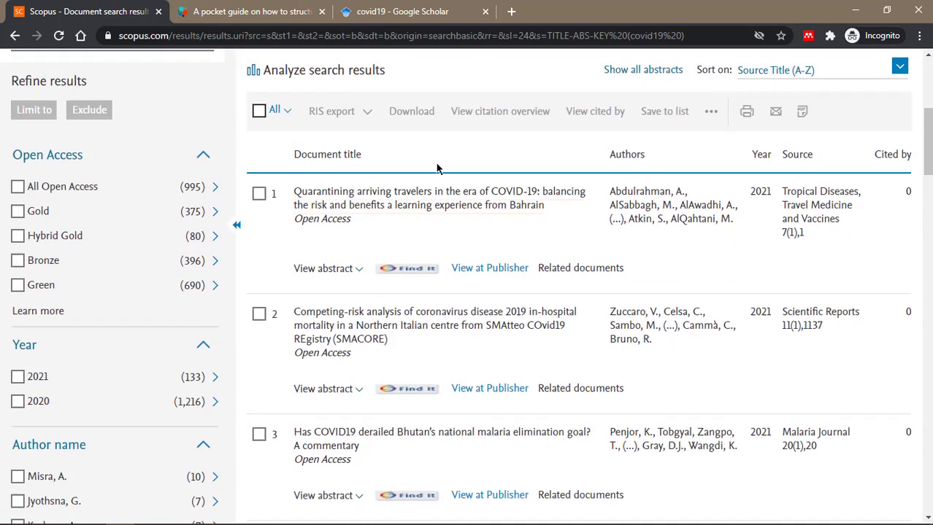
left_click(259, 194)
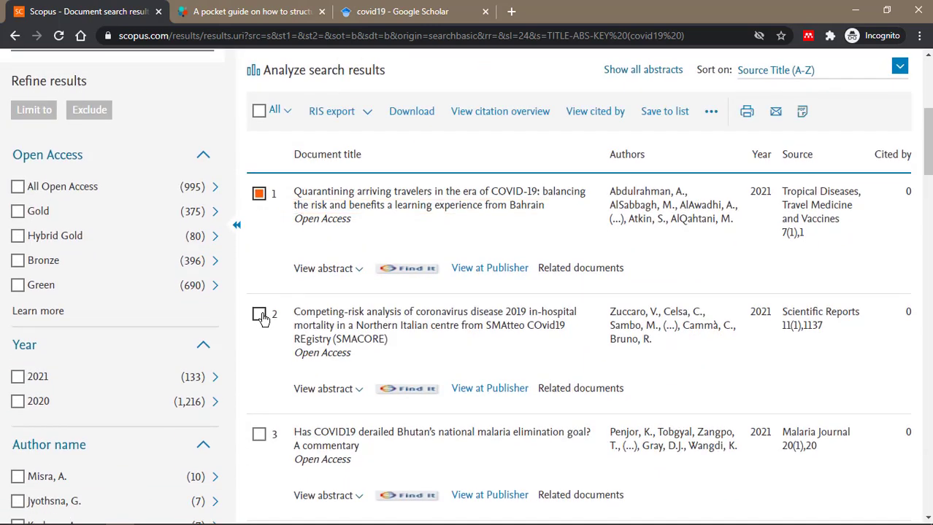
scroll("down", 3)
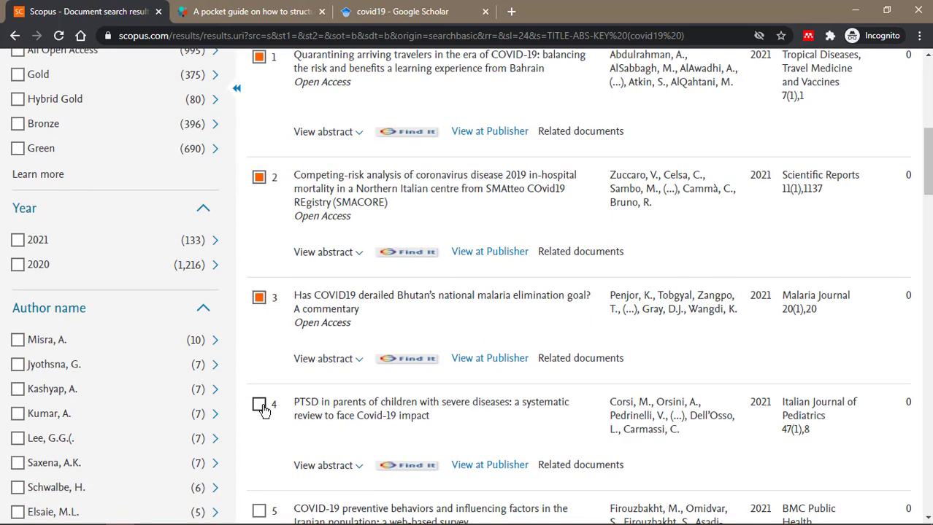
scroll("down", 3)
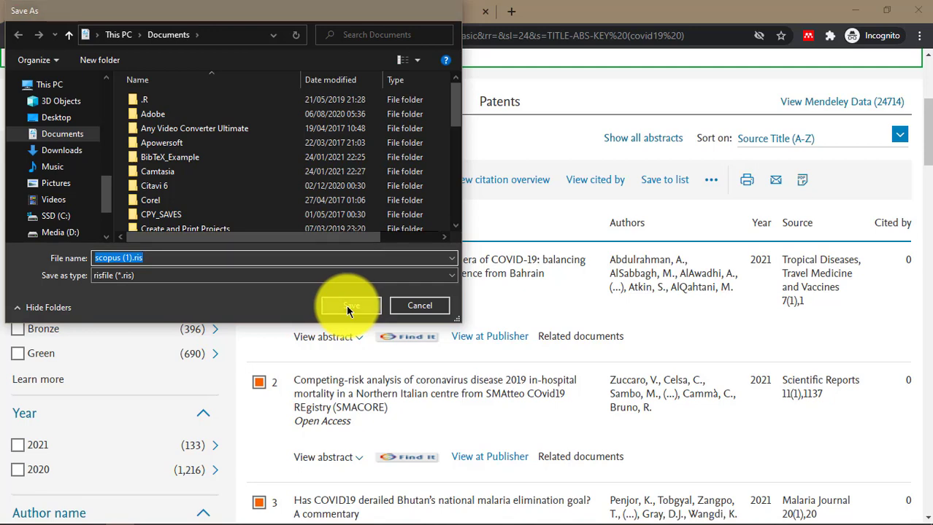
left_click(350, 305)
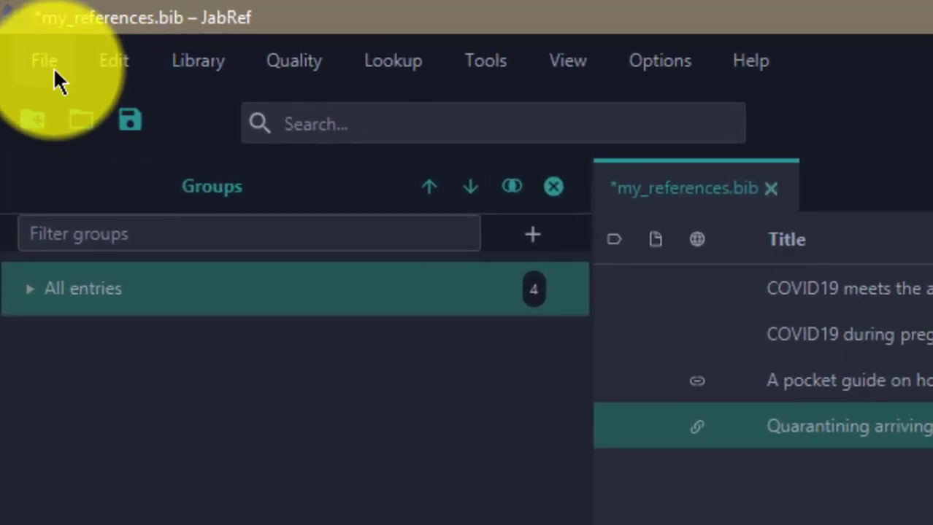
Import the Scopus RIS file into the current library, selecting all five new records
left_click(44, 61)
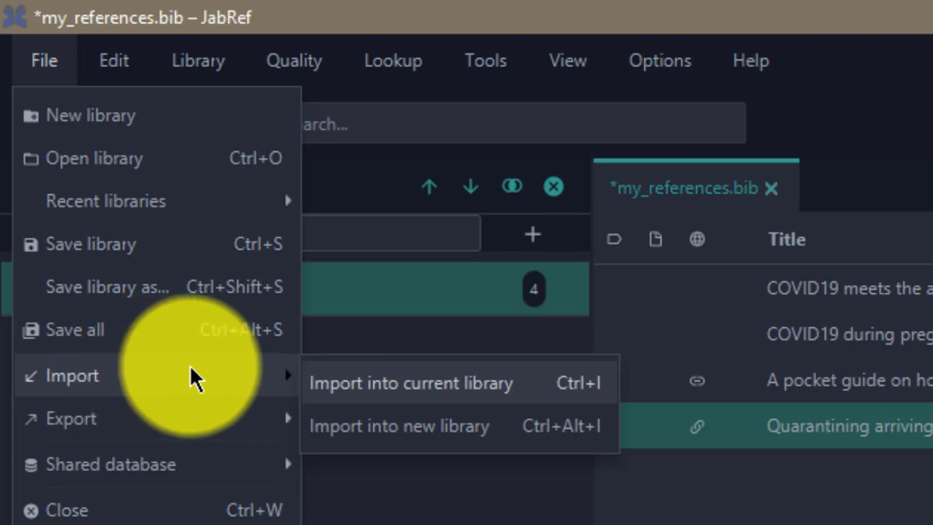
mouse_move(653, 347)
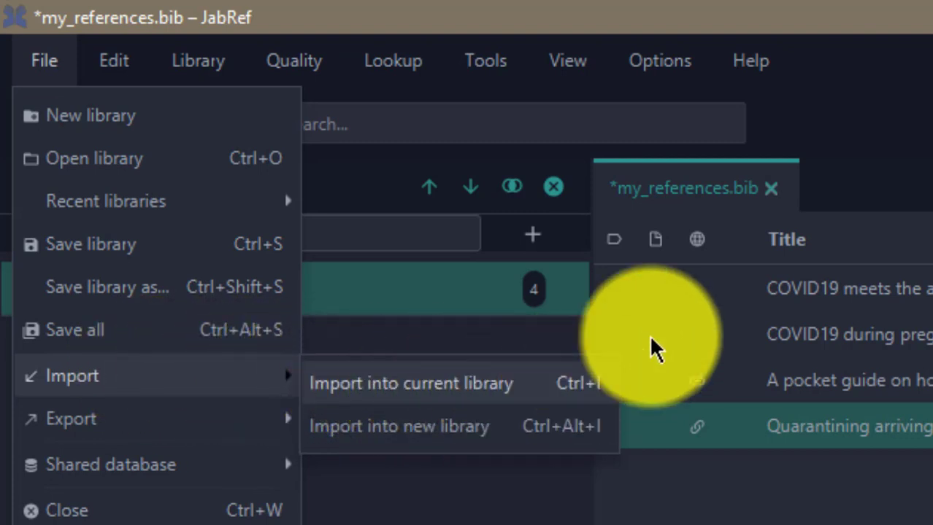
mouse_move(467, 433)
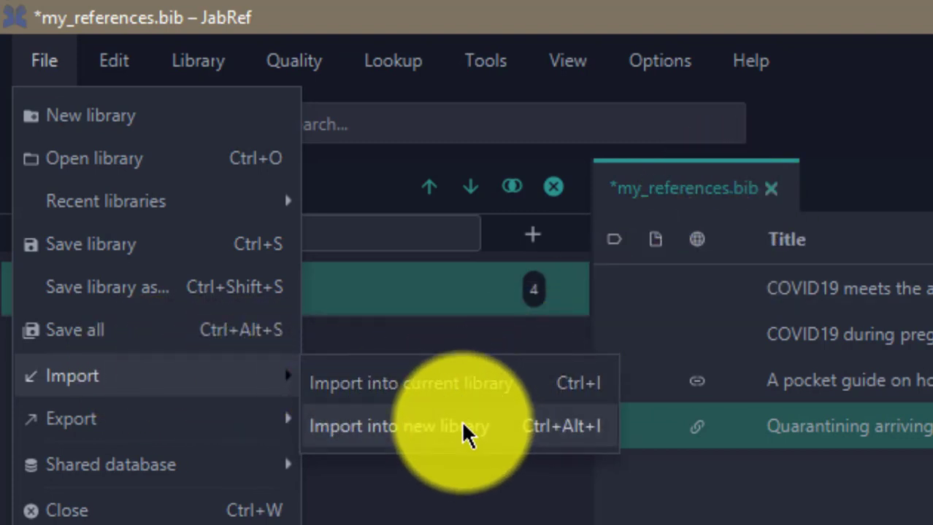
mouse_move(398, 383)
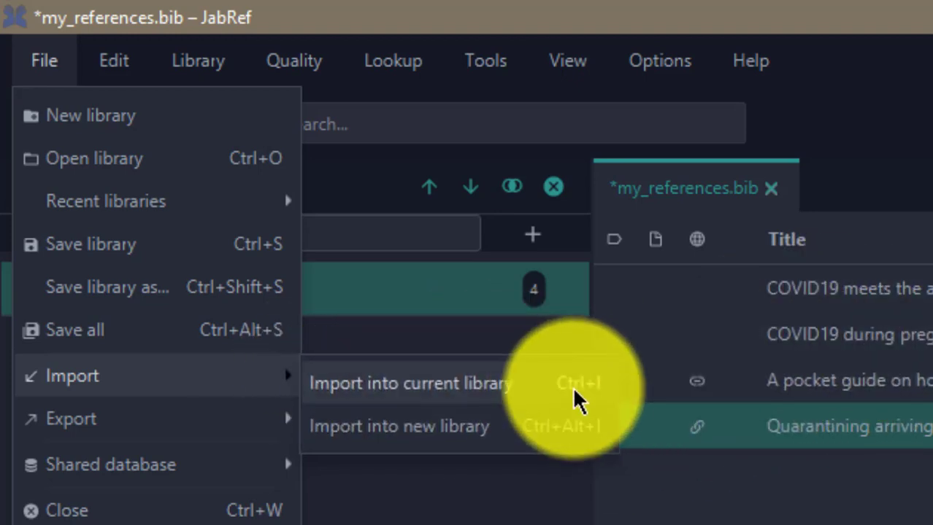
left_click(410, 383)
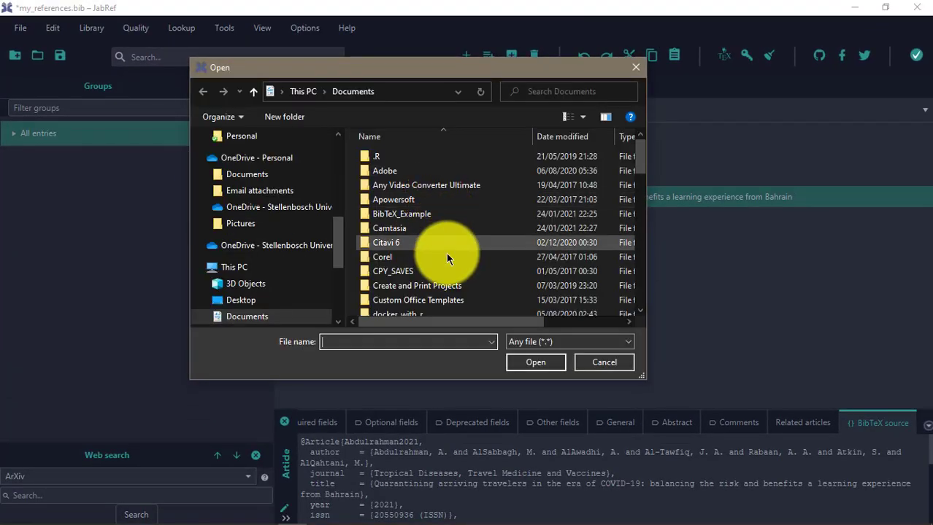
left_click(398, 236)
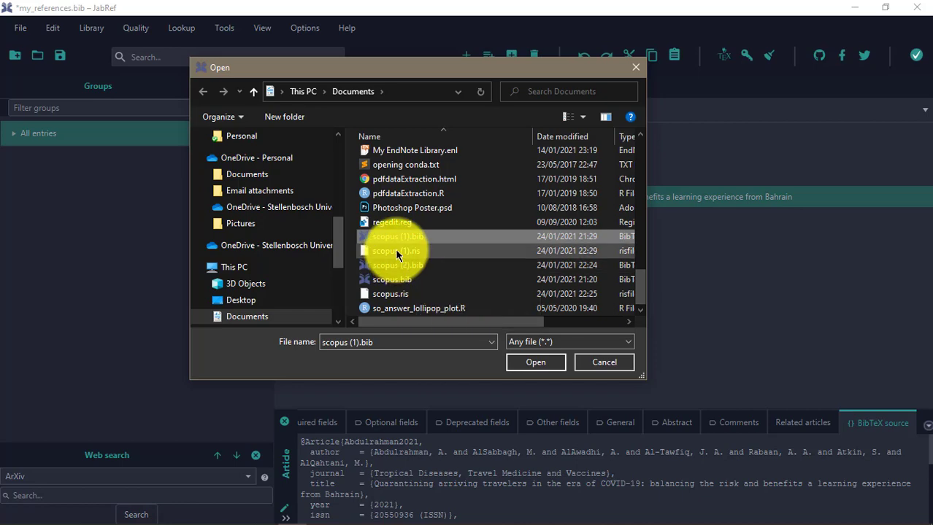
left_click(535, 362)
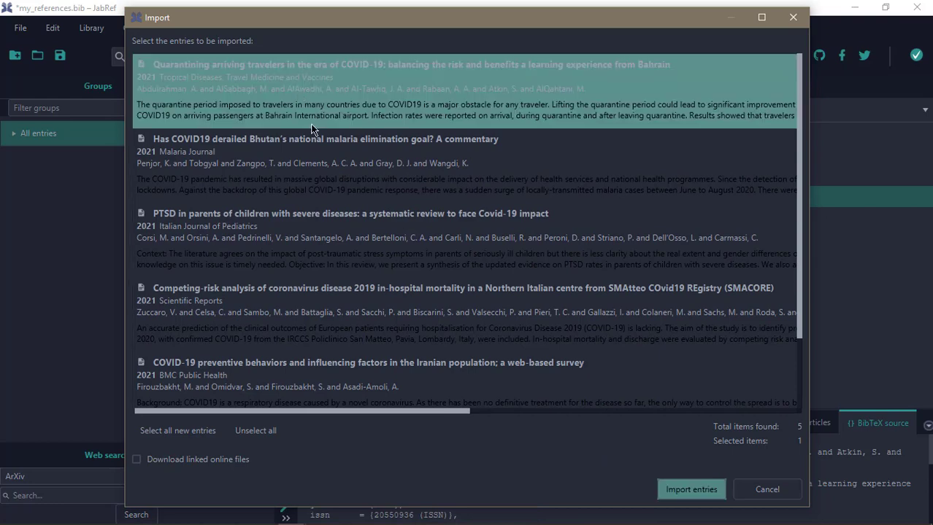
left_click(178, 430)
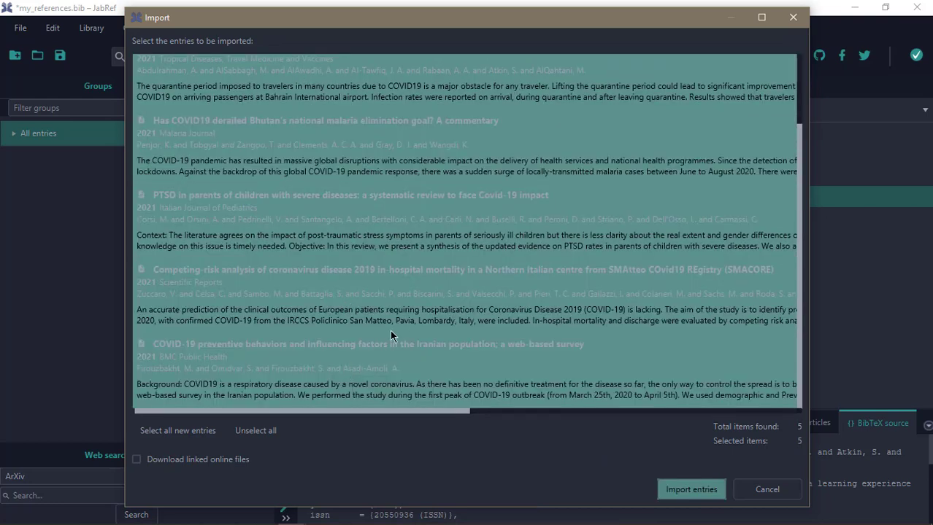
scroll("up", 3)
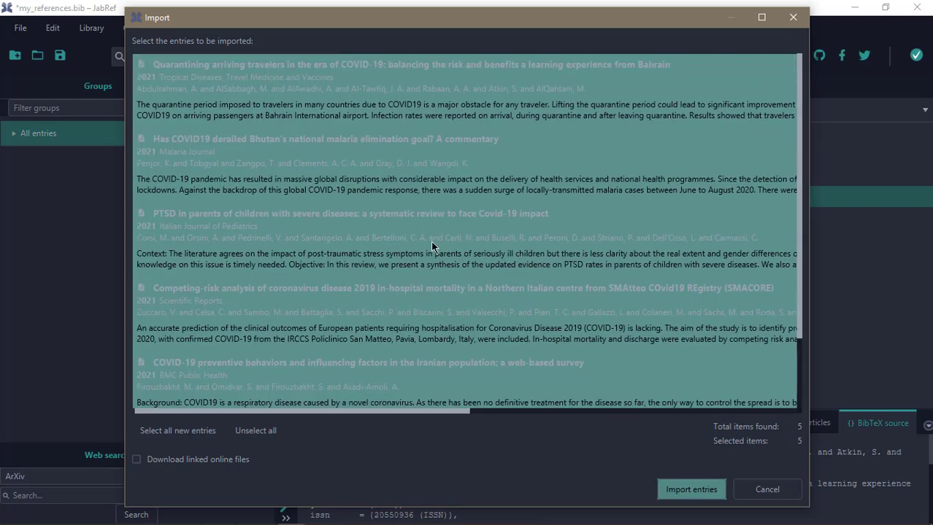
left_click(690, 489)
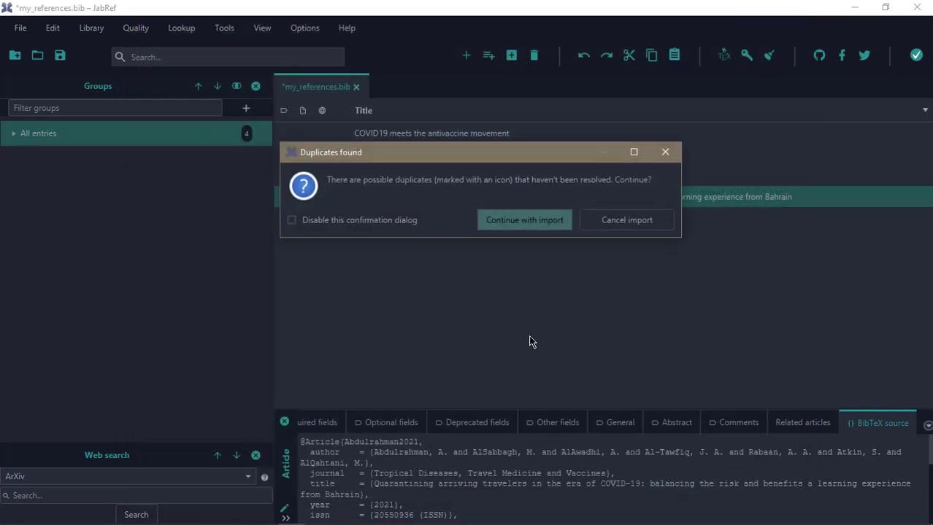
mouse_move(369, 198)
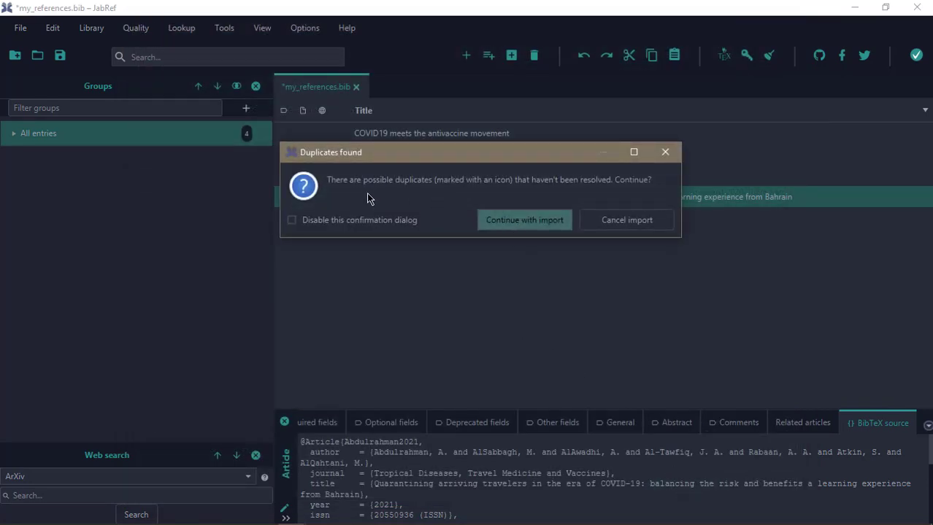
mouse_move(609, 194)
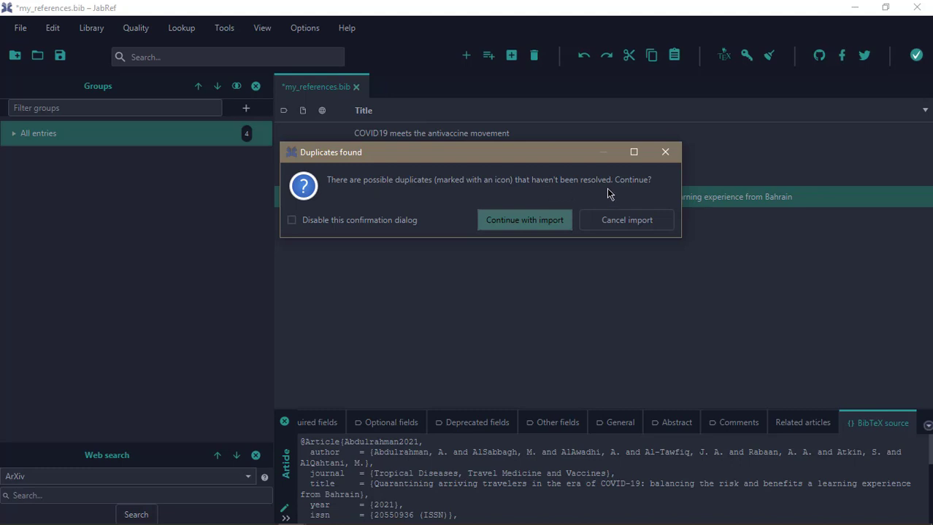
mouse_move(358, 222)
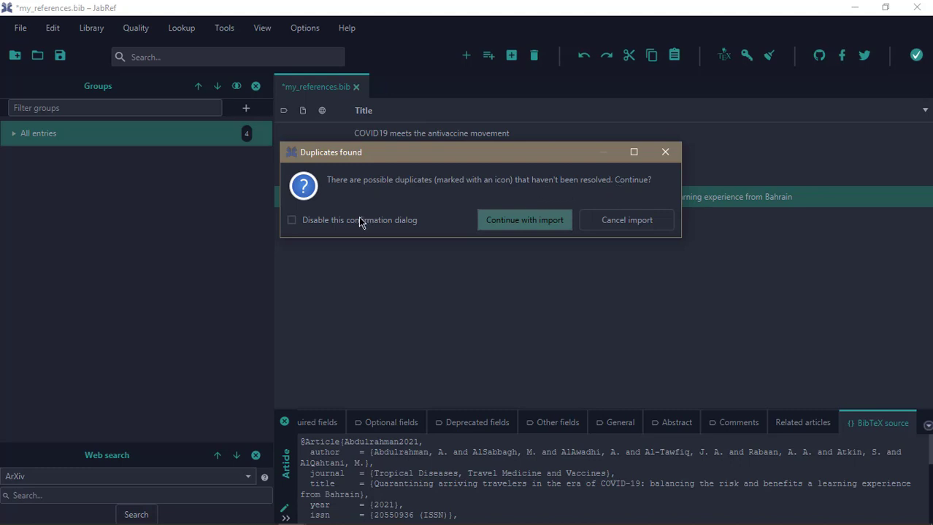
left_click(524, 220)
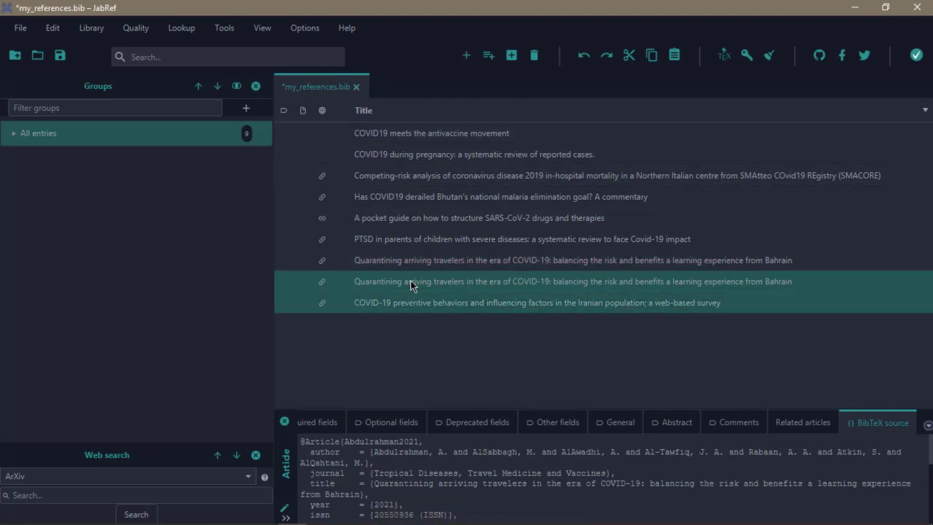
left_click(571, 260)
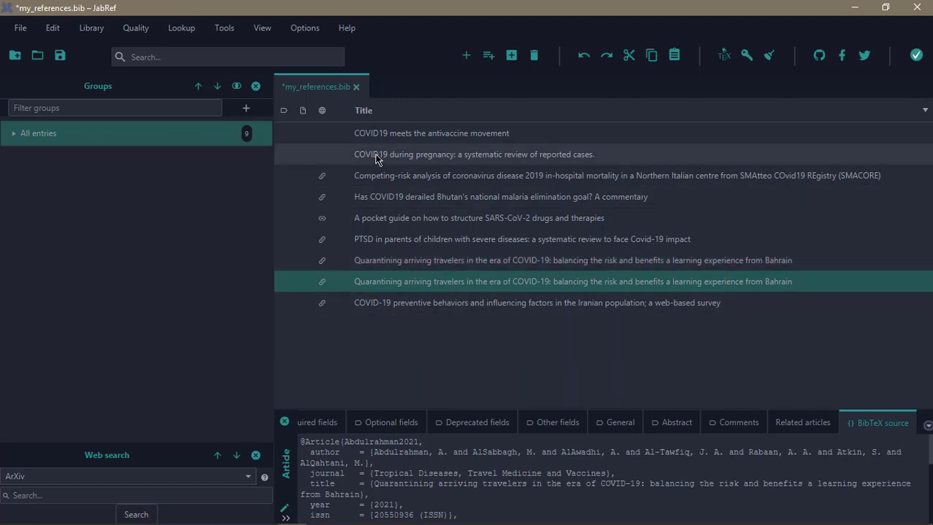
mouse_move(329, 93)
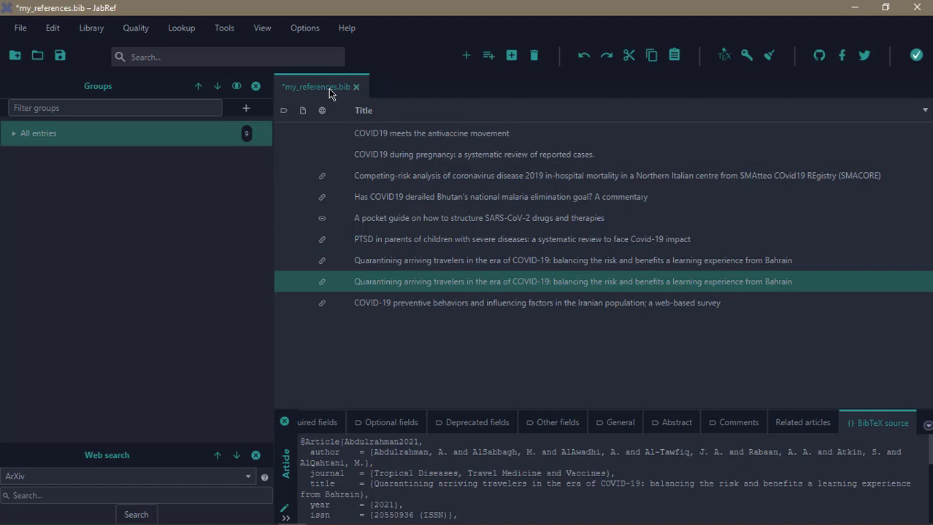
mouse_move(329, 94)
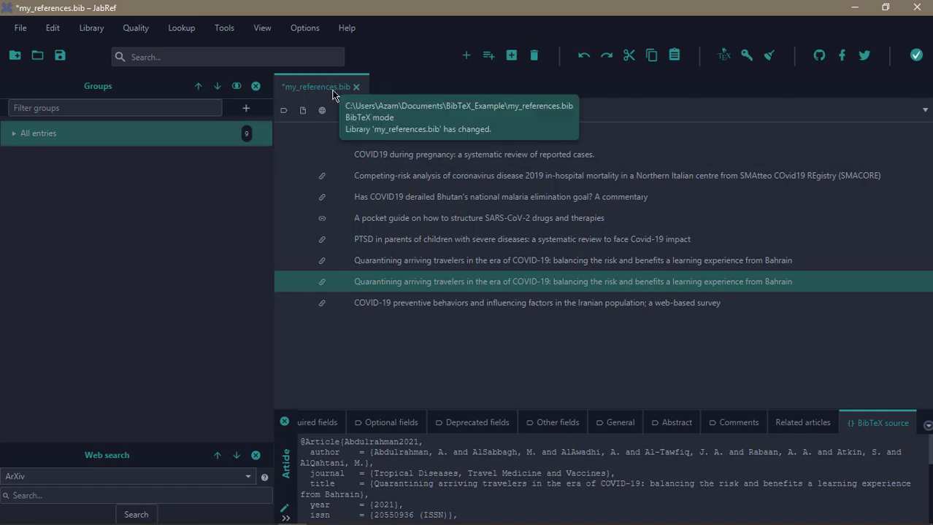
mouse_move(273, 15)
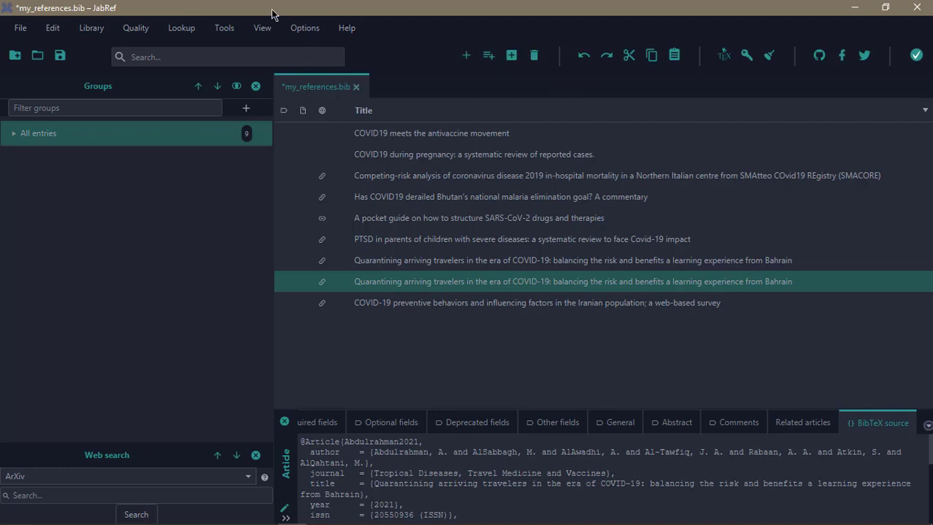
Import the Scopus RIS file into a separate new library
left_click(20, 28)
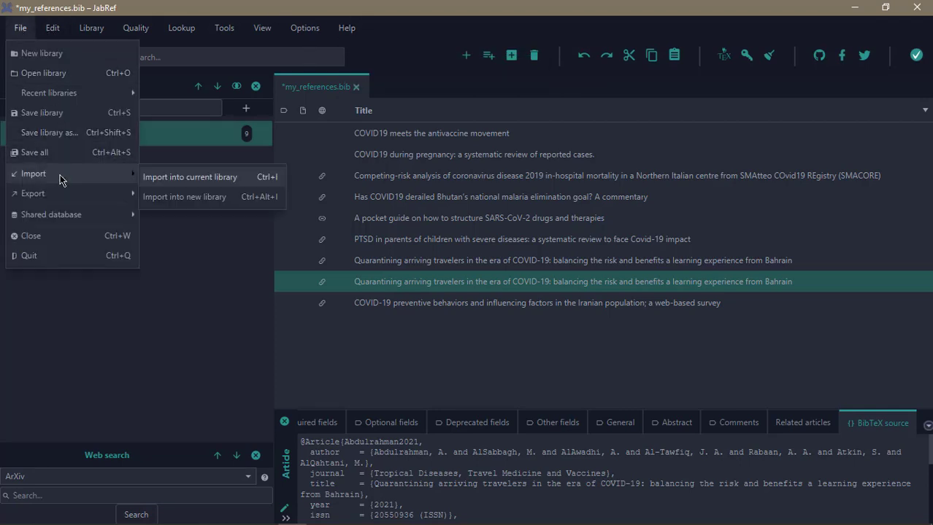
left_click(190, 177)
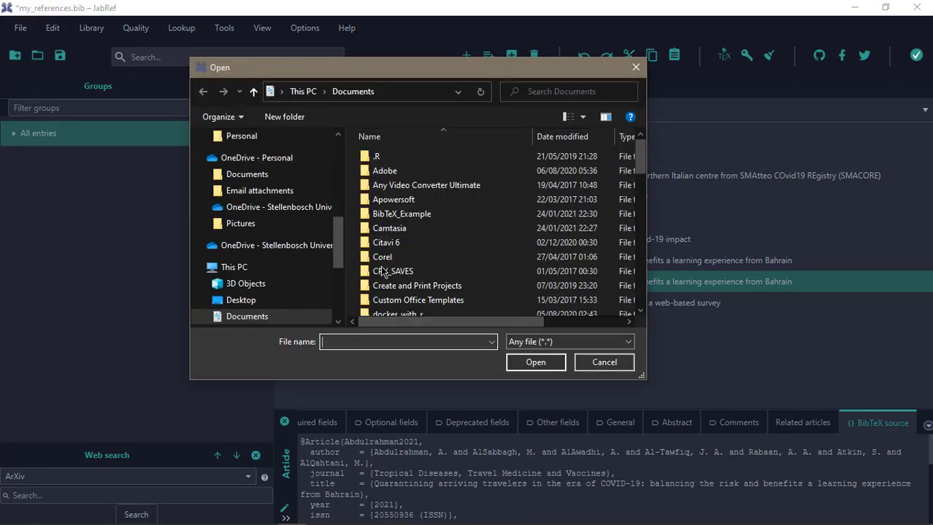
scroll("down", 3)
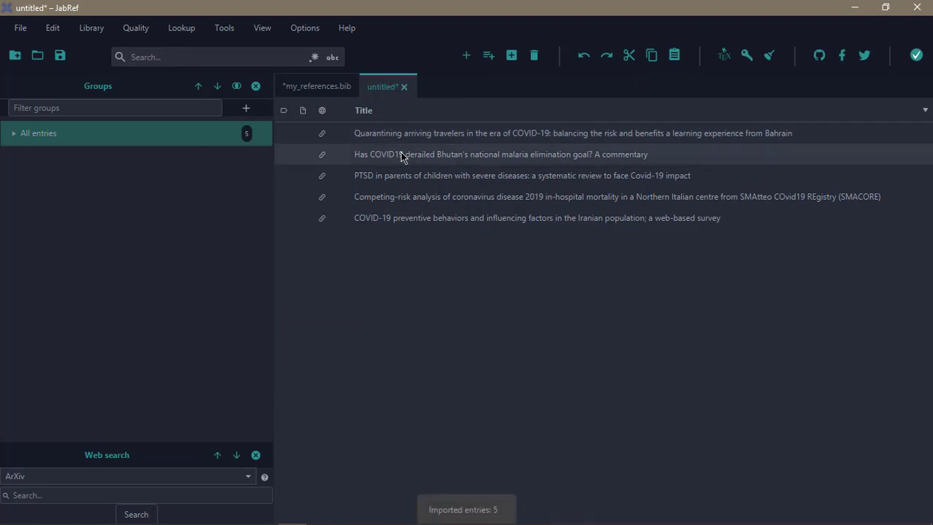
Save the new library as scopus_search.bib and return to my_references.bib
left_click(60, 56)
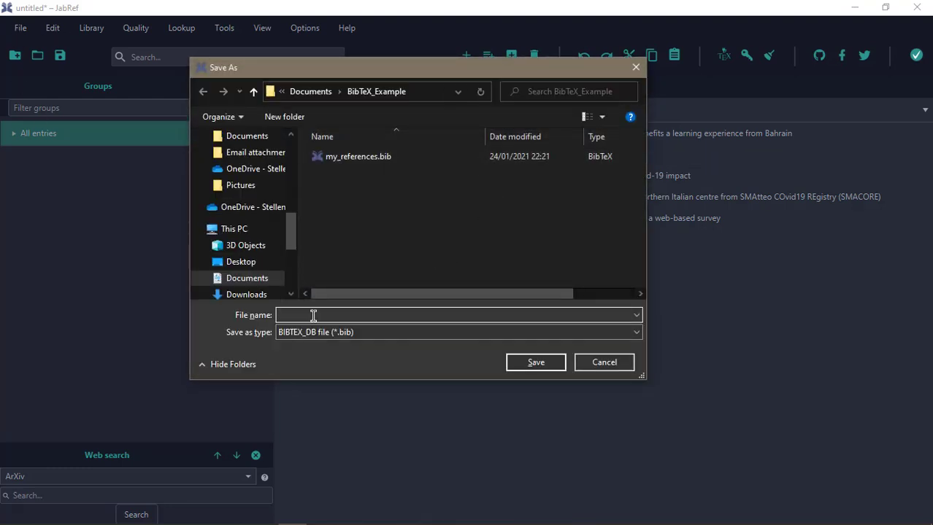
type("scop")
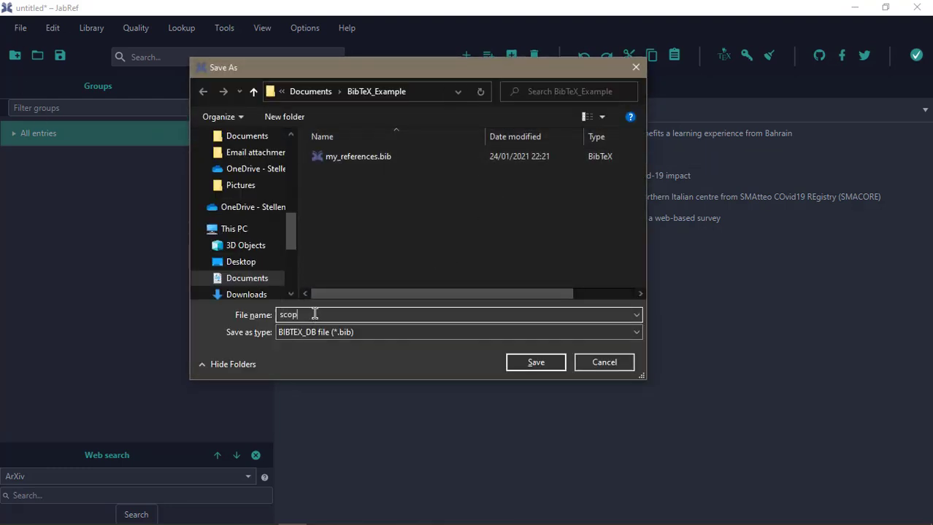
type("us_search")
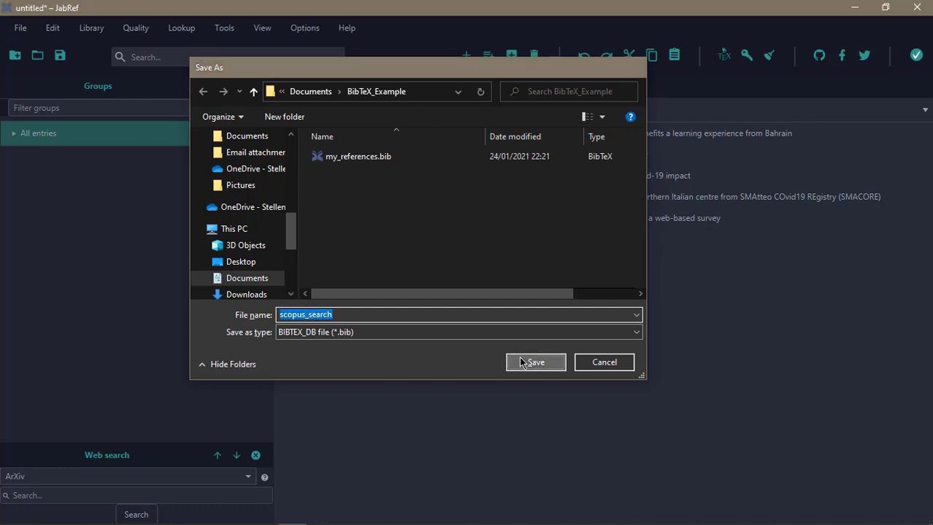
left_click(535, 362)
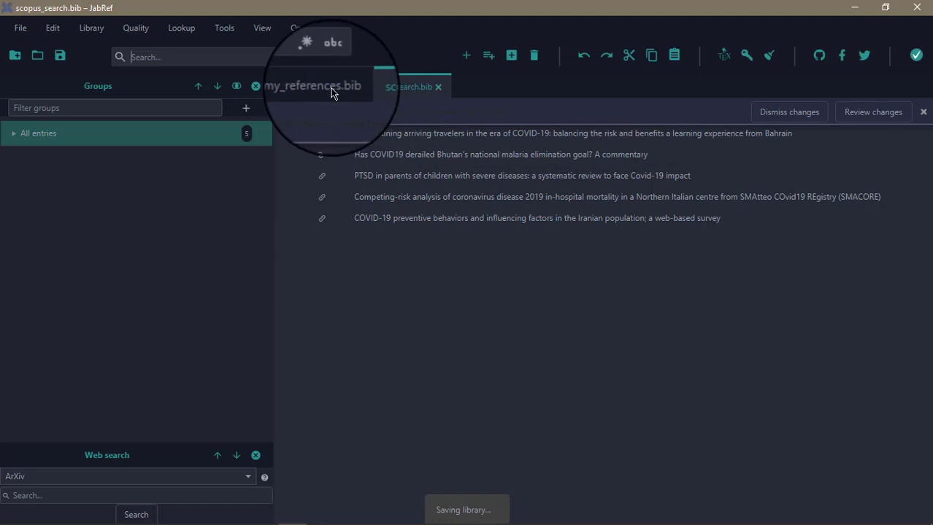
left_click(312, 85)
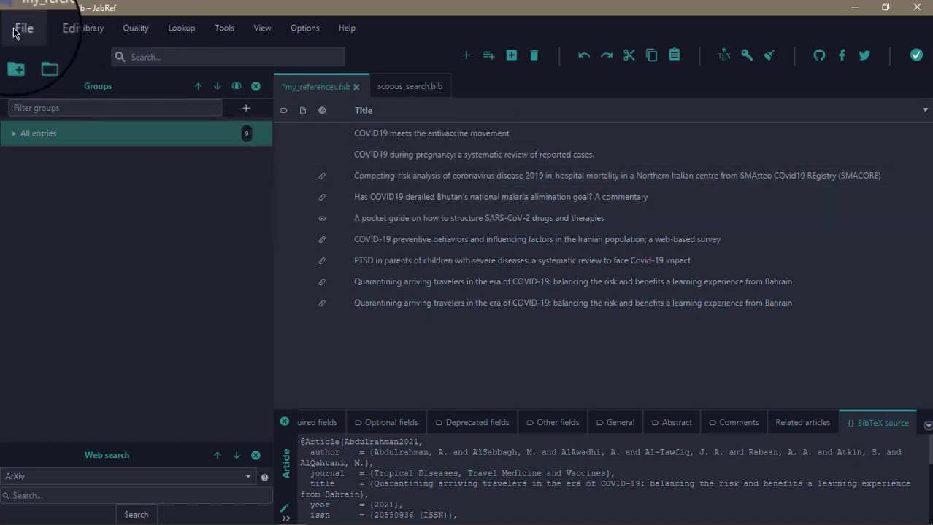
Save my_references.bib, then inspect the antivaccine, competing-risk and Bhutan malaria entries
left_click(21, 27)
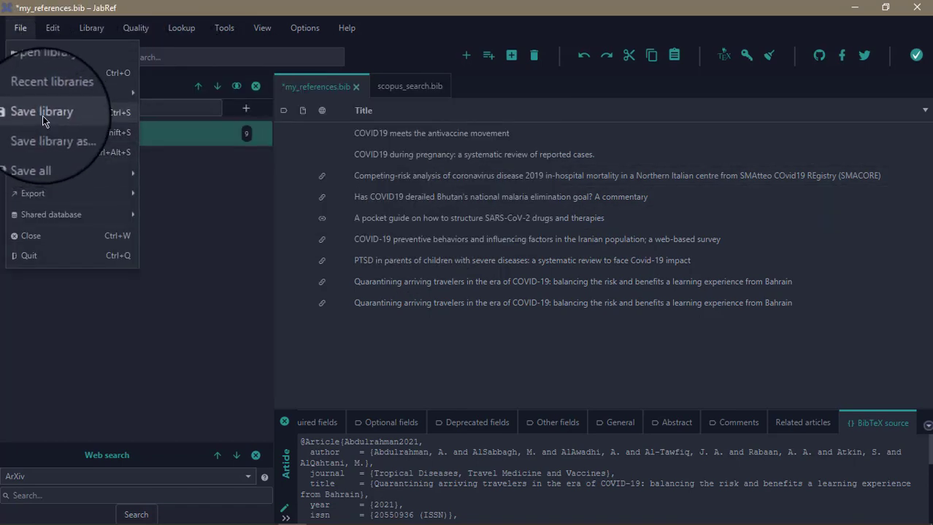
left_click(41, 111)
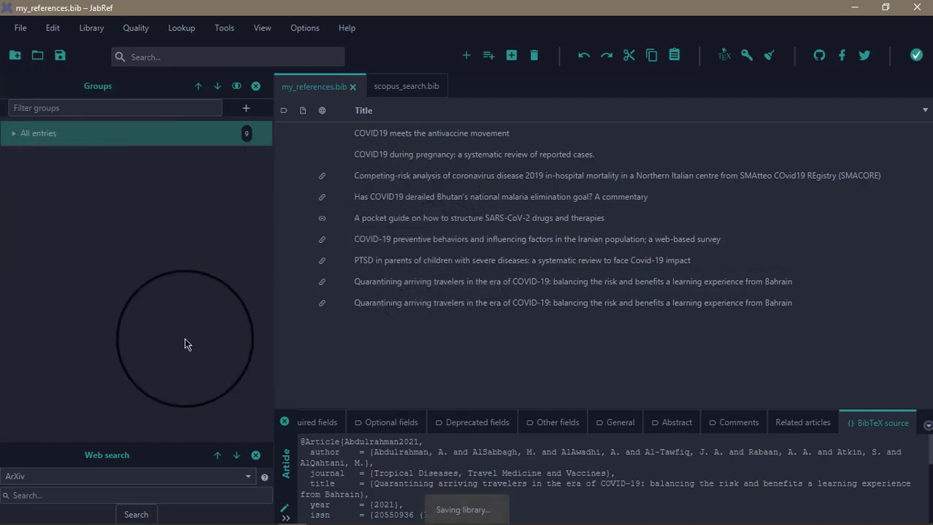
mouse_move(502, 227)
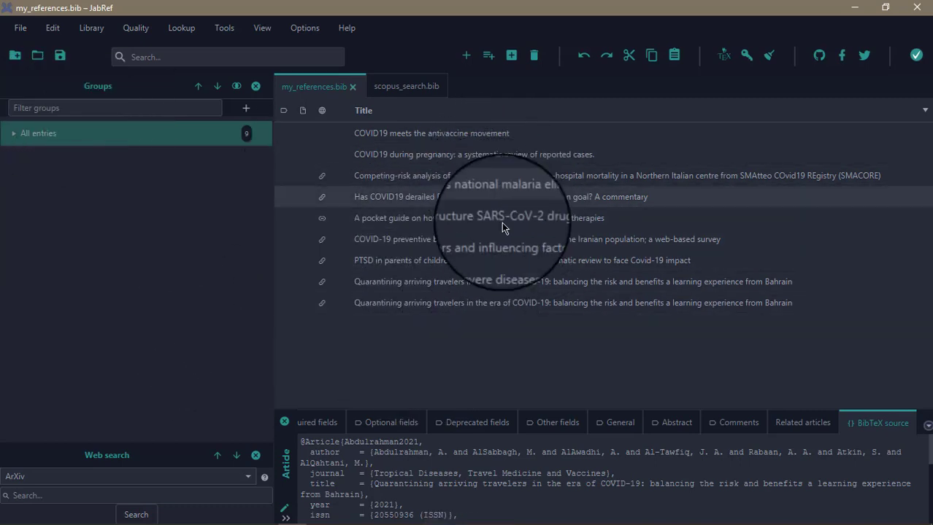
left_click(431, 133)
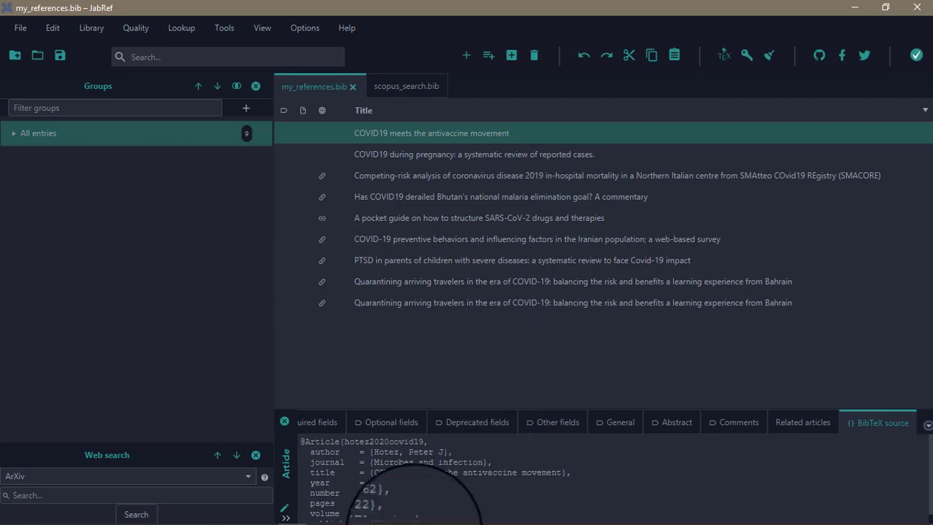
left_click(337, 421)
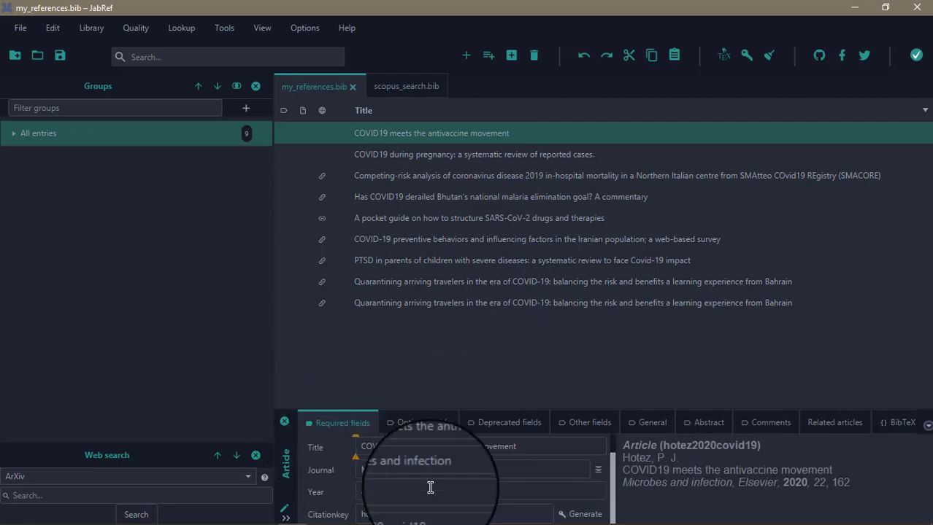
left_click(473, 153)
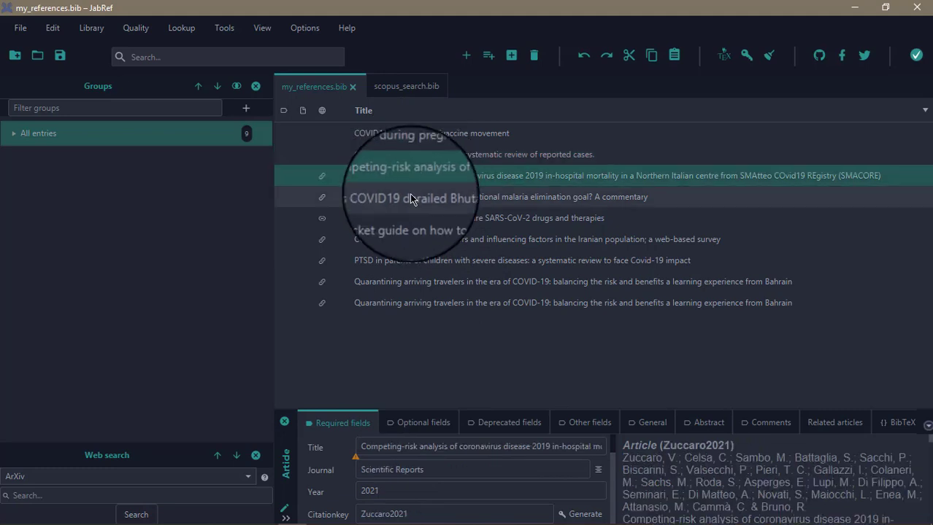
left_click(510, 196)
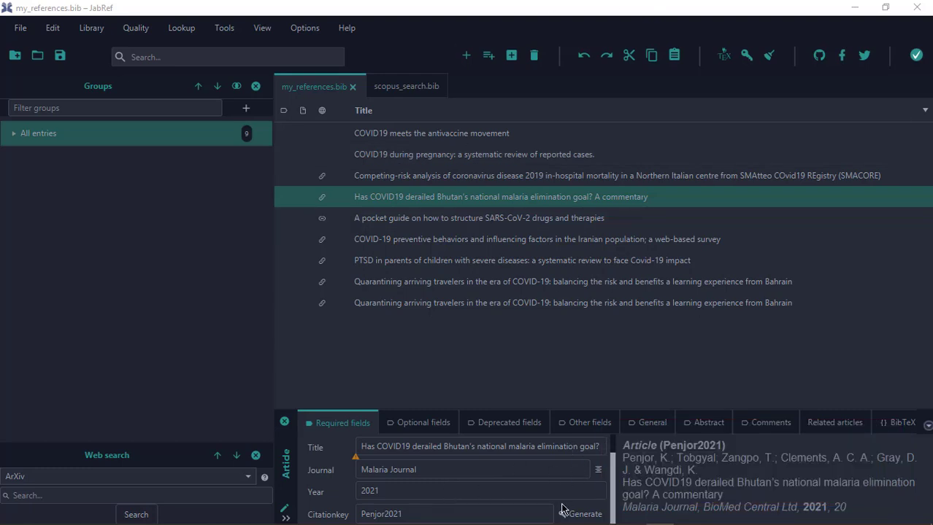
Overwrite citation keys for the COVID-19 entries (e.g., Hotez2020) and save my_references.bib
left_click(584, 513)
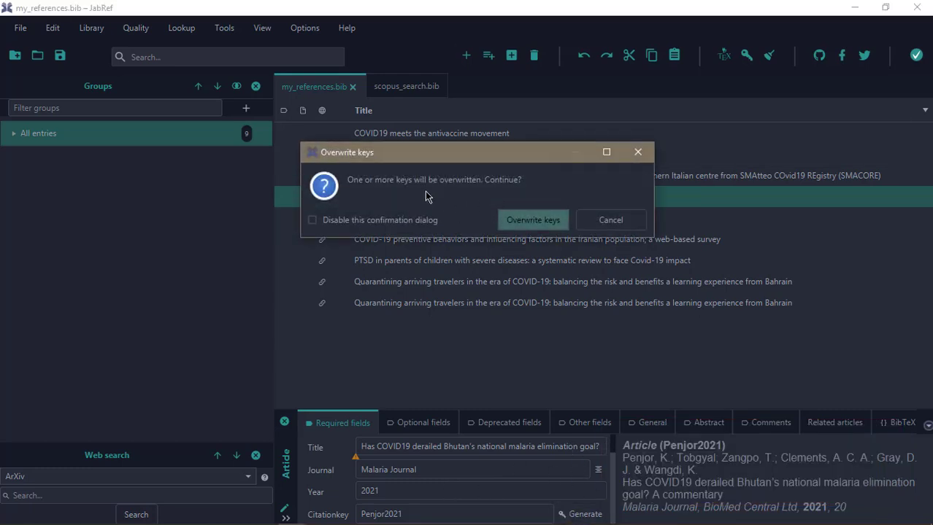
mouse_move(454, 201)
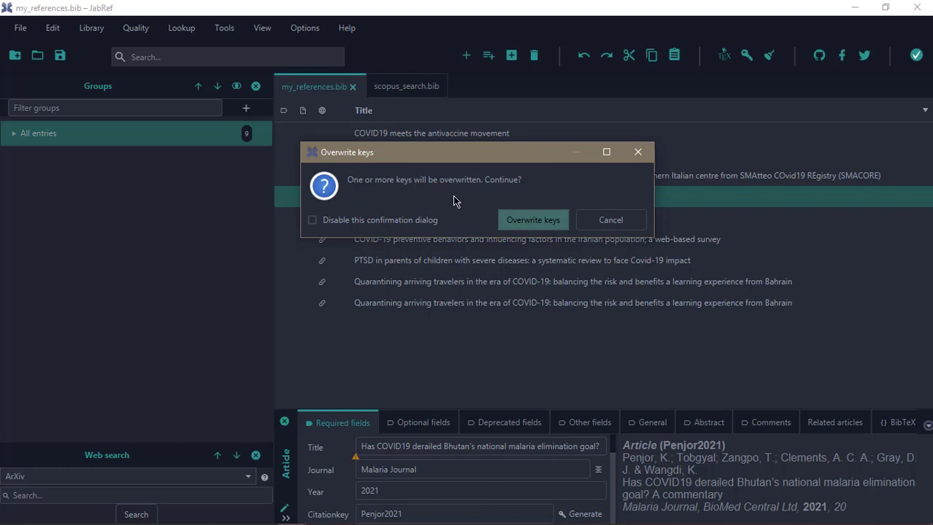
mouse_move(526, 224)
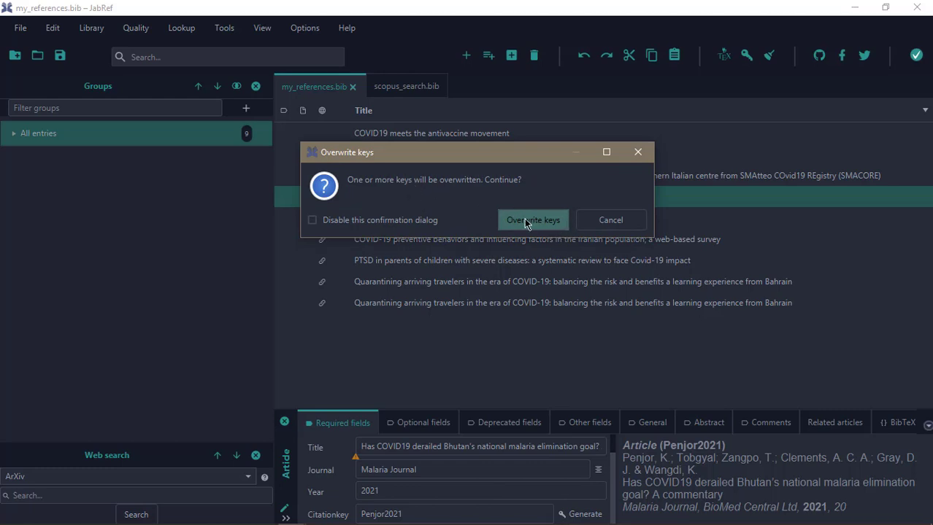
left_click(532, 220)
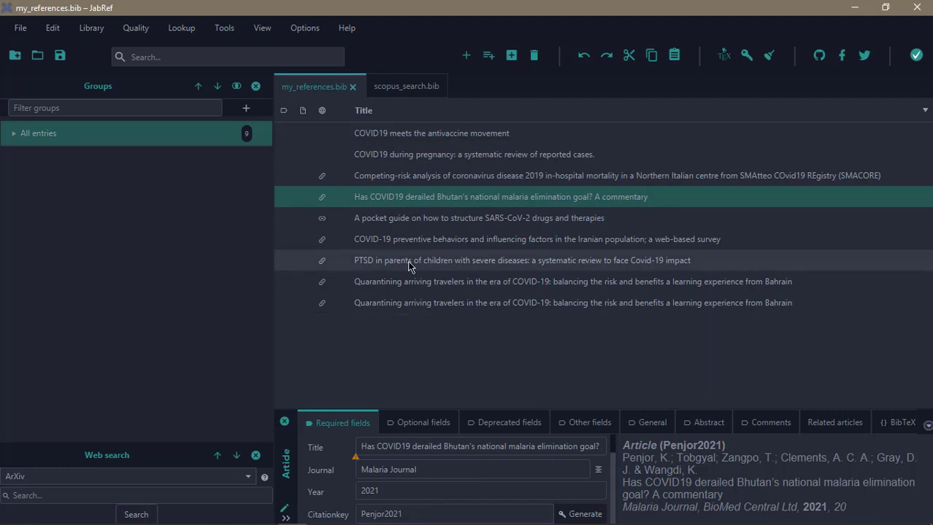
left_click(536, 239)
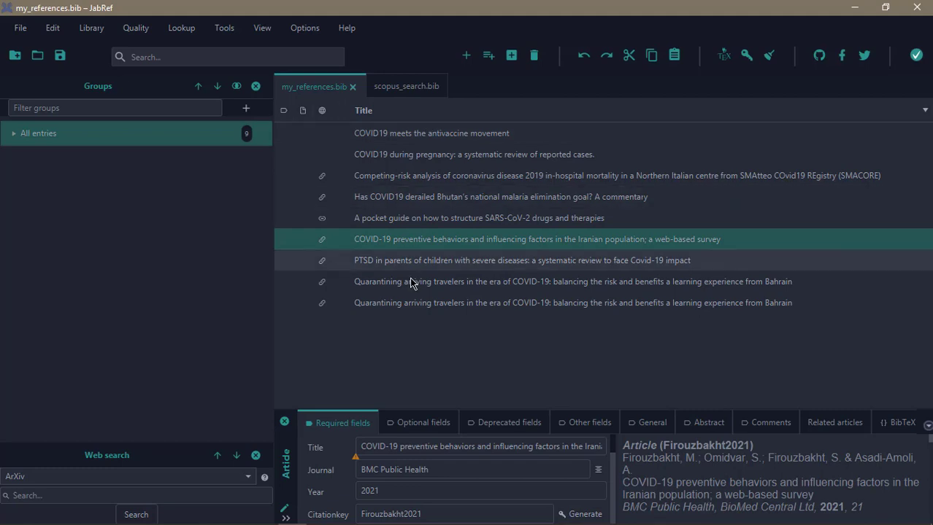
left_click(573, 303)
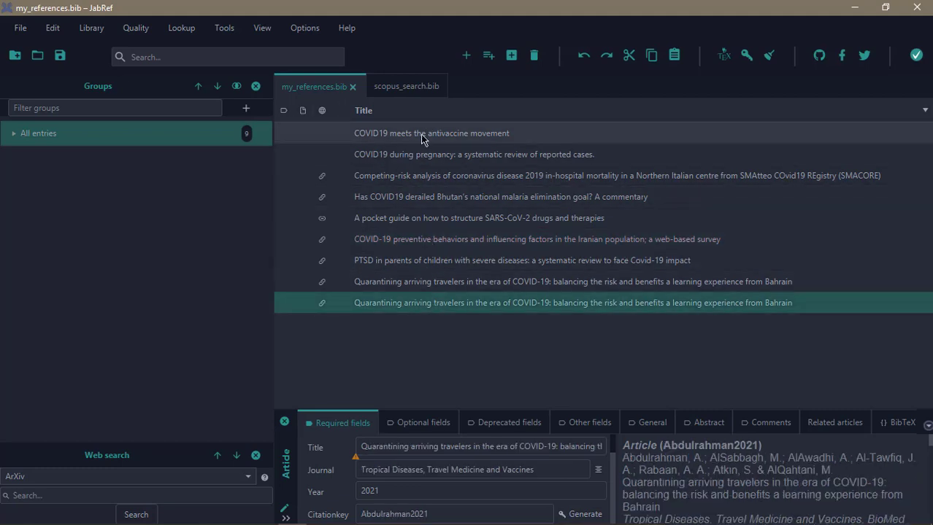
left_click(430, 133)
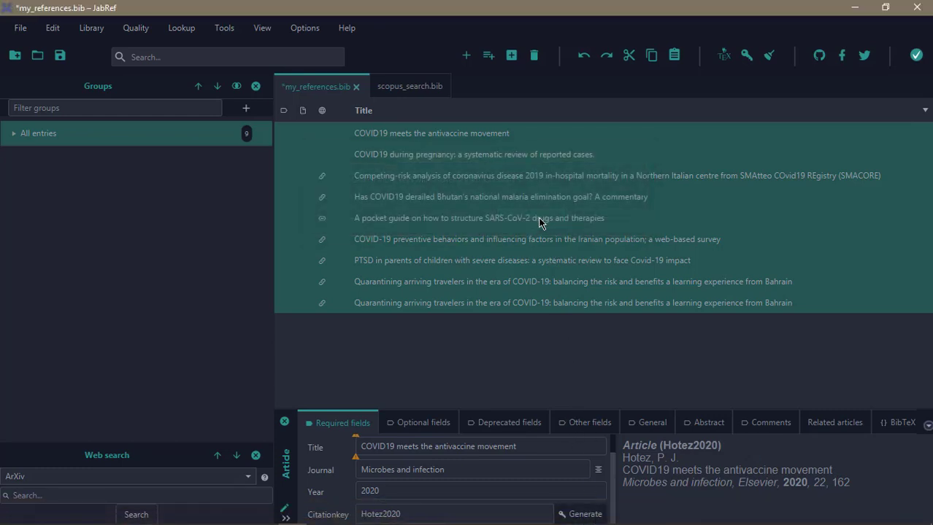
left_click(473, 154)
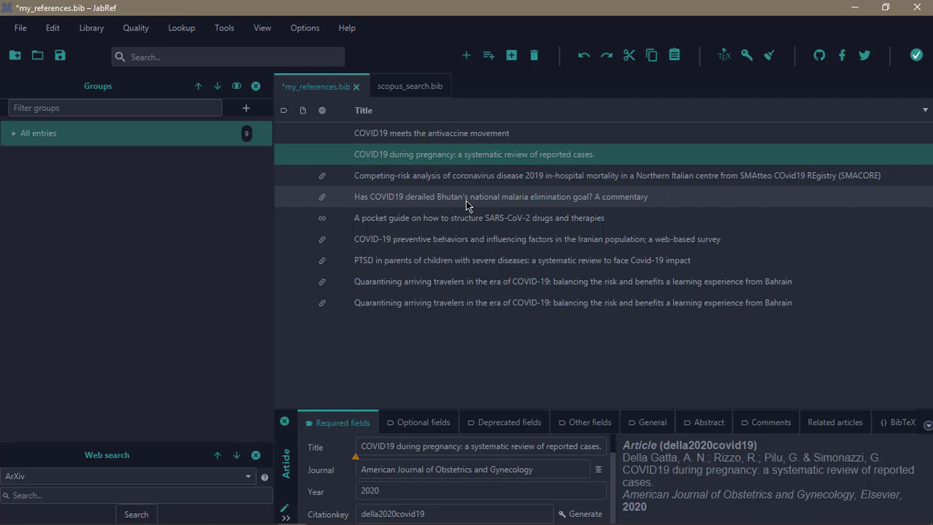
key("ctrl+s")
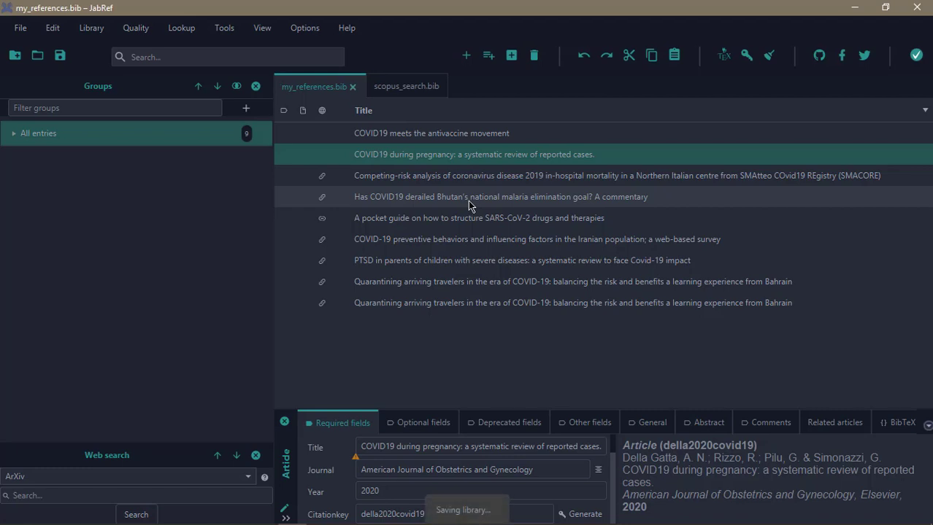
mouse_move(440, 302)
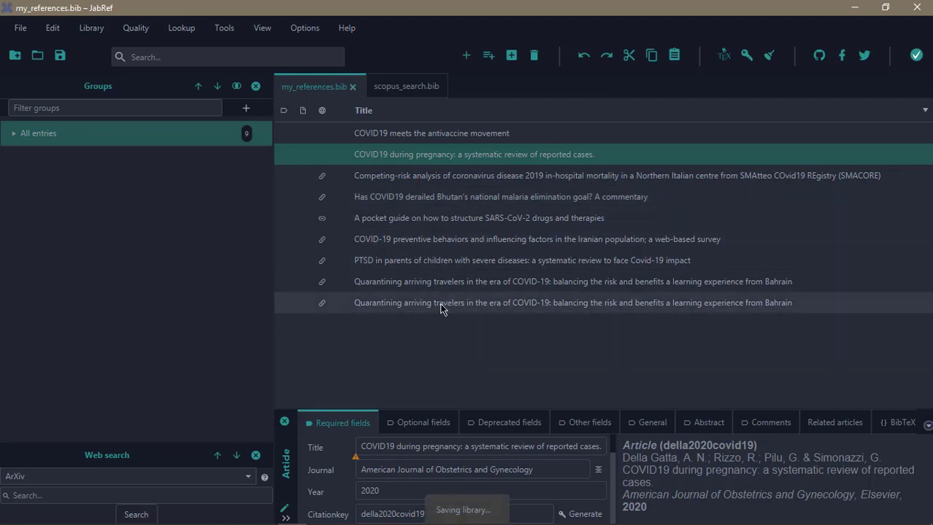